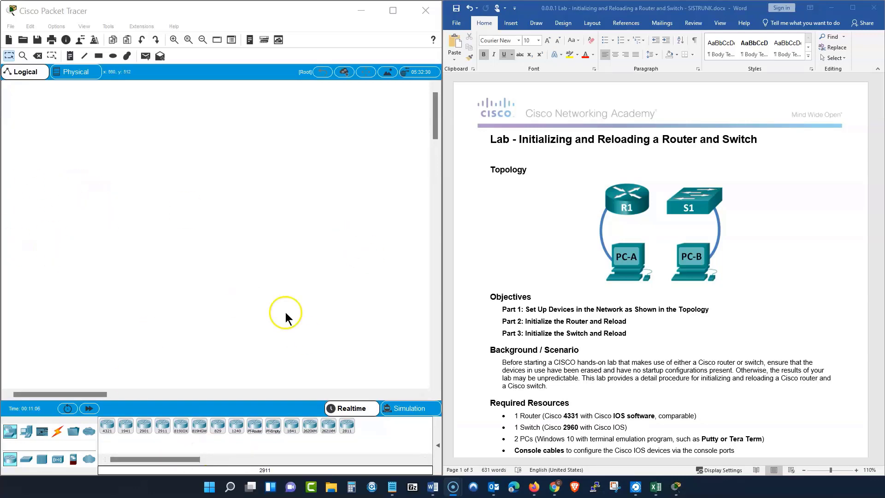
pyautogui.moveTo(468, 378)
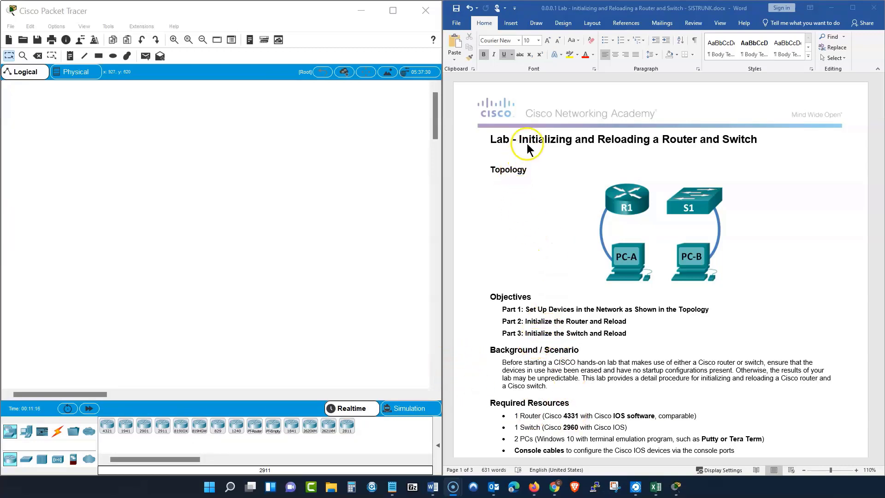
pyautogui.moveTo(621, 148)
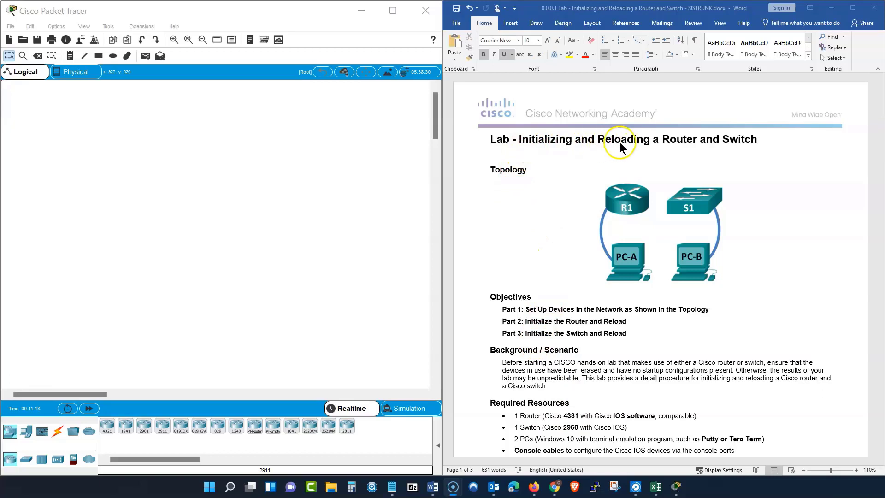
pyautogui.moveTo(754, 148)
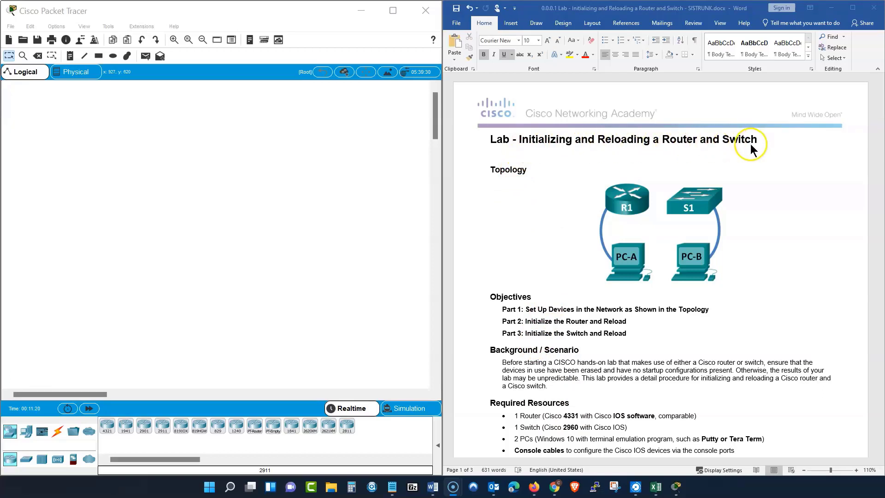
pyautogui.moveTo(529, 295)
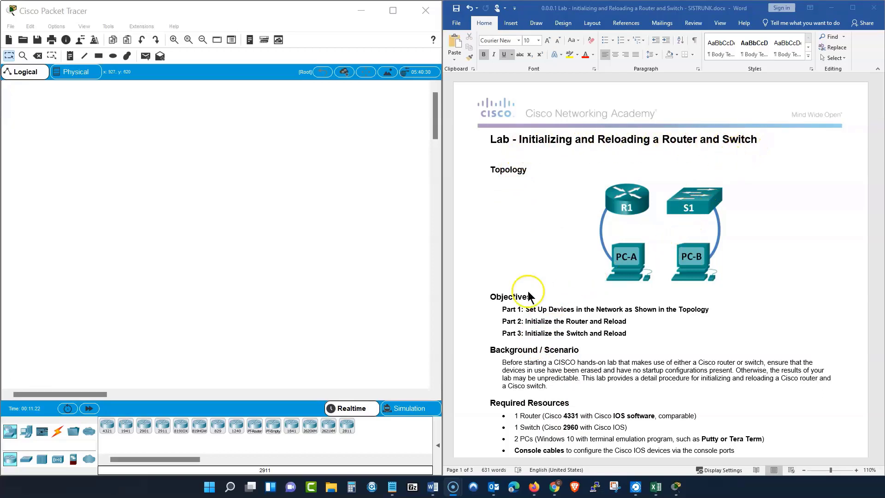
pyautogui.moveTo(193, 270)
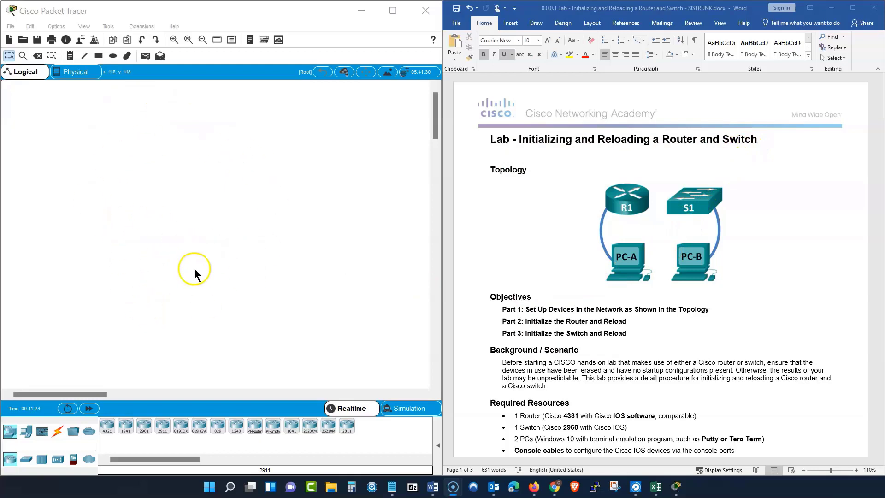
pyautogui.moveTo(139, 233)
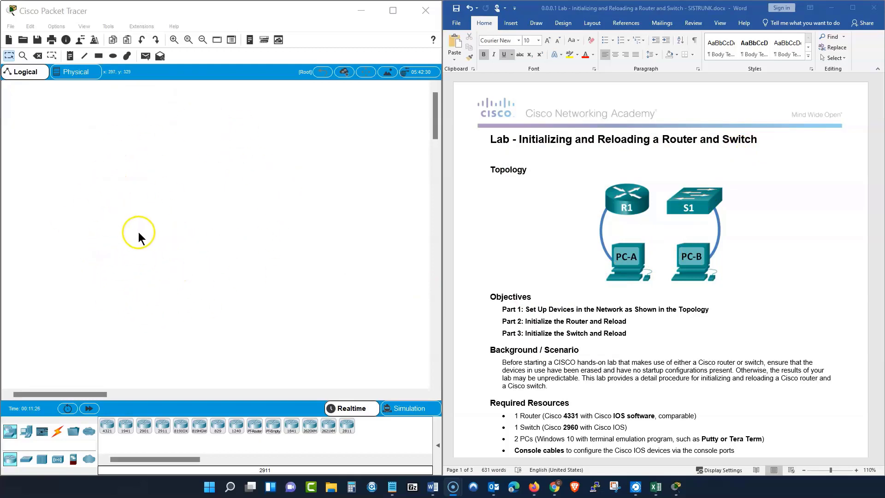
pyautogui.moveTo(141, 229)
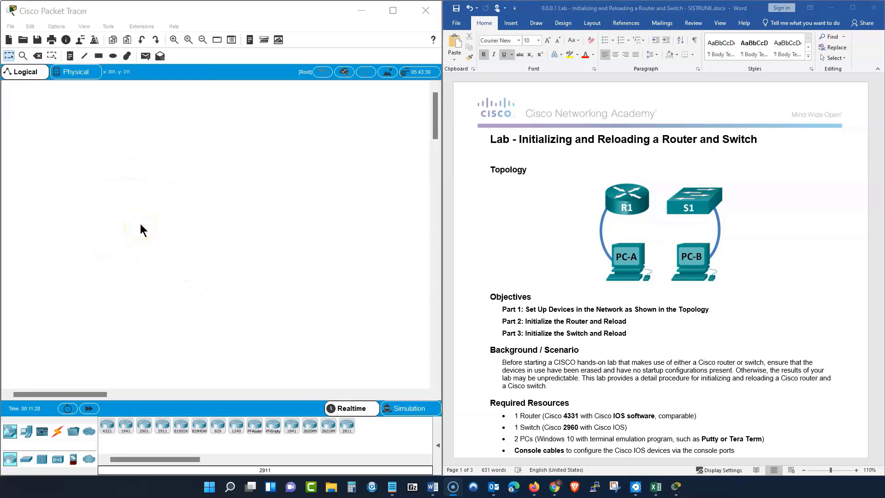
pyautogui.moveTo(164, 254)
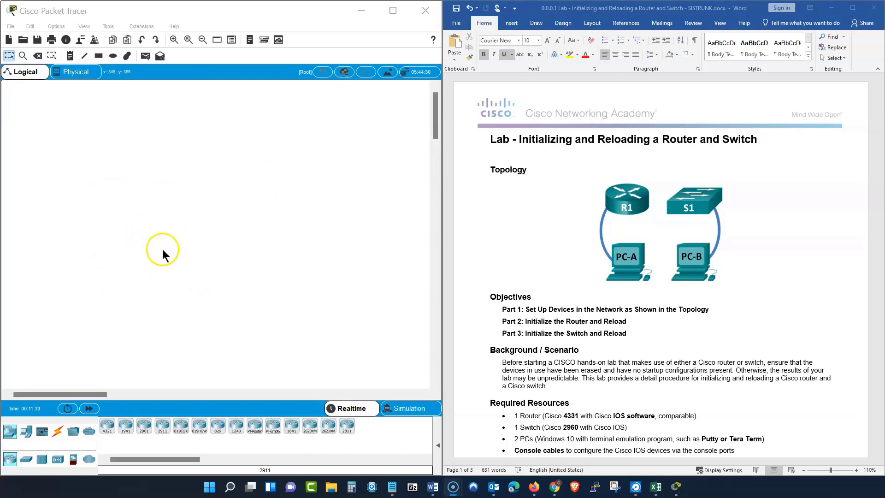
pyautogui.moveTo(315, 250)
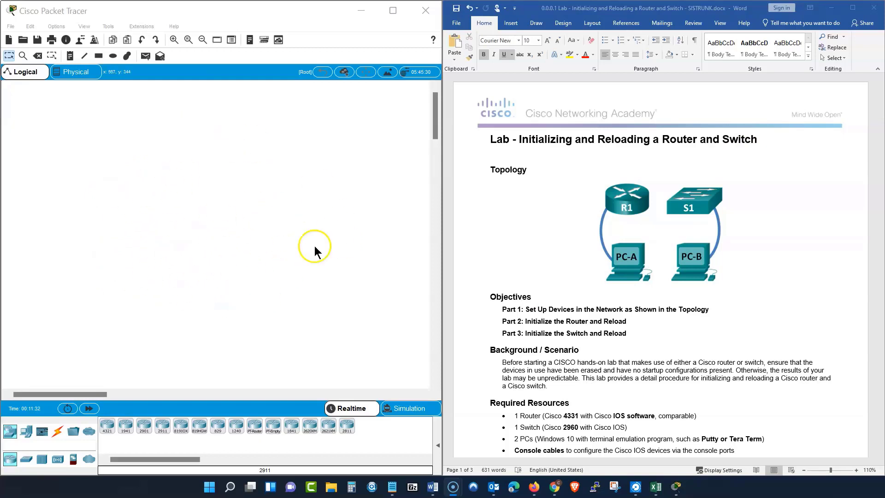
pyautogui.moveTo(171, 273)
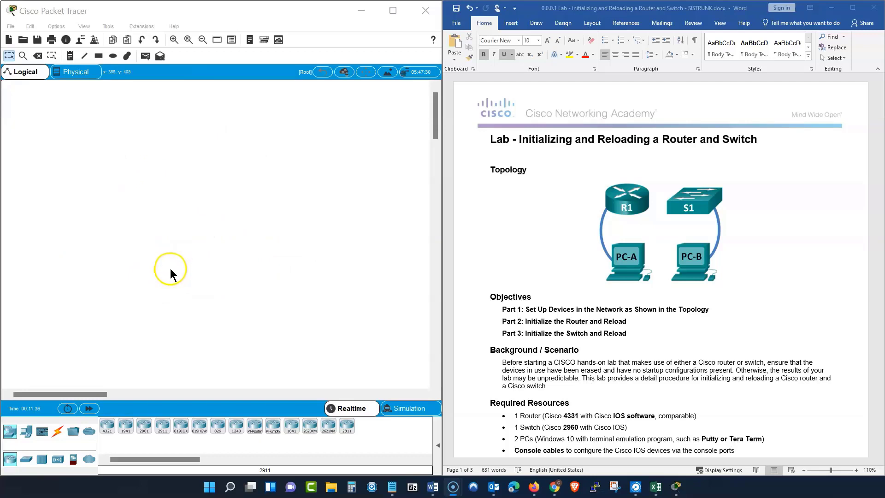
pyautogui.moveTo(172, 271)
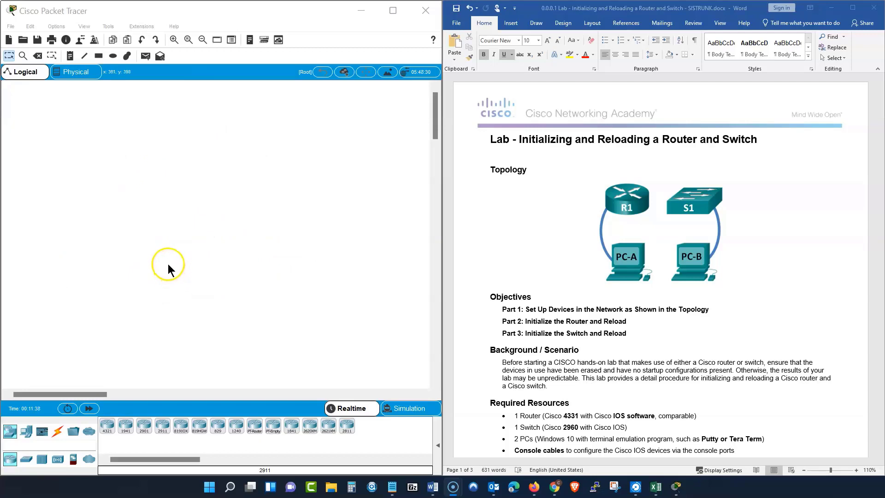
pyautogui.moveTo(176, 264)
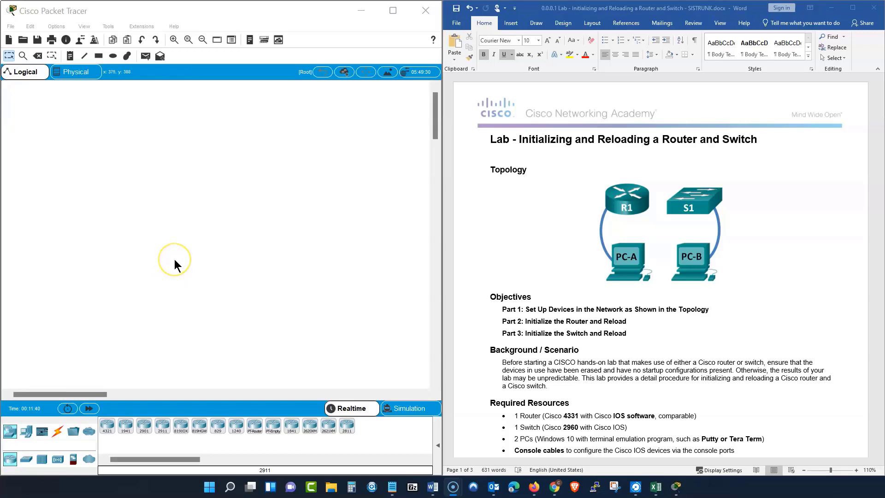
pyautogui.moveTo(108, 249)
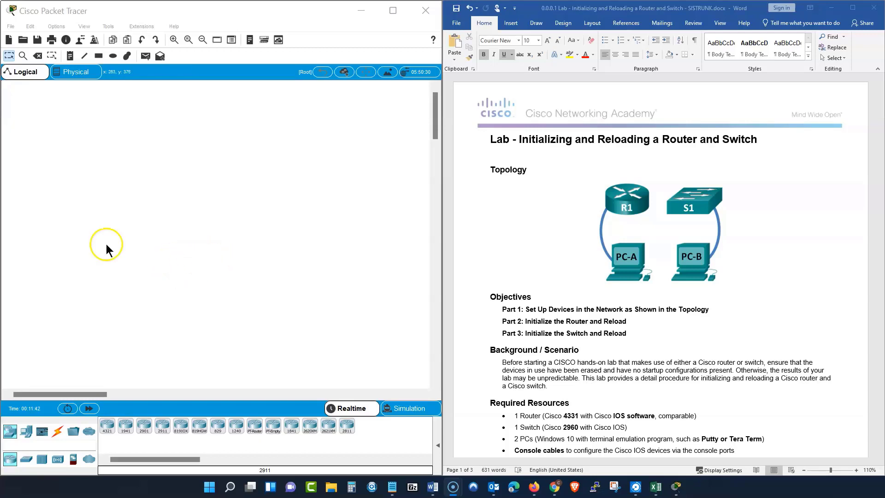
pyautogui.moveTo(209, 295)
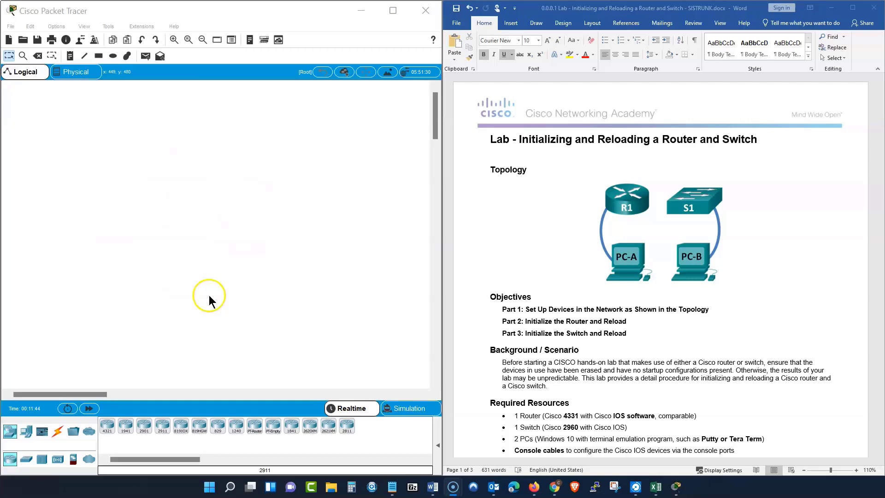
pyautogui.moveTo(165, 257)
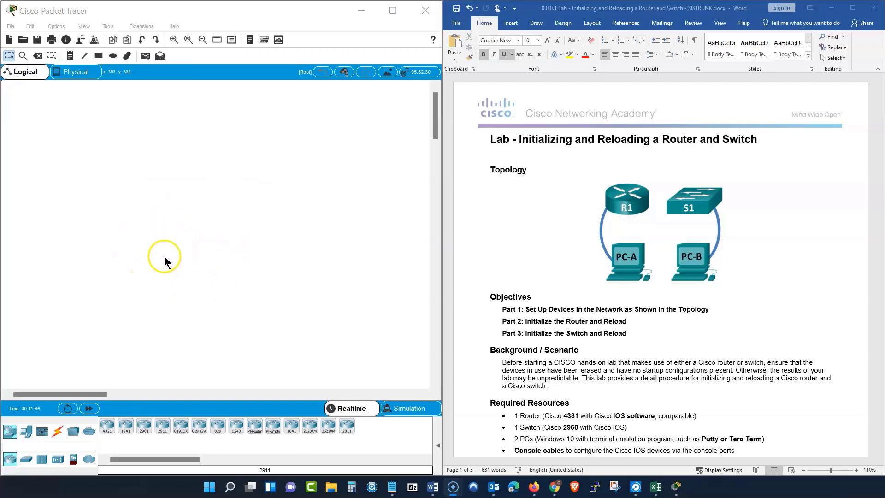
pyautogui.moveTo(173, 256)
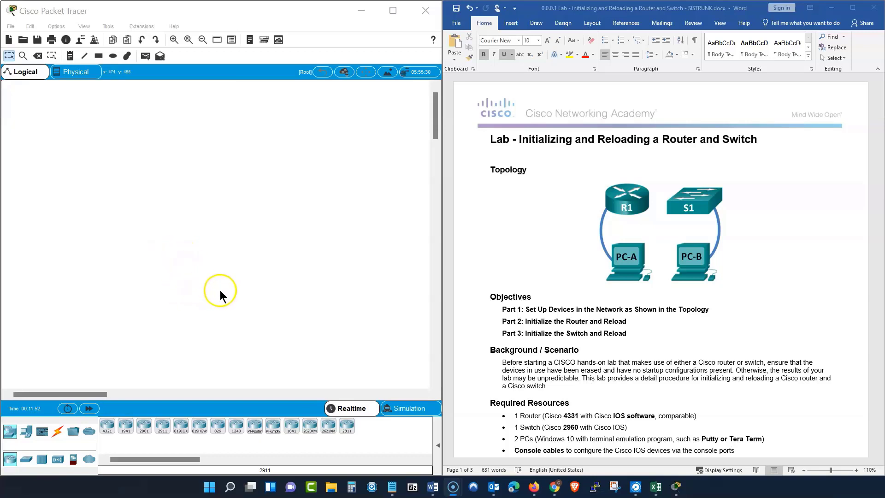
pyautogui.moveTo(277, 296)
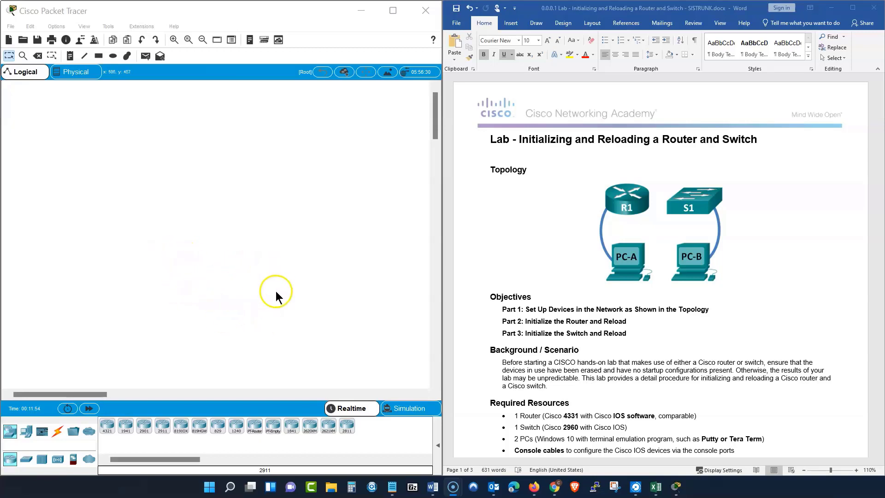
pyautogui.moveTo(208, 304)
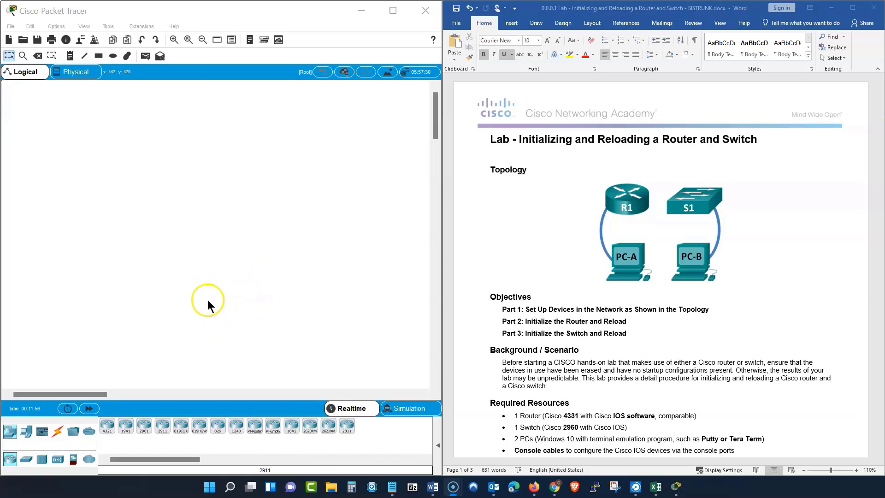
pyautogui.moveTo(209, 298)
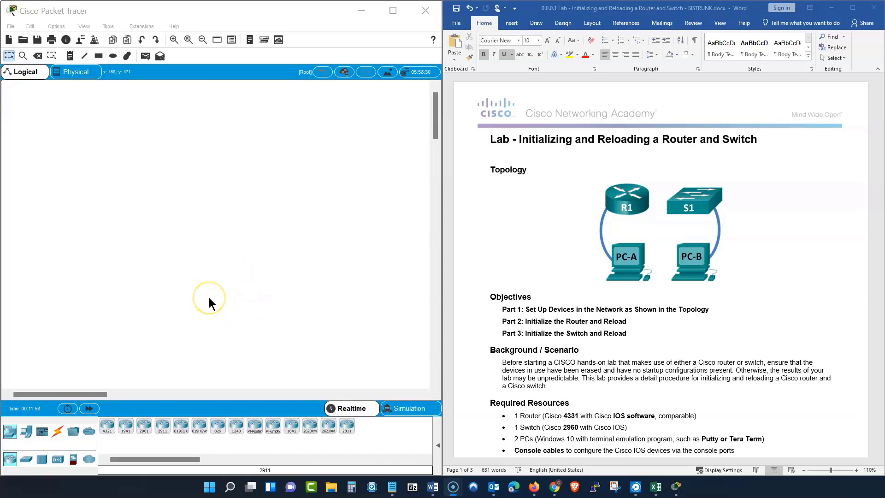
pyautogui.moveTo(206, 301)
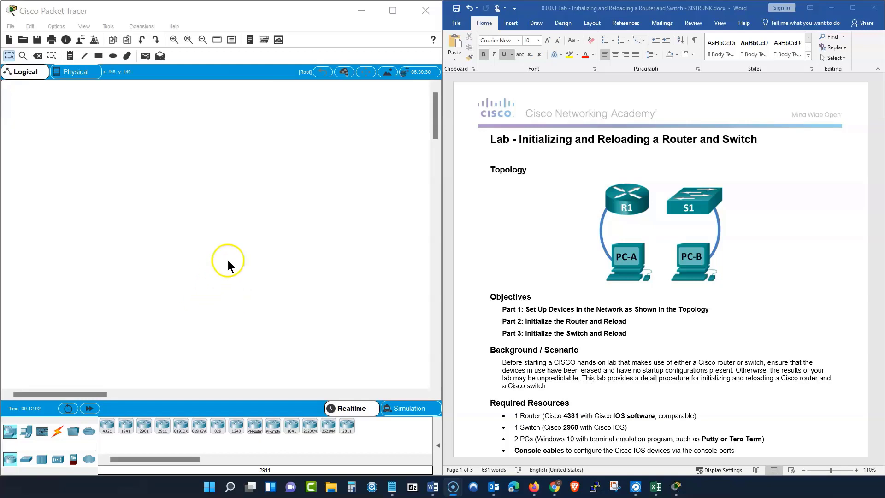
pyautogui.moveTo(240, 282)
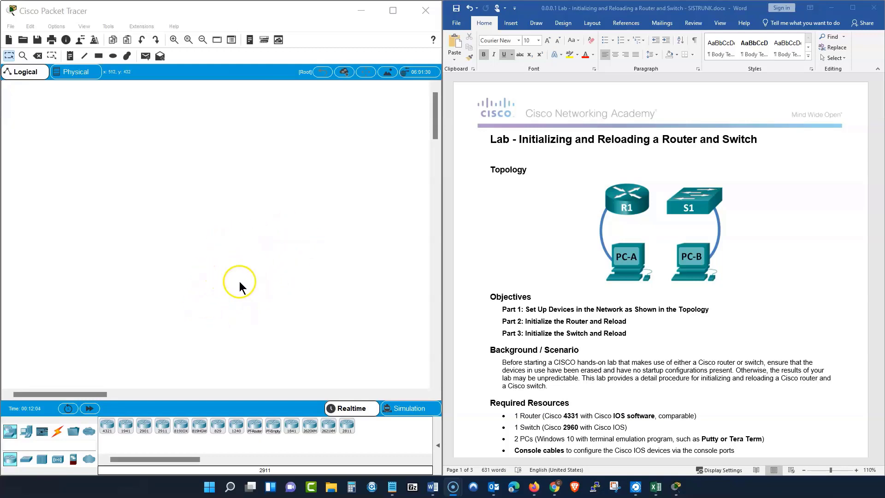
pyautogui.moveTo(214, 311)
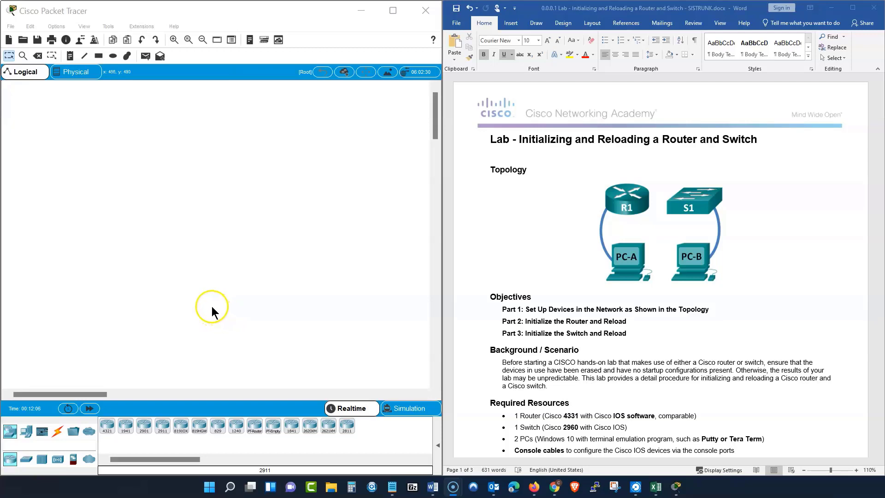
pyautogui.moveTo(209, 292)
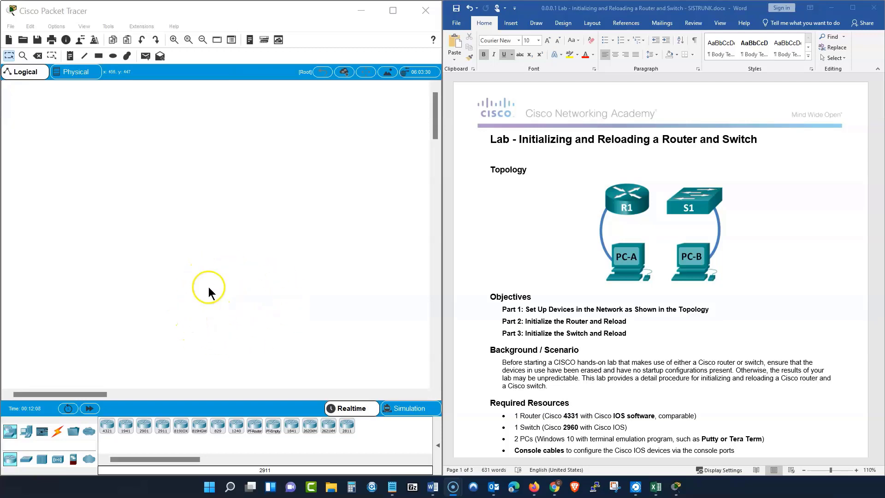
pyautogui.moveTo(268, 311)
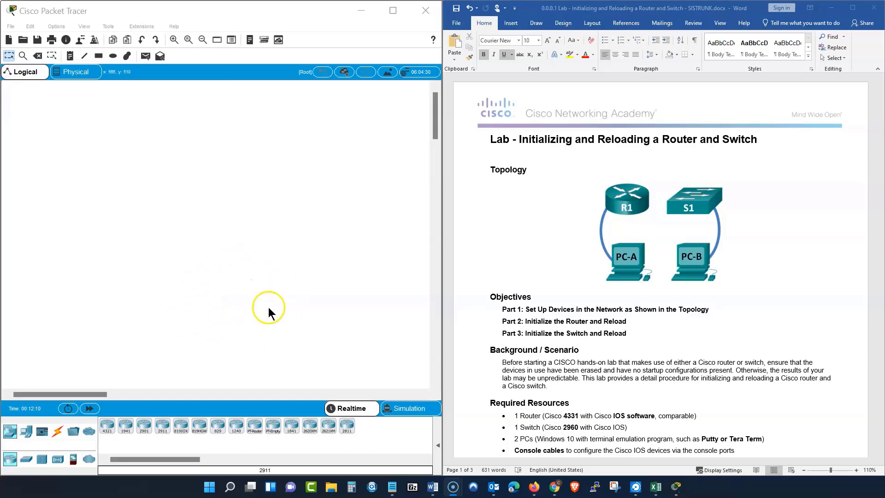
pyautogui.moveTo(158, 313)
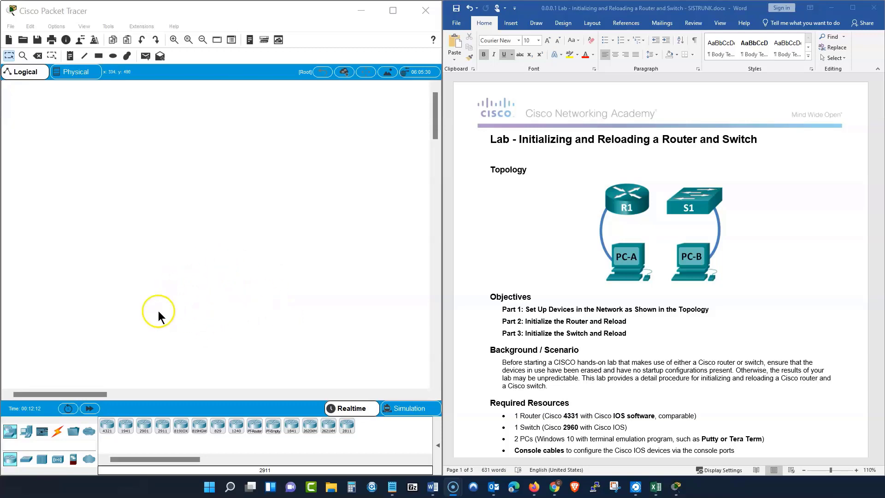
pyautogui.moveTo(203, 314)
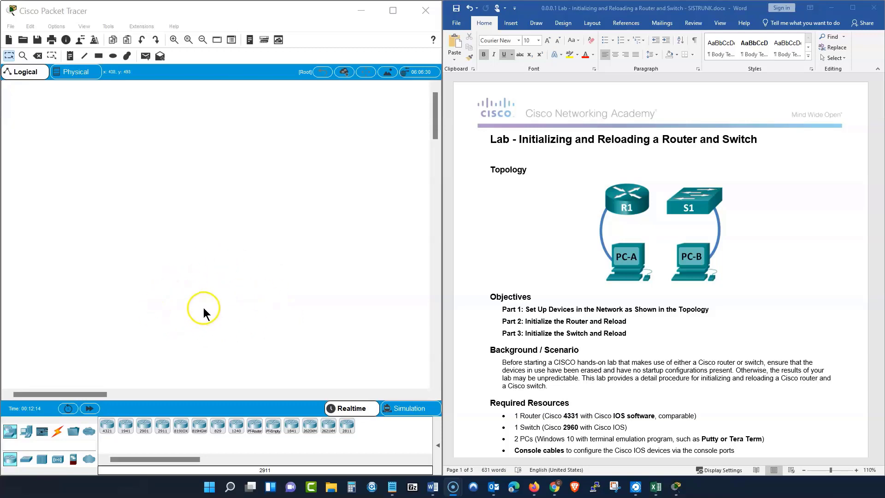
pyautogui.moveTo(199, 308)
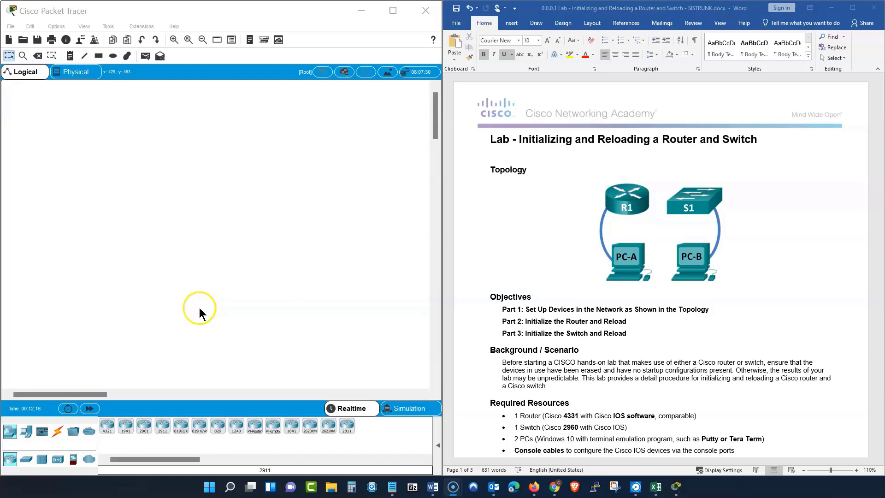
pyautogui.moveTo(220, 297)
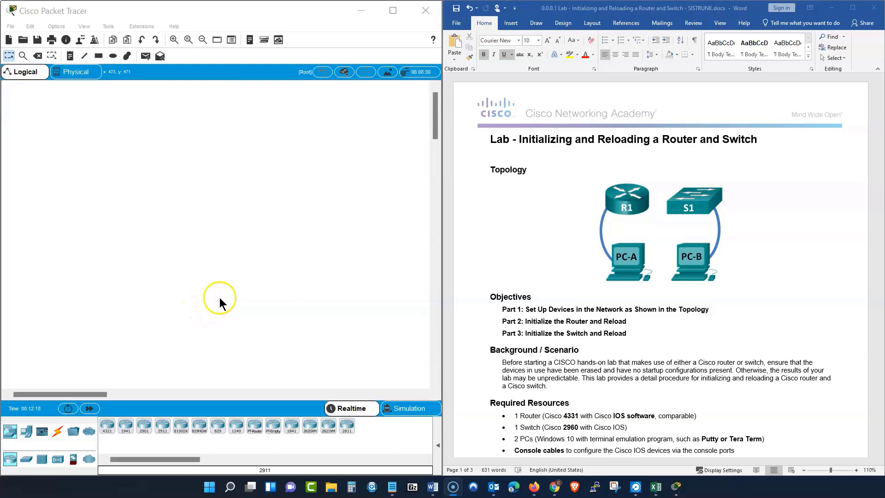
pyautogui.moveTo(229, 316)
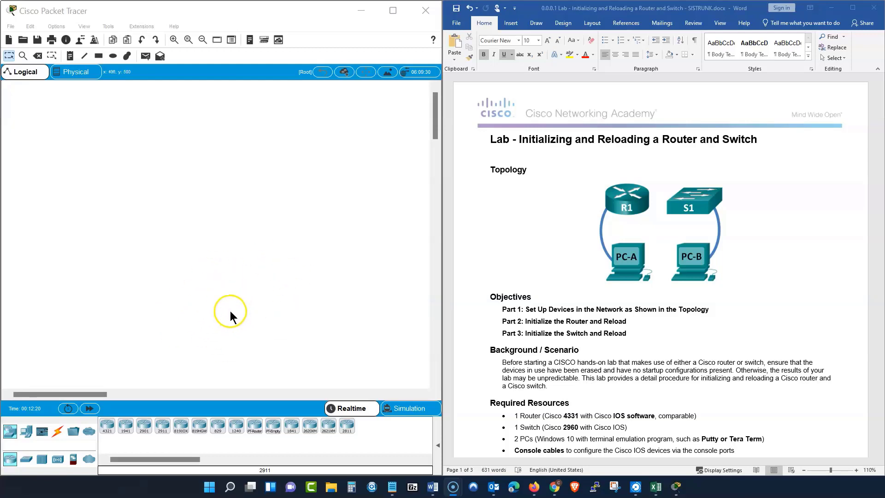
pyautogui.moveTo(209, 326)
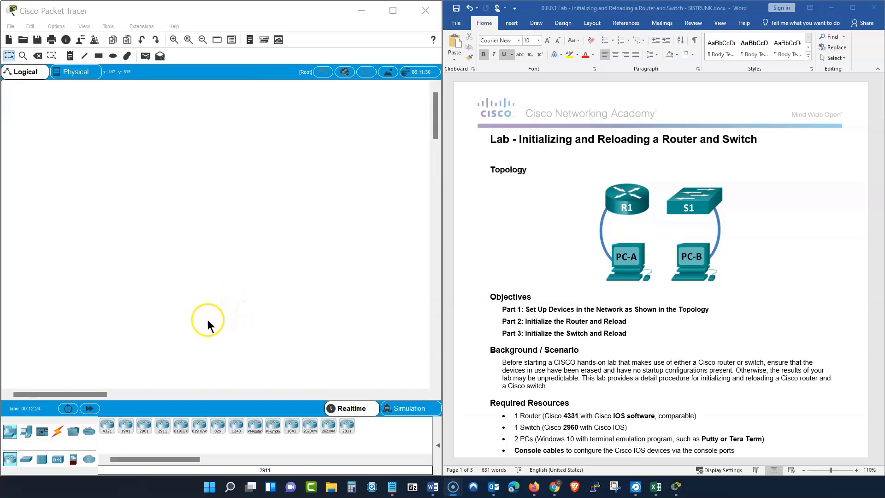
pyautogui.moveTo(237, 325)
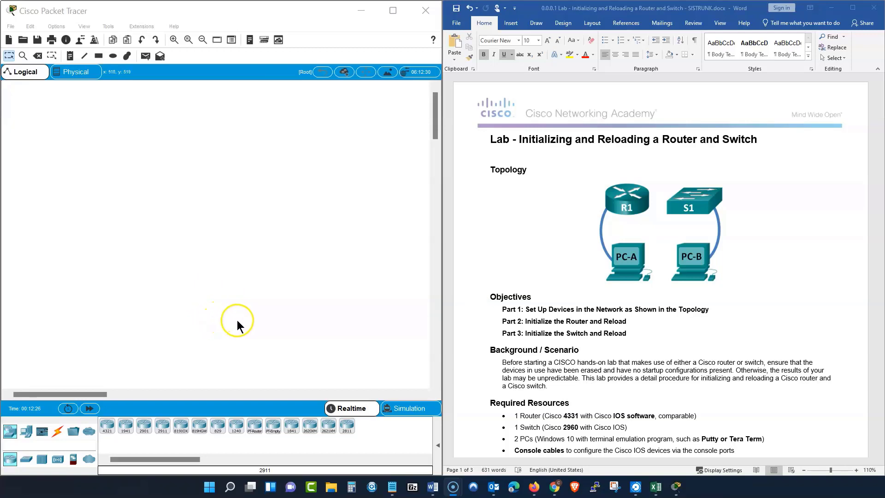
pyautogui.moveTo(225, 314)
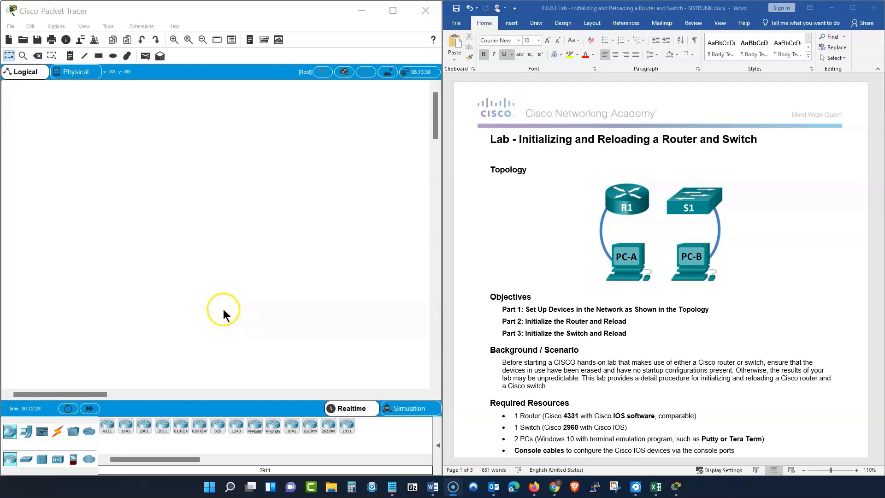
pyautogui.moveTo(204, 313)
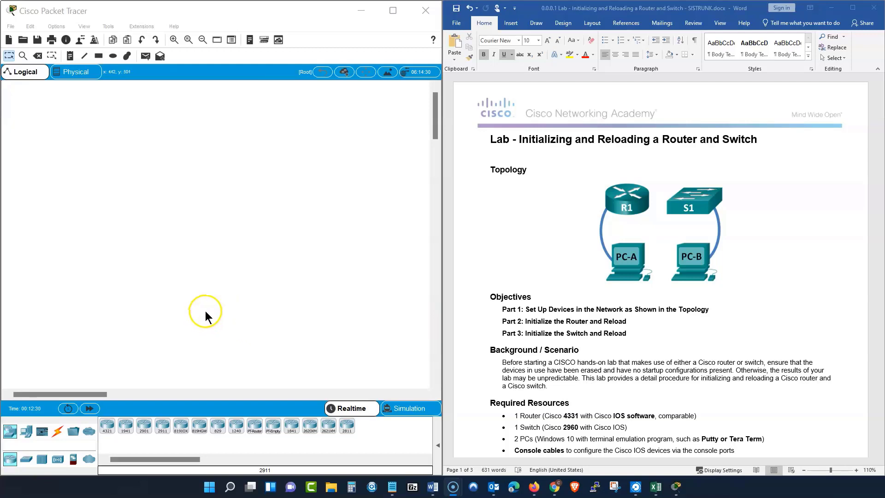
pyautogui.moveTo(339, 326)
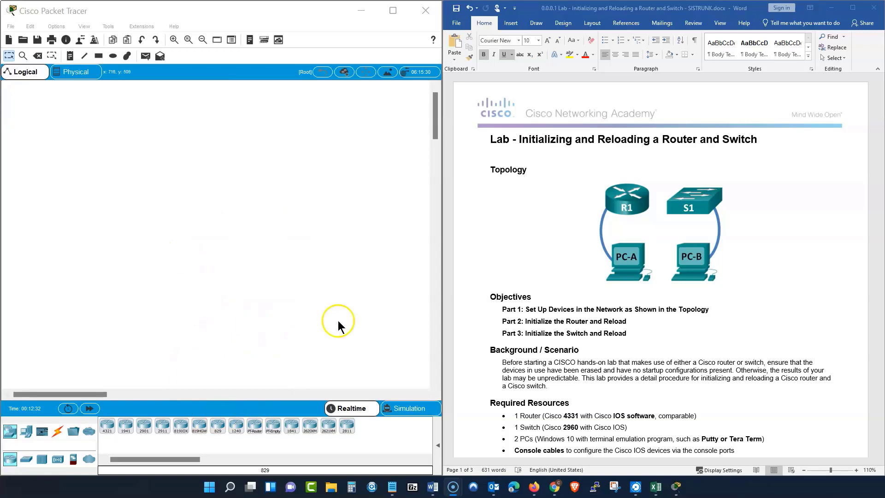
pyautogui.moveTo(501, 285)
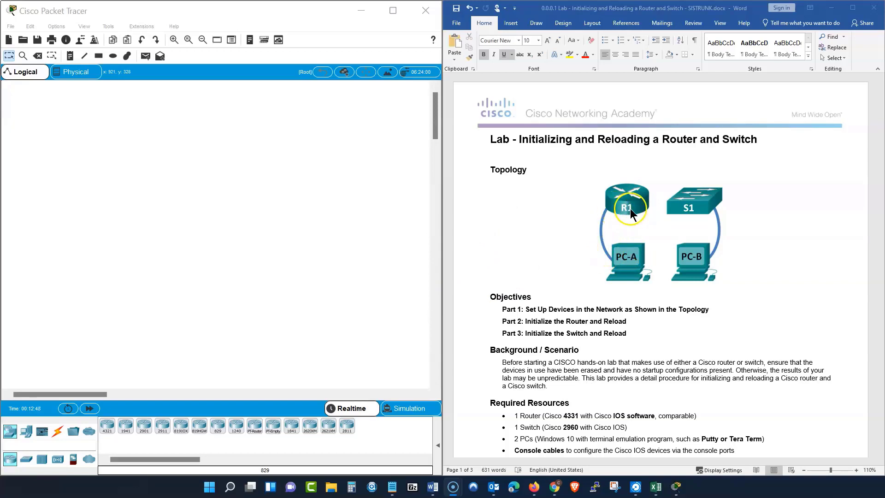
pyautogui.moveTo(682, 270)
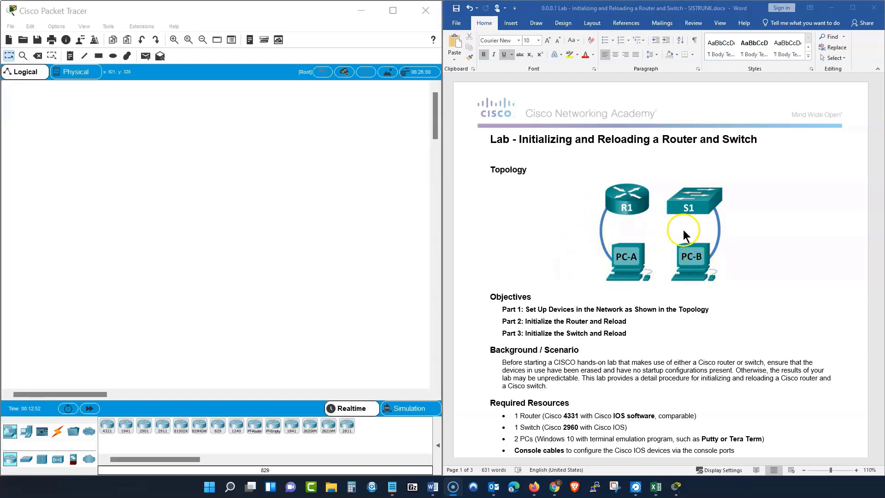
pyautogui.moveTo(197, 361)
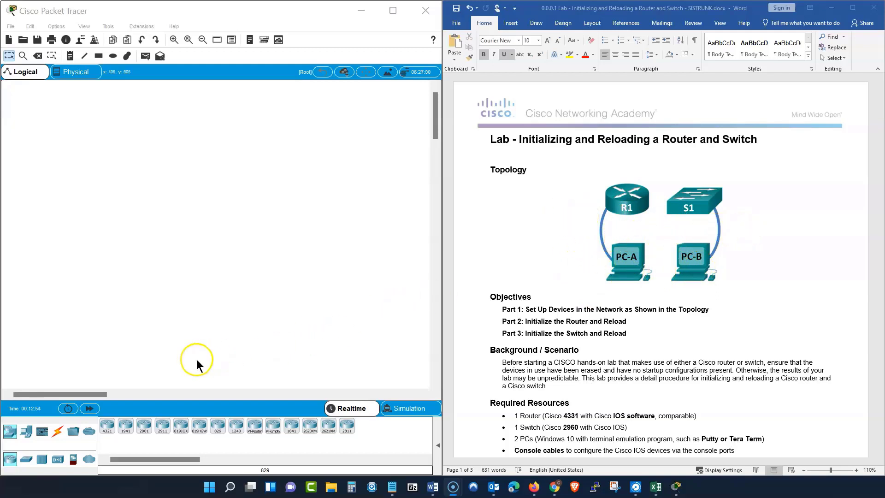
pyautogui.moveTo(11, 471)
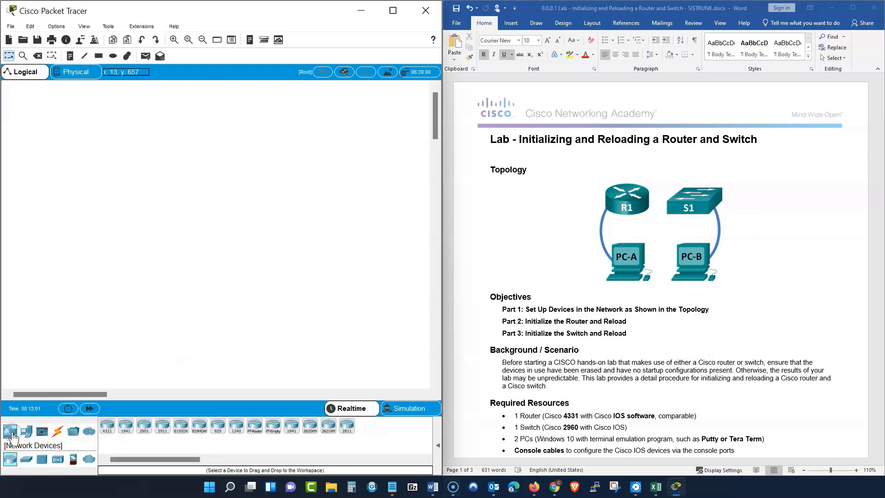
# Place an ISR4321 router from Routers and a 2960-24TT from Switches on the workspace.
pyautogui.click(10, 458)
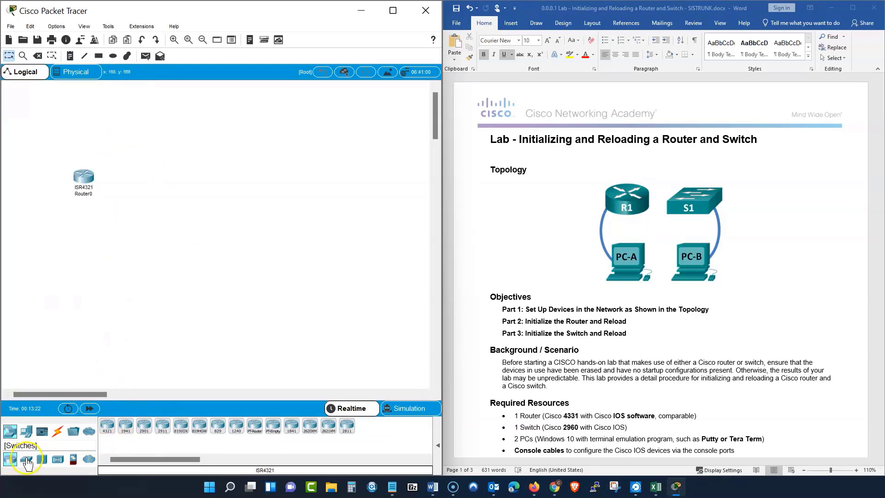
pyautogui.click(27, 458)
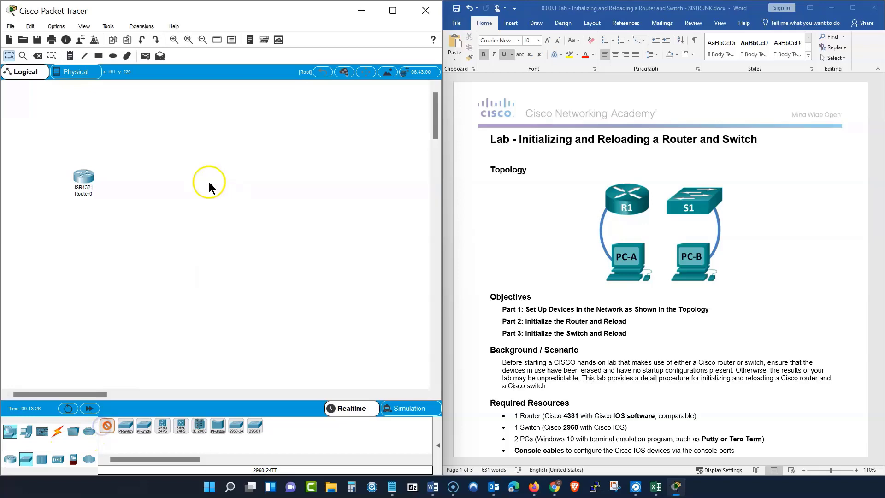
pyautogui.click(199, 183)
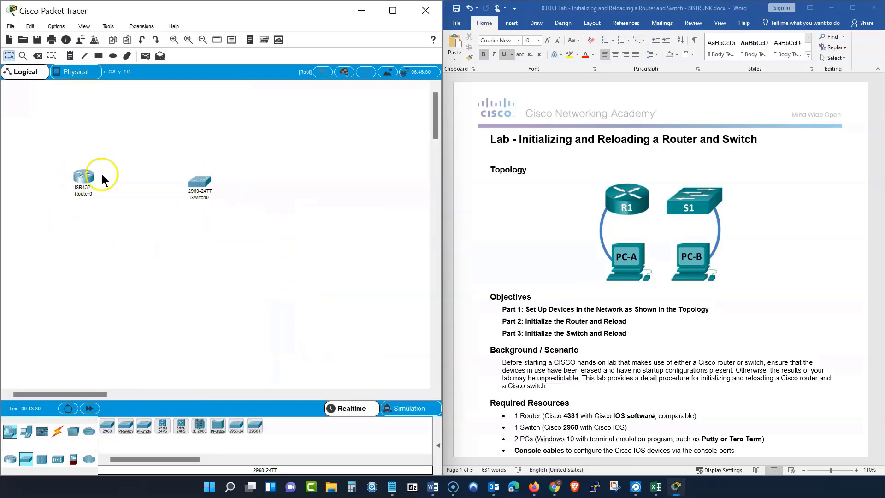
pyautogui.moveTo(71, 248)
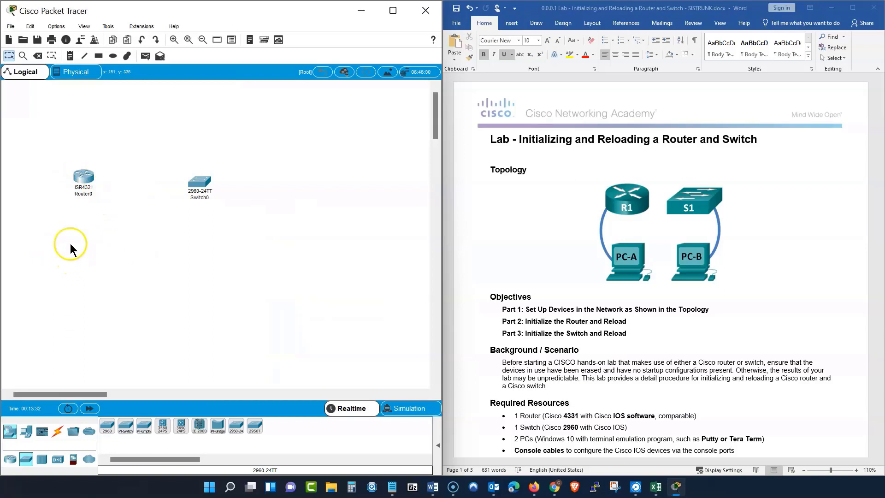
# Rename Router0 to R1 and Switch0 to S1 via their labels.
pyautogui.doubleClick(83, 194)
pyautogui.write('R1')
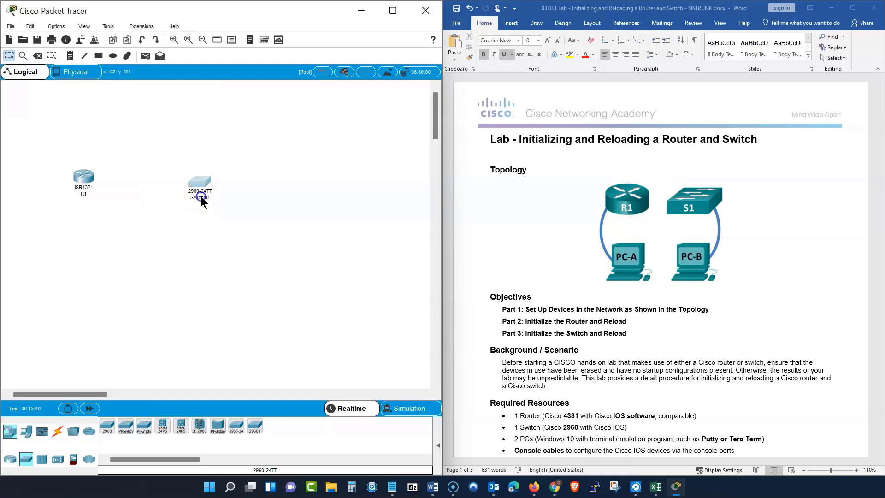
pyautogui.doubleClick(198, 197)
pyautogui.write('S1')
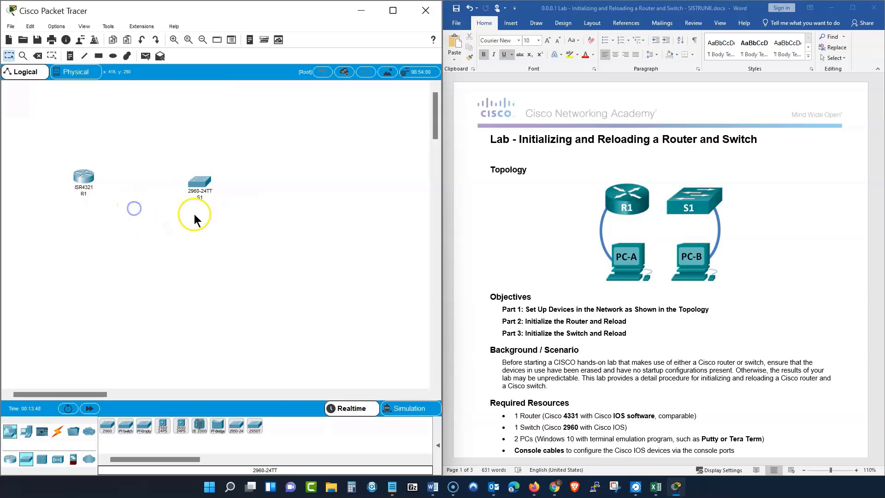
pyautogui.moveTo(165, 355)
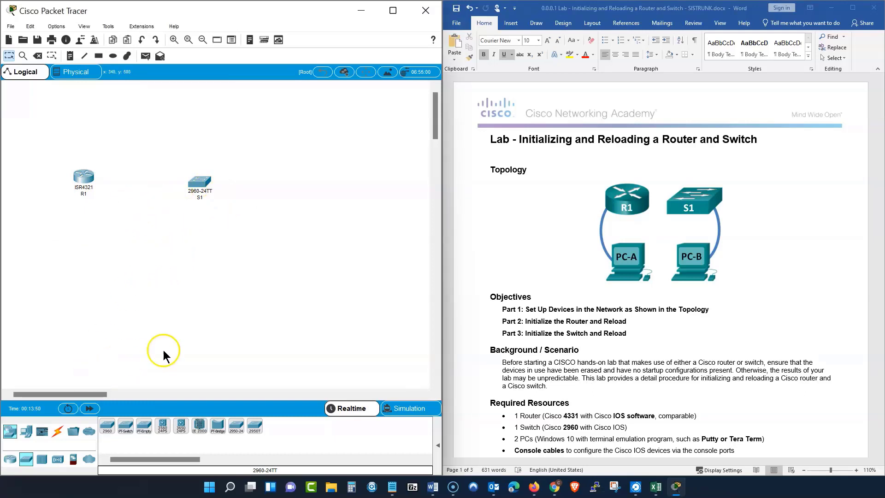
pyautogui.moveTo(711, 266)
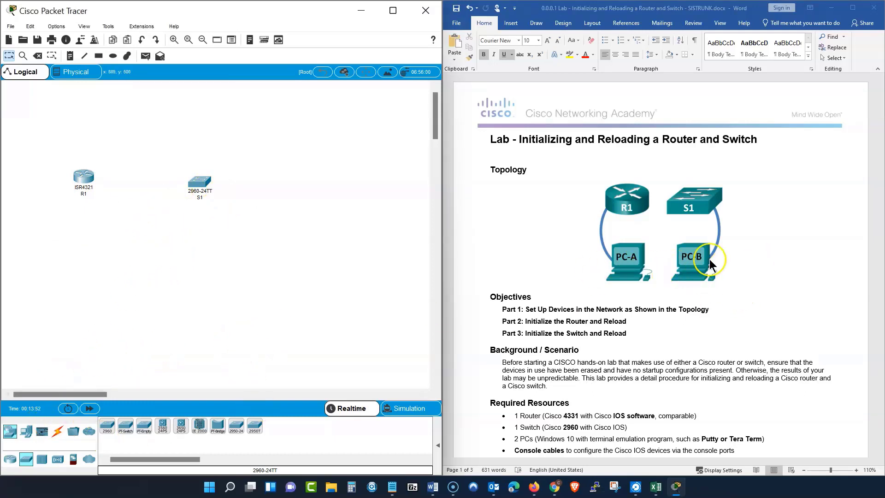
# Add two PC-PT end devices, PC0 and PC1, below R1 and S1.
pyautogui.click(27, 432)
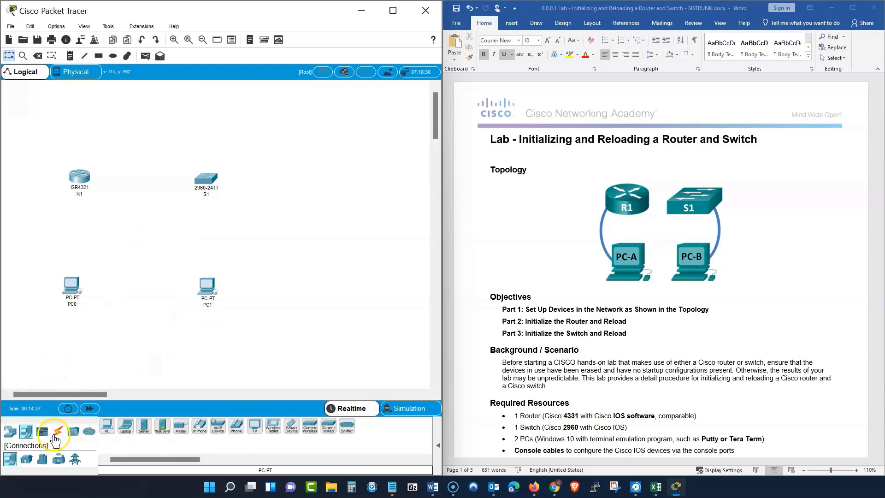
# Run a console cable from PC0 to R1's Console port.
pyautogui.click(42, 431)
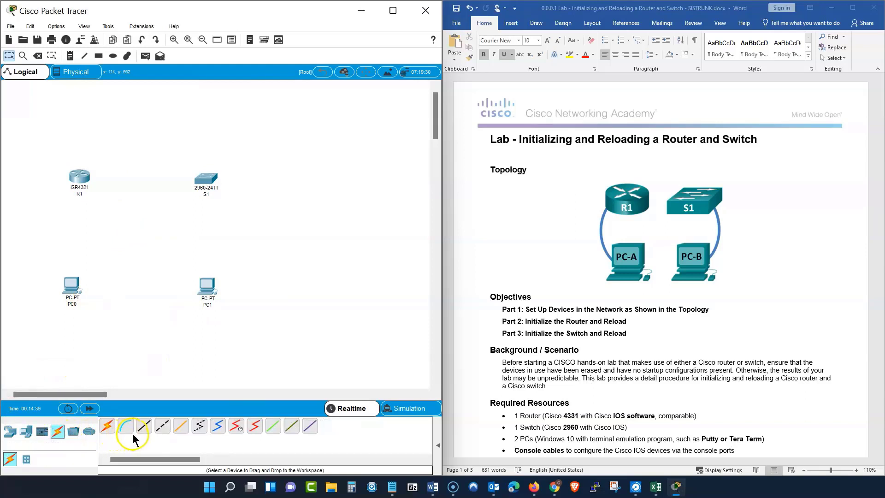
pyautogui.click(125, 426)
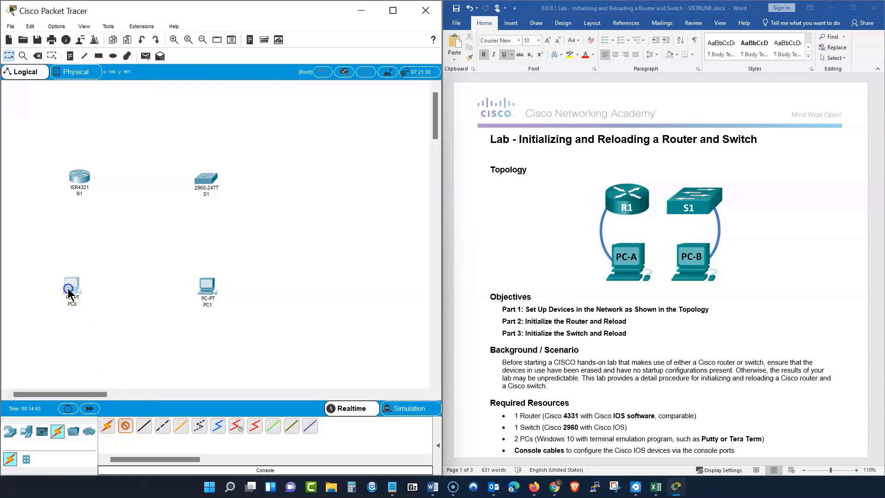
pyautogui.click(72, 288)
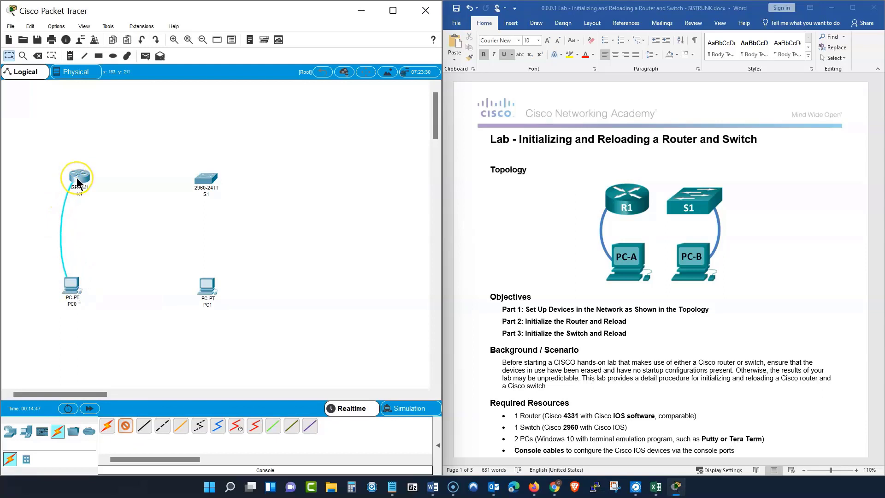
pyautogui.click(76, 176)
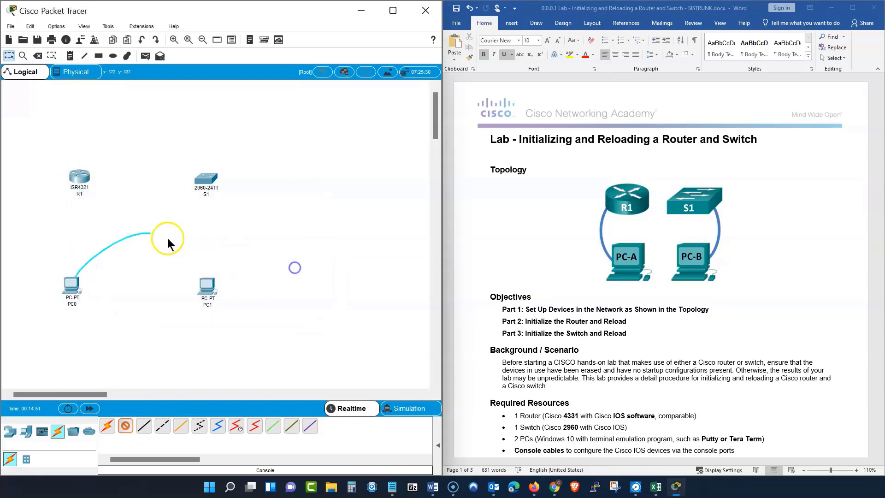
pyautogui.click(79, 175)
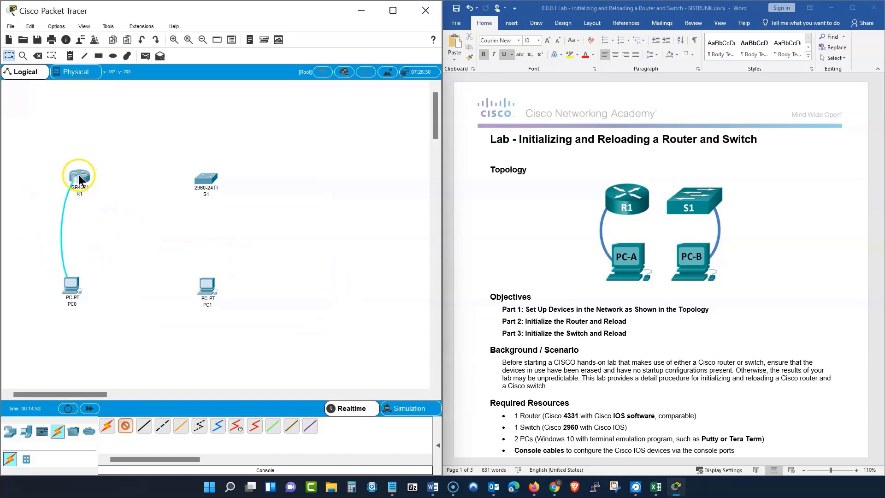
pyautogui.click(78, 175)
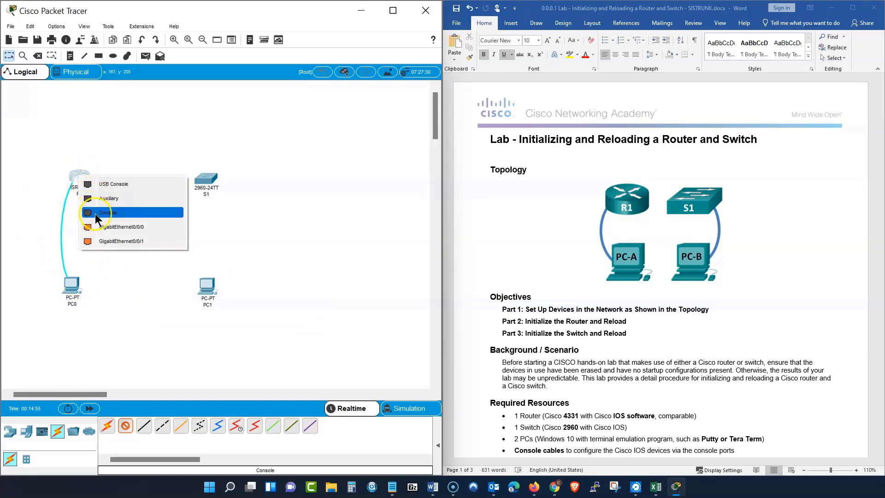
pyautogui.click(105, 212)
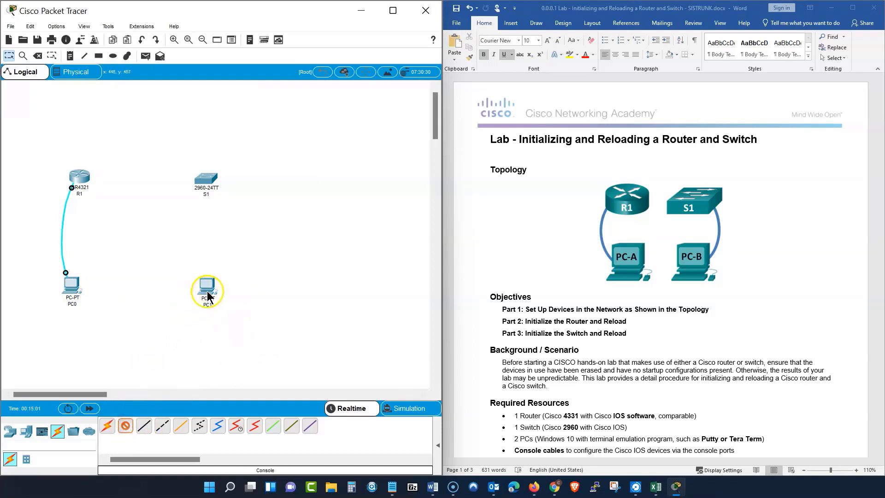
# Run a second console cable from PC1 to S1.
pyautogui.click(207, 291)
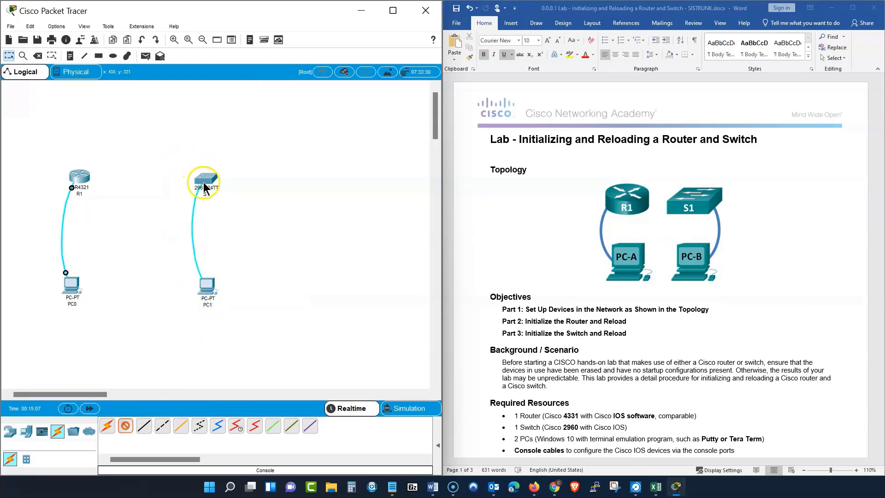
pyautogui.click(203, 183)
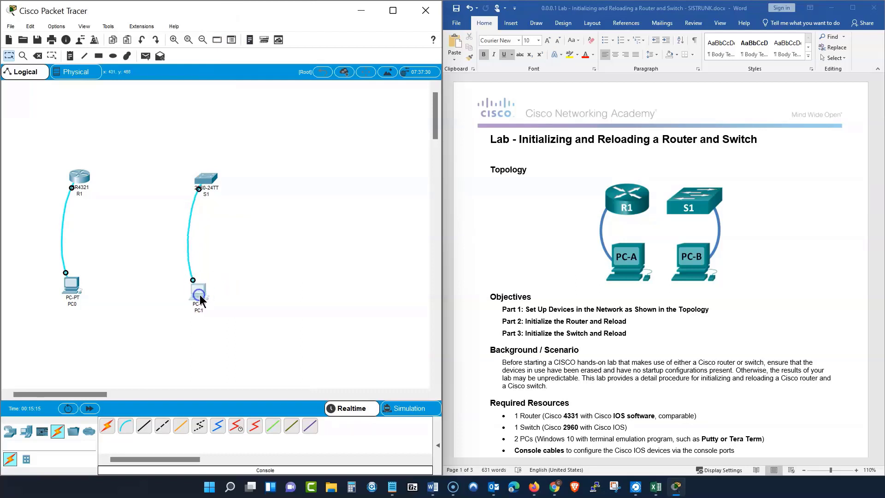
pyautogui.moveTo(87, 291)
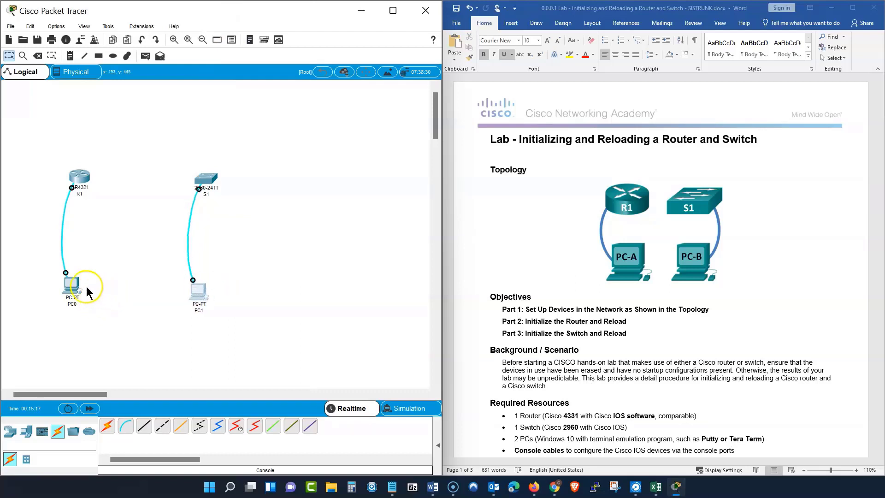
pyautogui.moveTo(139, 311)
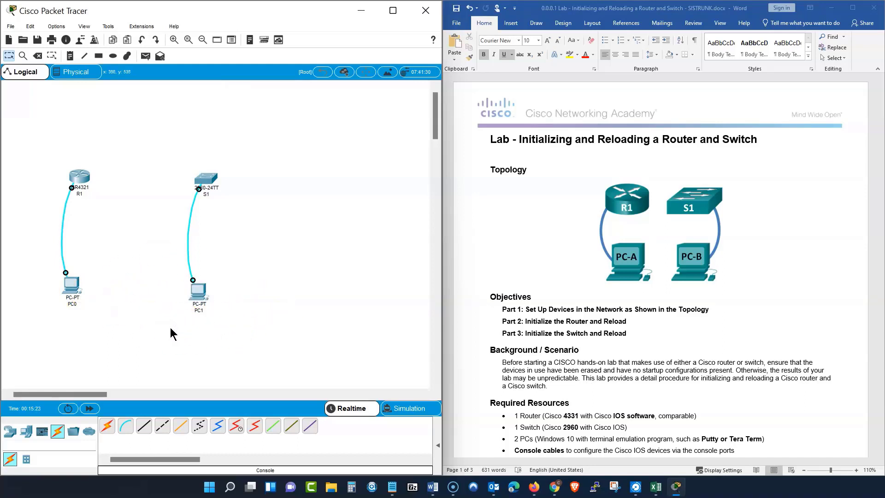
pyautogui.moveTo(161, 296)
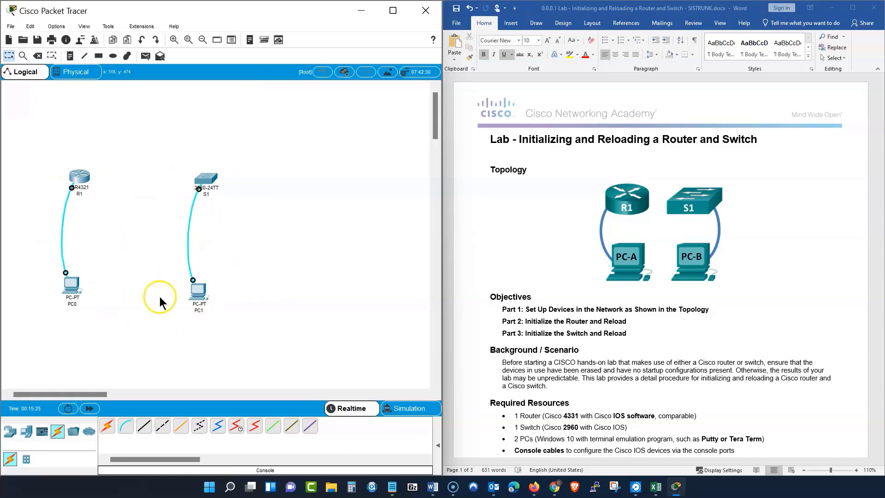
pyautogui.moveTo(744, 259)
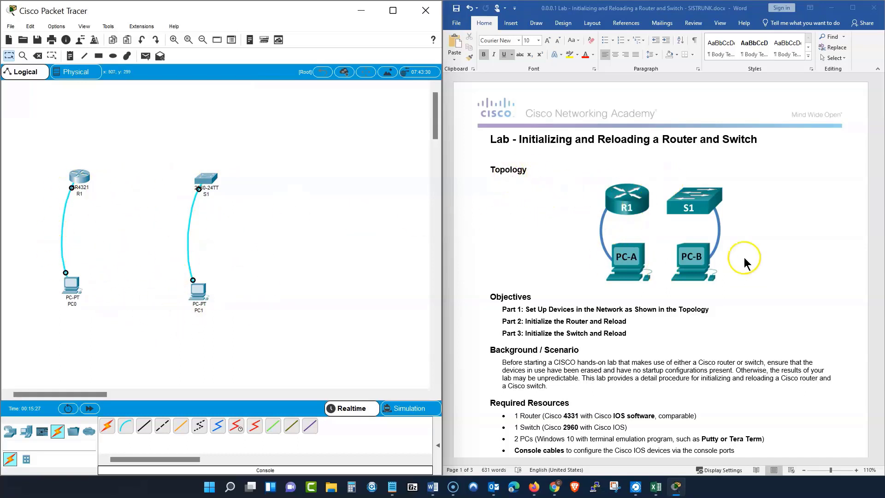
pyautogui.moveTo(157, 282)
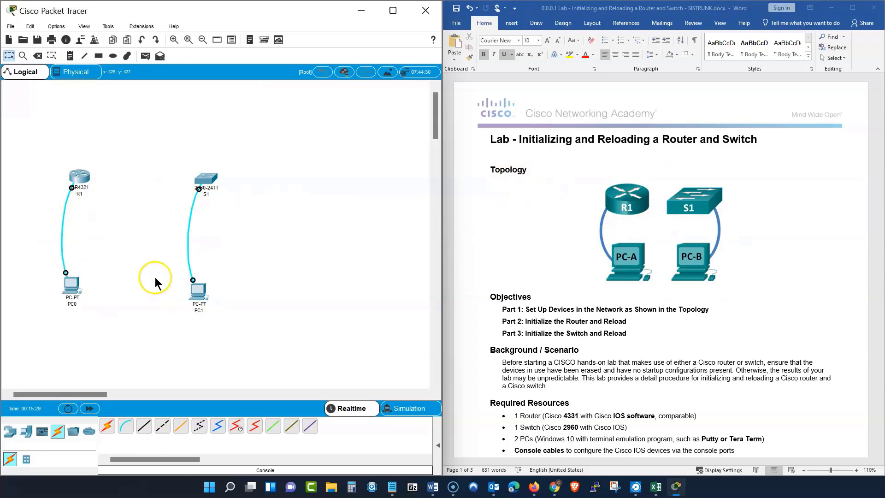
# Scroll the Word lab document down to the Objectives, Required Resources and Part 1 steps.
pyautogui.scroll(-3)
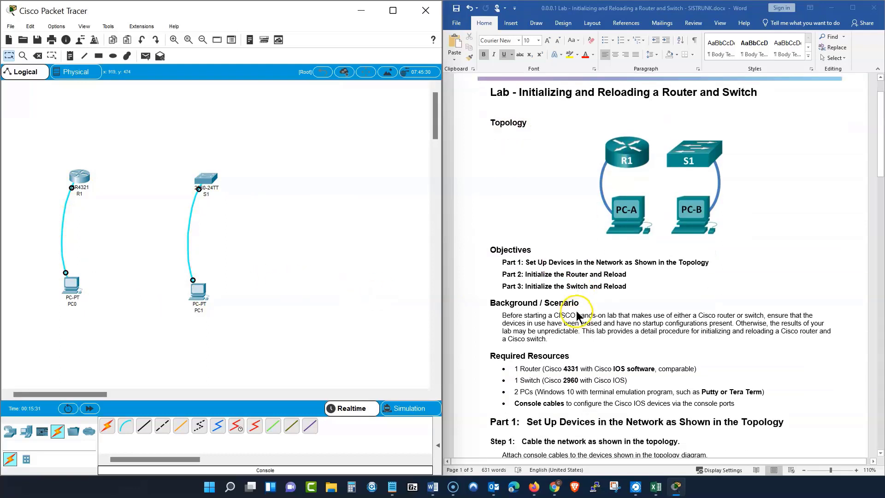
pyautogui.scroll(-3)
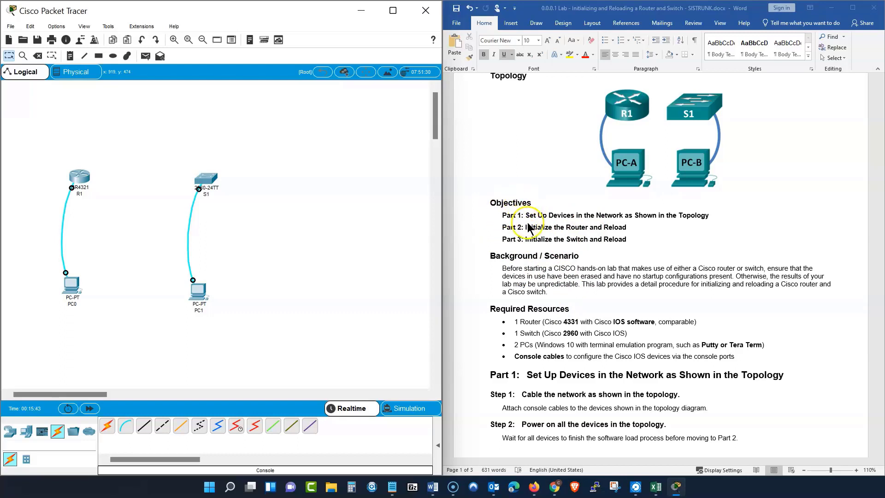
pyautogui.moveTo(608, 226)
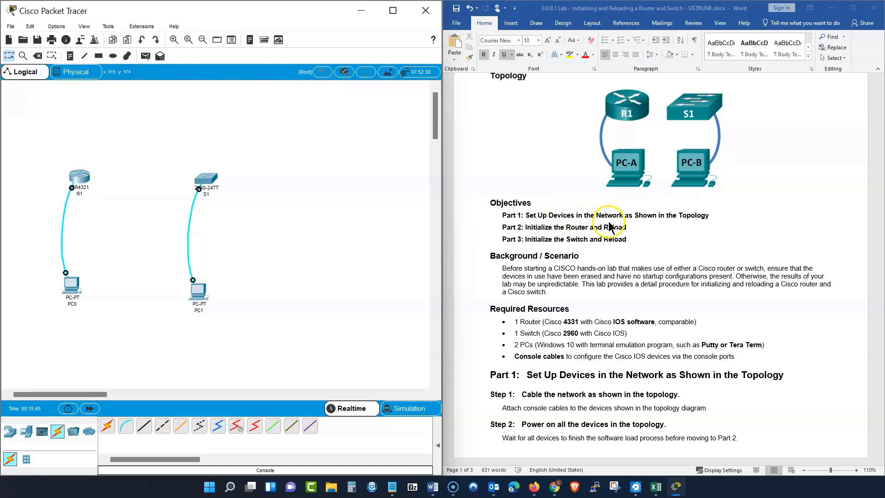
pyautogui.moveTo(692, 176)
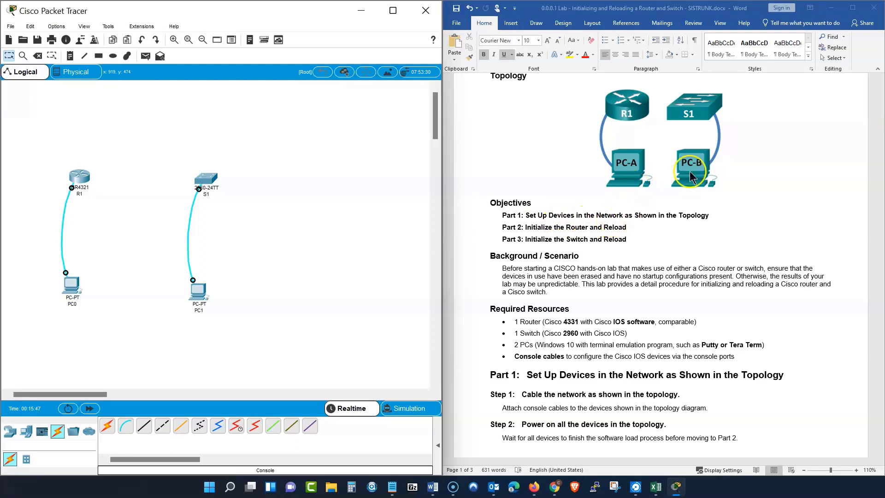
pyautogui.moveTo(589, 244)
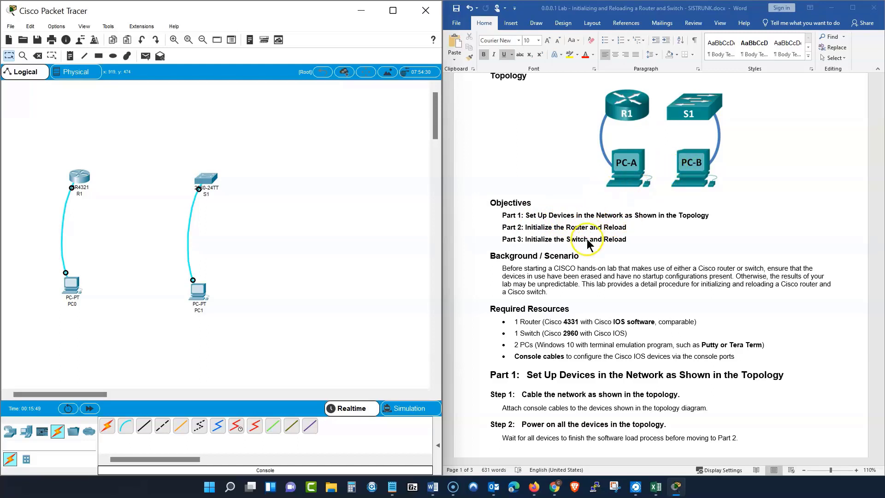
pyautogui.moveTo(536, 250)
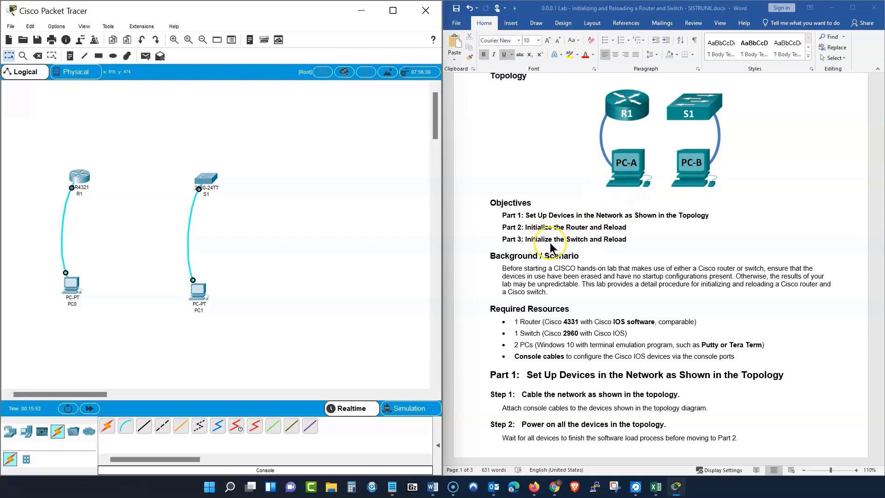
pyautogui.moveTo(574, 255)
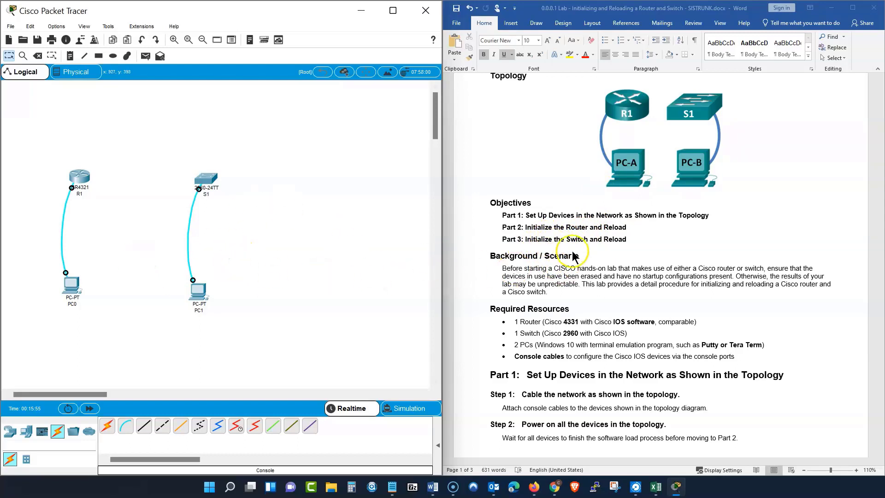
pyautogui.moveTo(546, 245)
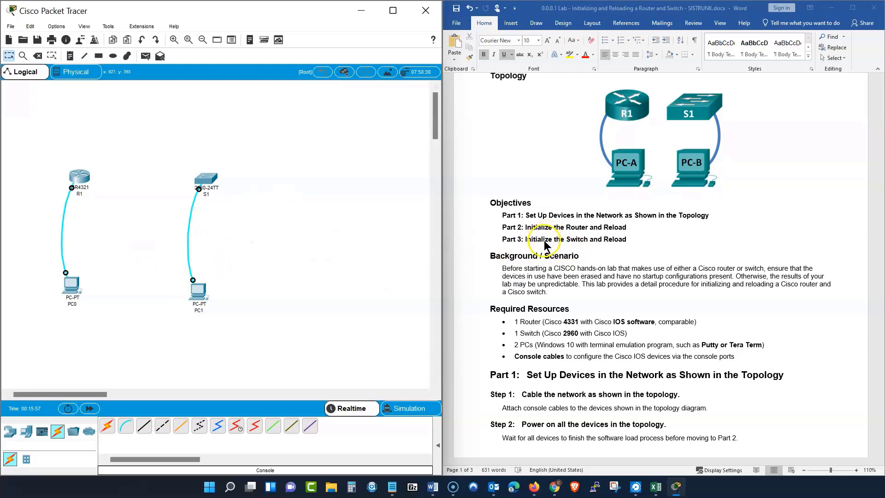
pyautogui.moveTo(575, 236)
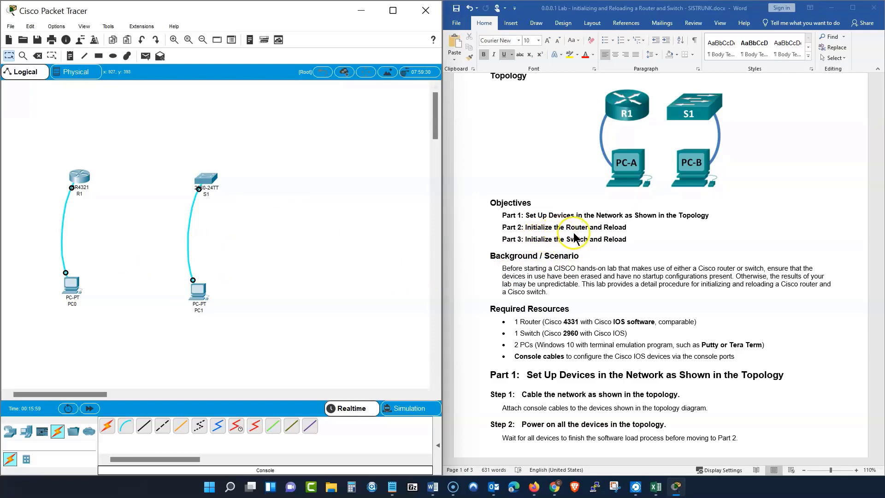
pyautogui.moveTo(615, 236)
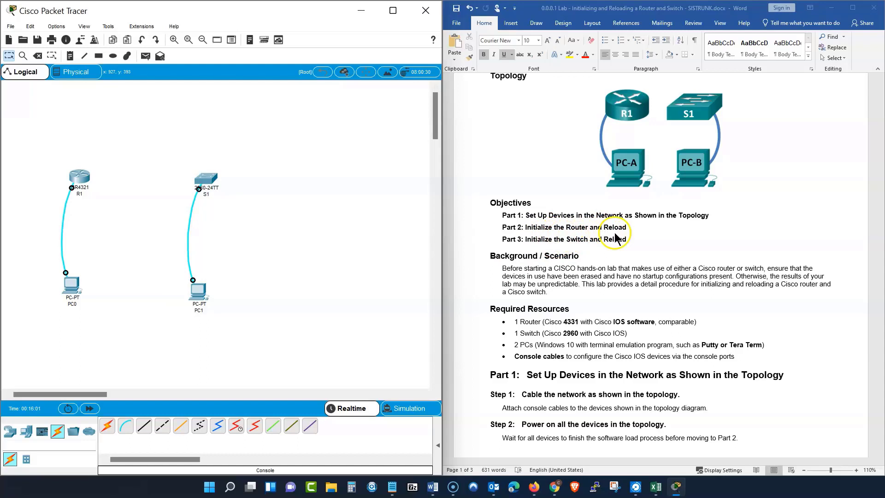
pyautogui.moveTo(545, 245)
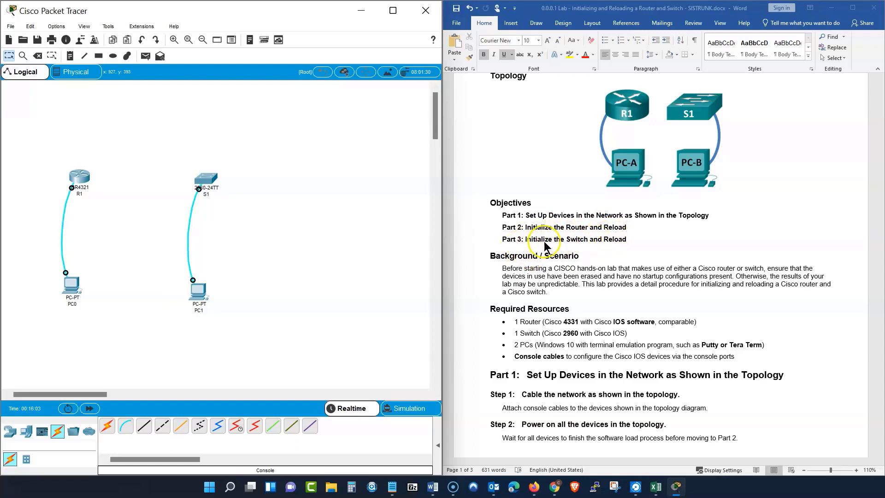
pyautogui.moveTo(624, 250)
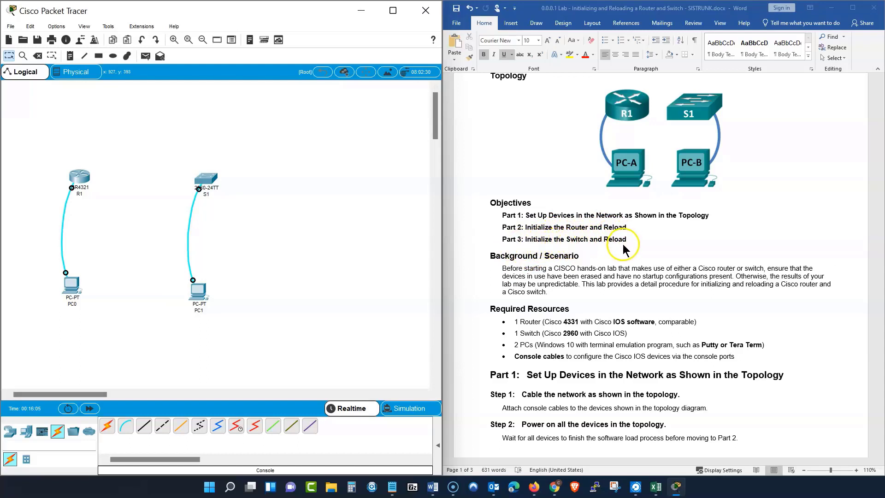
pyautogui.moveTo(516, 291)
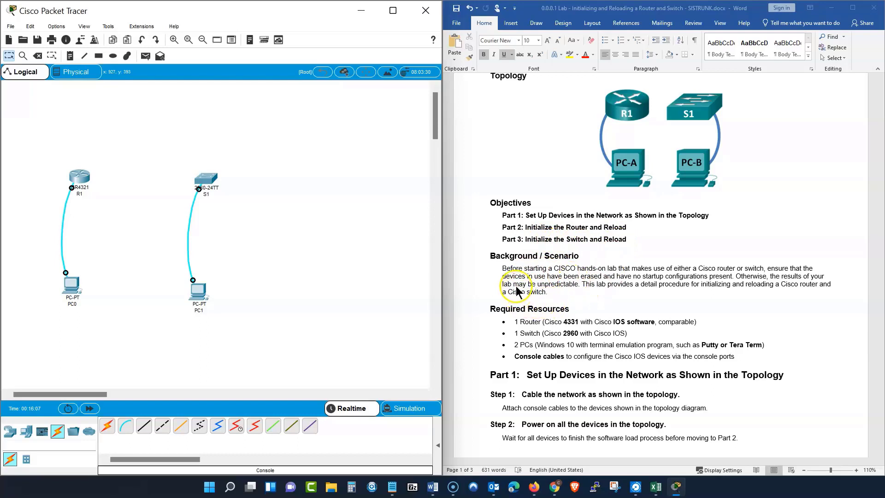
pyautogui.moveTo(568, 274)
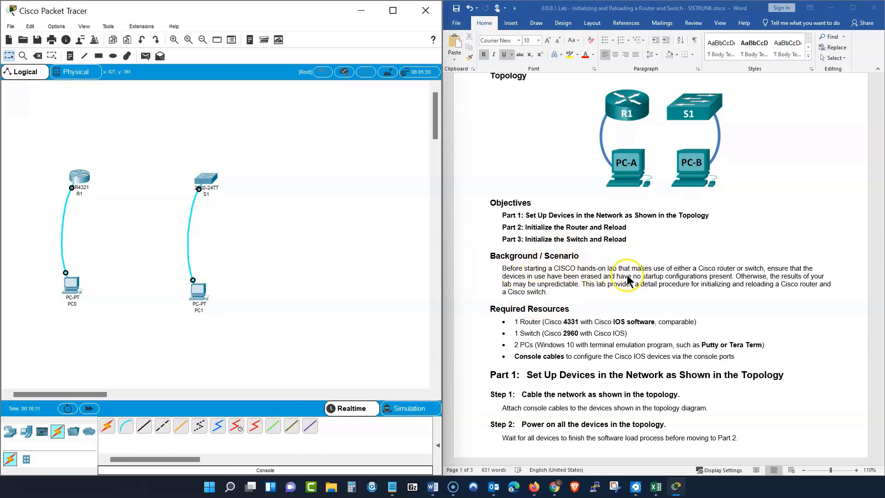
pyautogui.moveTo(680, 277)
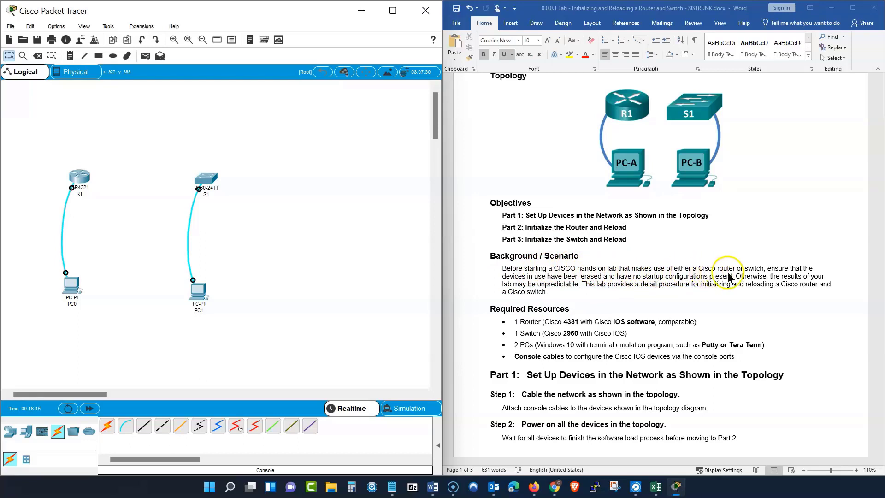
pyautogui.moveTo(793, 277)
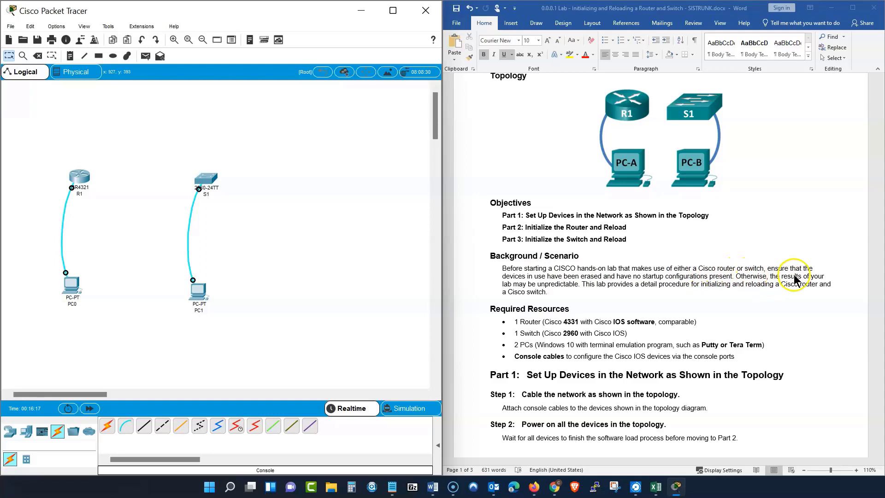
pyautogui.moveTo(535, 281)
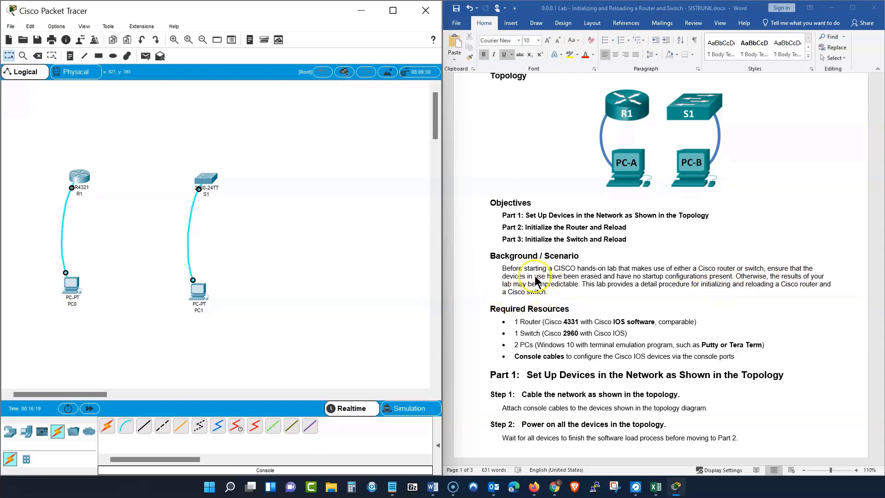
pyautogui.moveTo(579, 285)
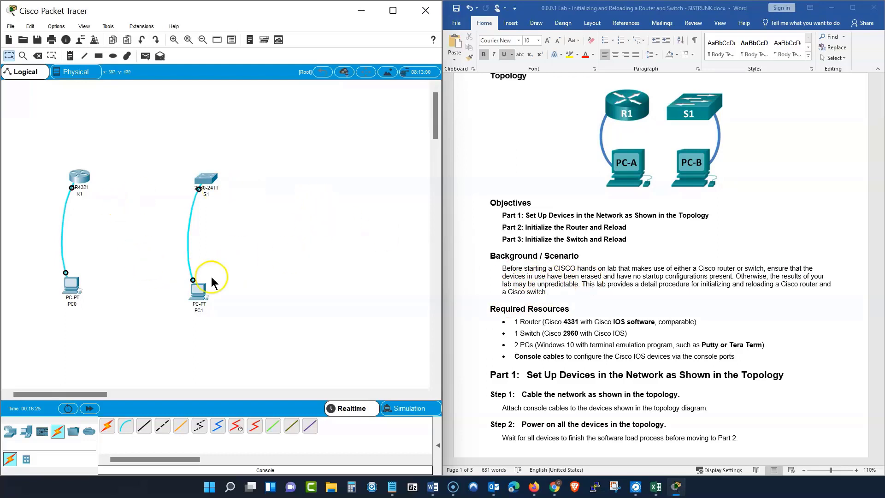
pyautogui.moveTo(124, 277)
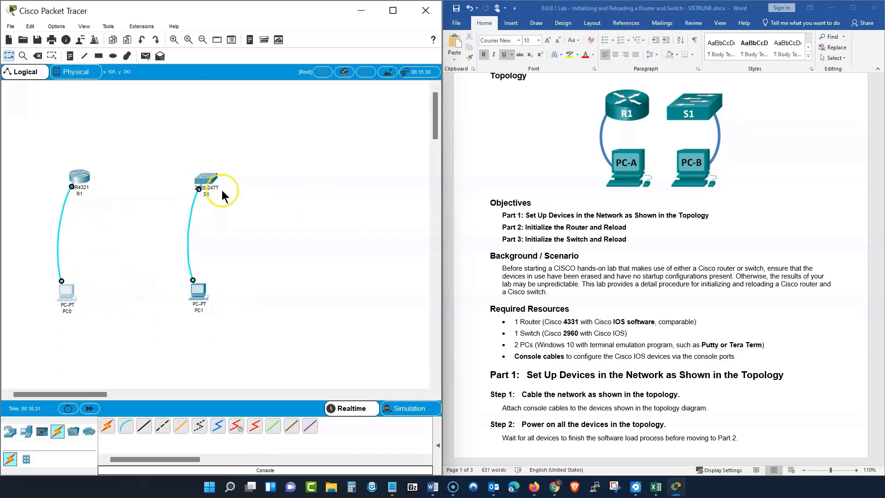
pyautogui.moveTo(87, 181)
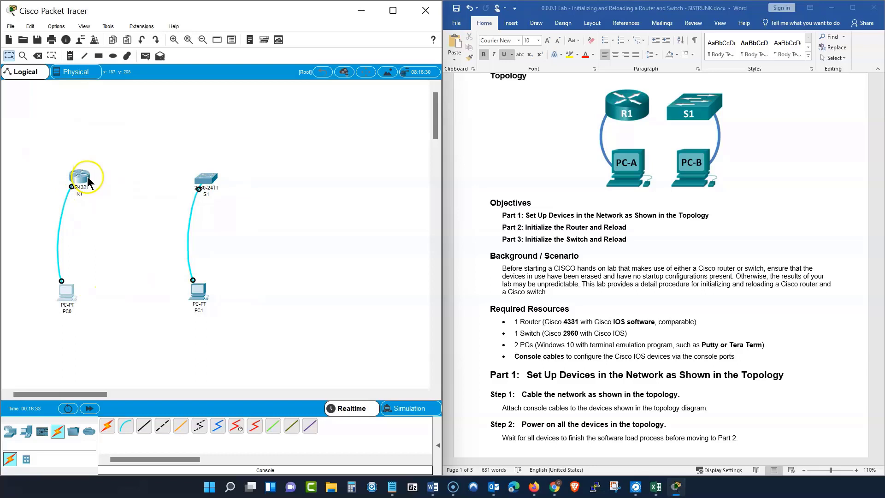
pyautogui.moveTo(28, 168)
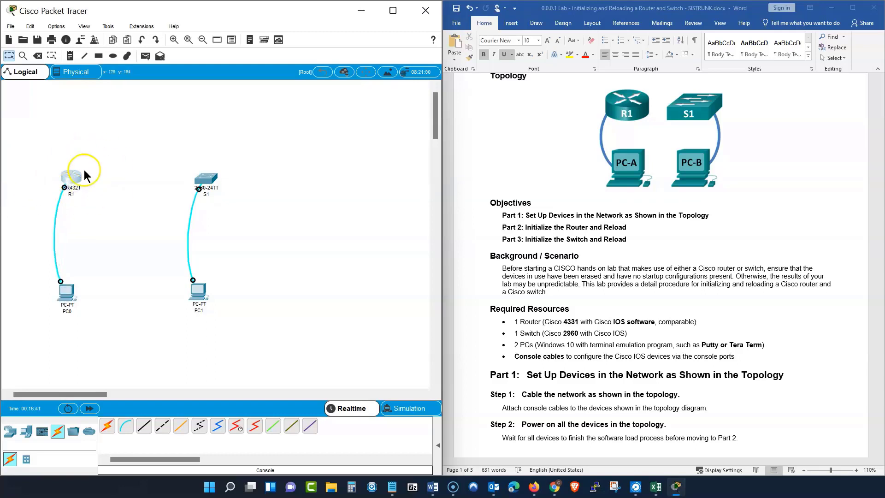
pyautogui.moveTo(206, 186)
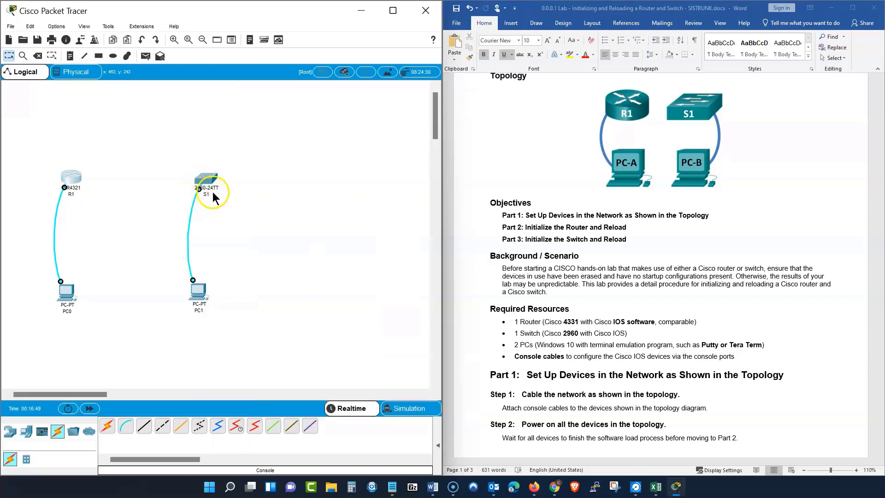
pyautogui.moveTo(244, 192)
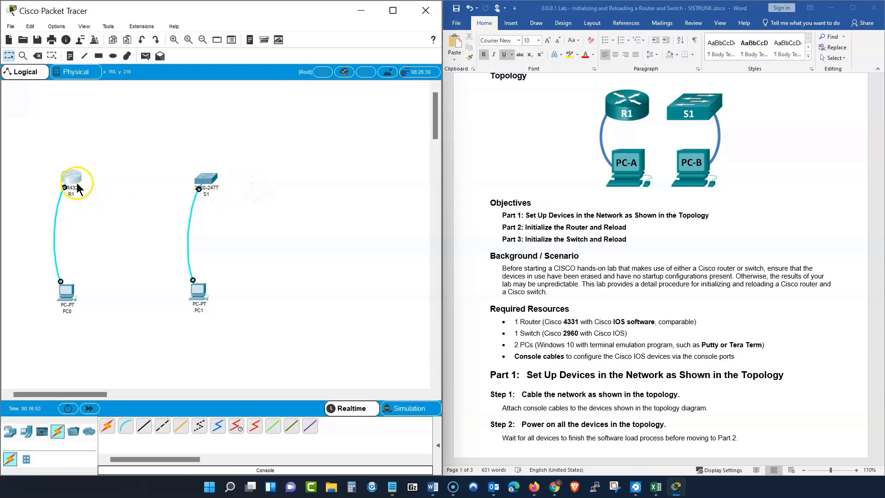
pyautogui.moveTo(186, 186)
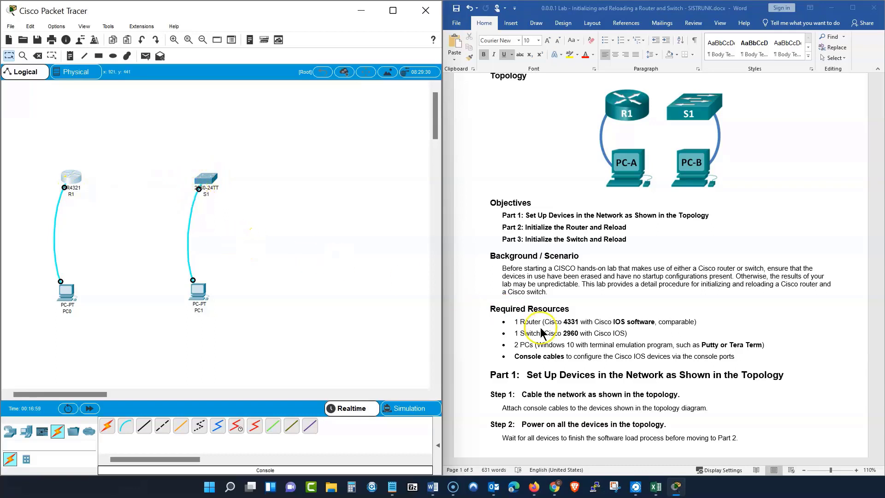
pyautogui.scroll(-3)
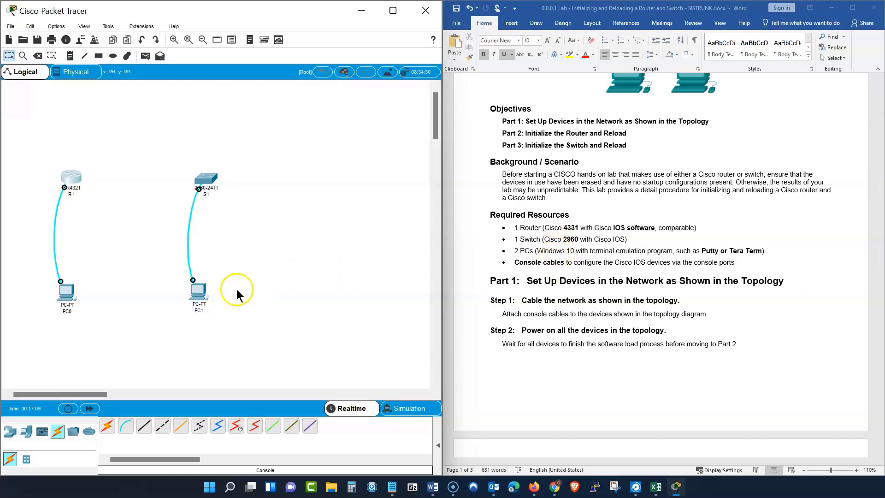
pyautogui.moveTo(572, 286)
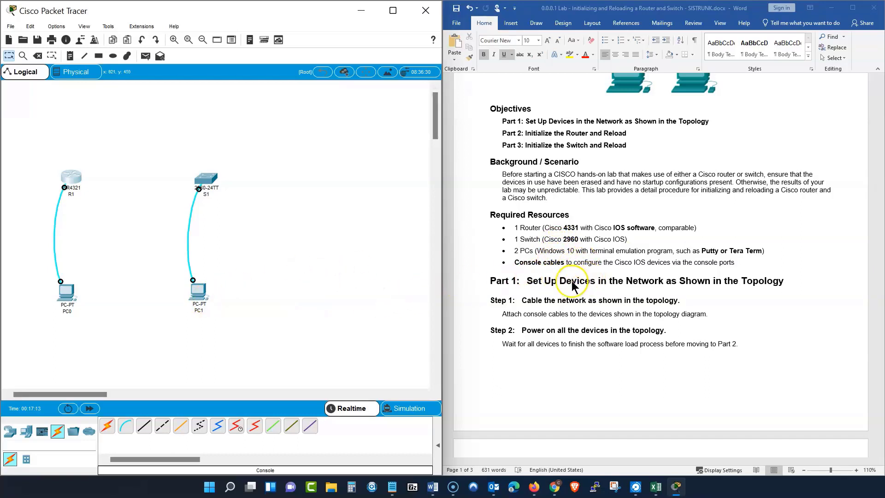
pyautogui.moveTo(570, 274)
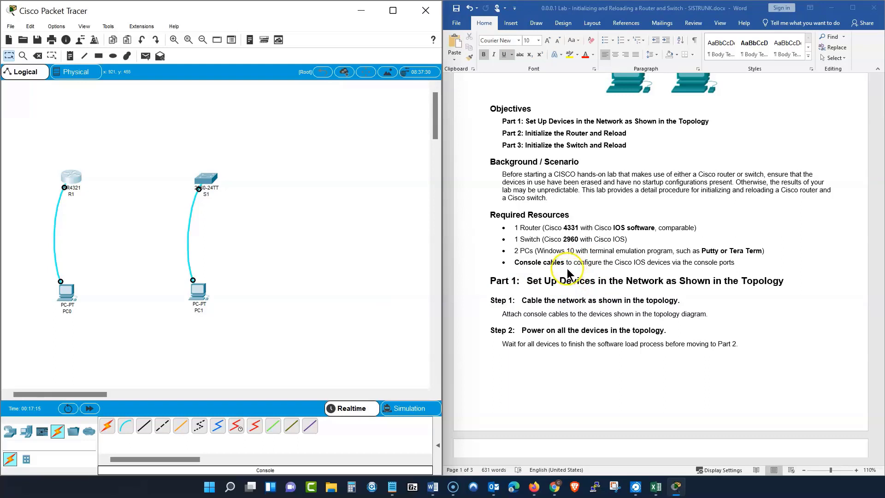
pyautogui.moveTo(693, 258)
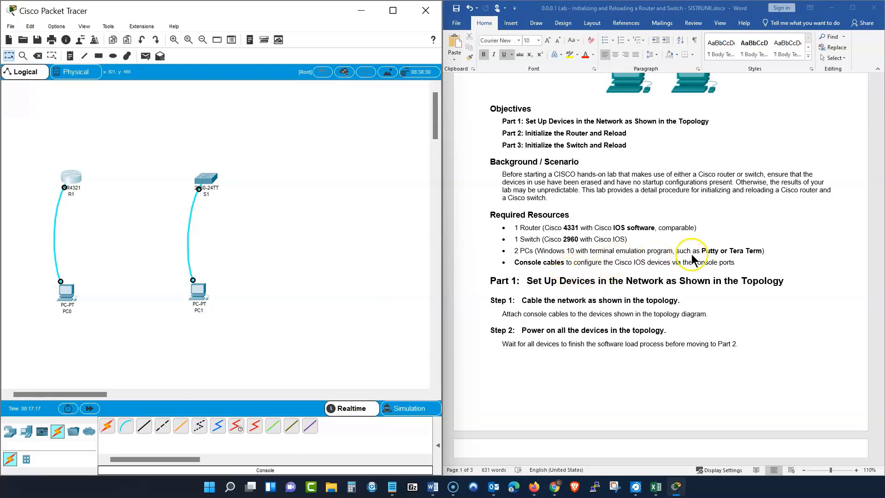
pyautogui.moveTo(704, 258)
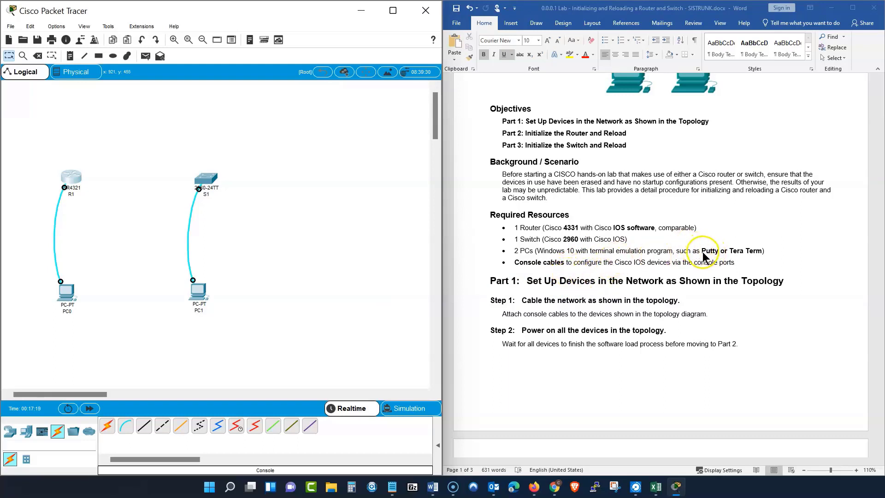
pyautogui.moveTo(742, 258)
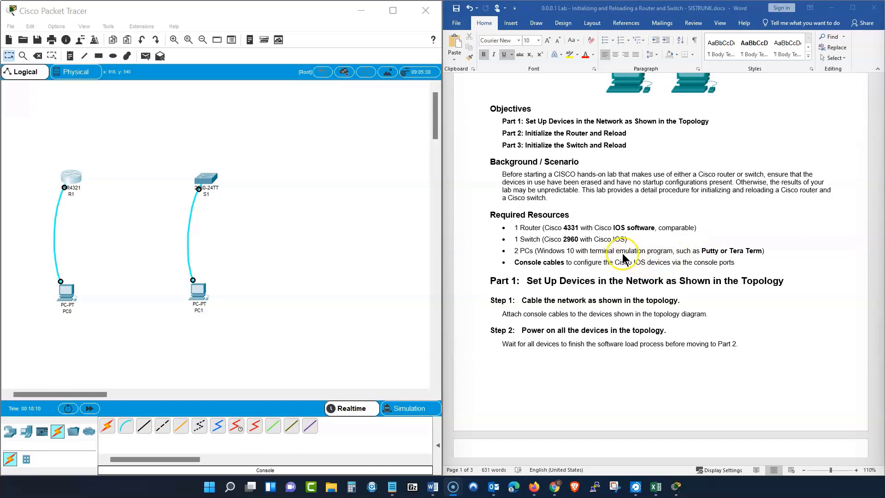
pyautogui.moveTo(696, 257)
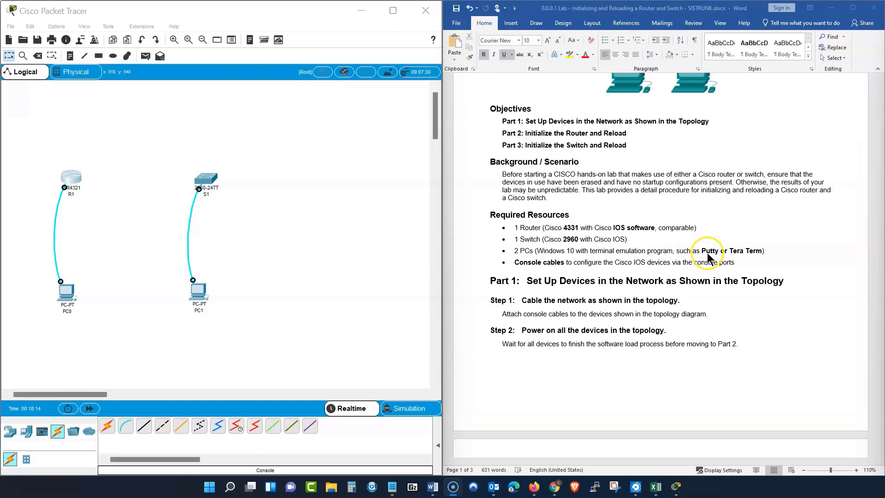
pyautogui.moveTo(631, 278)
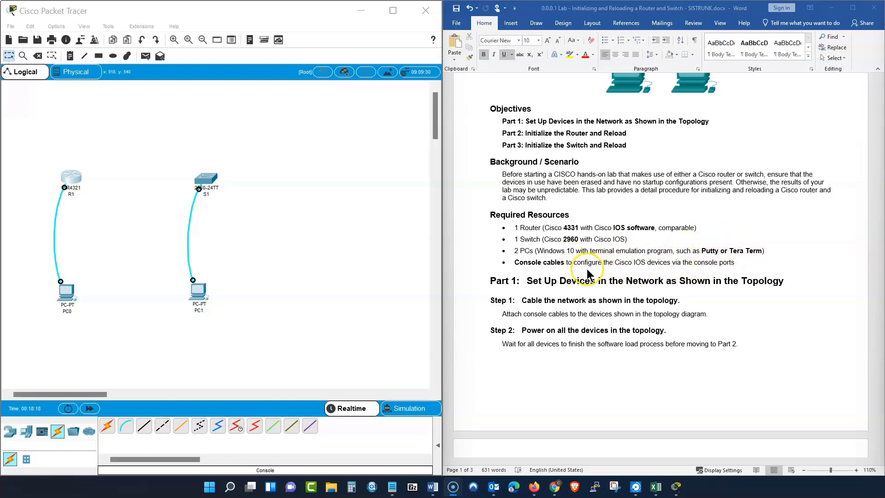
pyautogui.moveTo(536, 279)
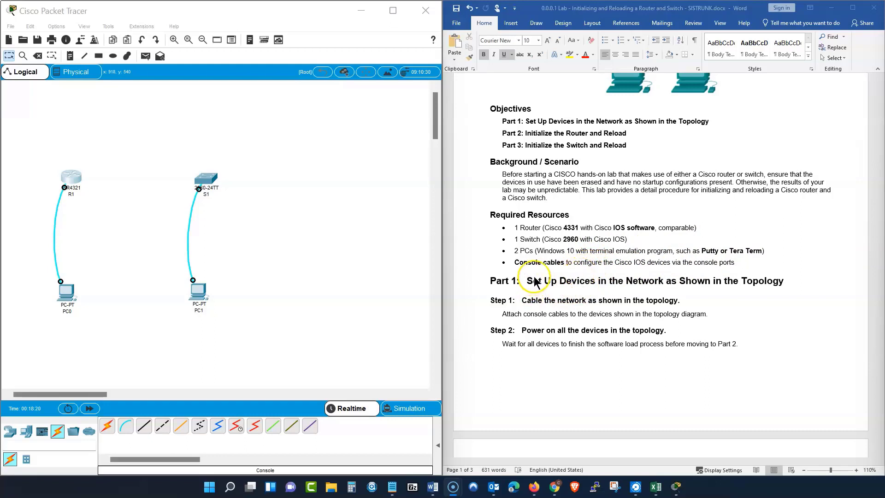
pyautogui.moveTo(532, 270)
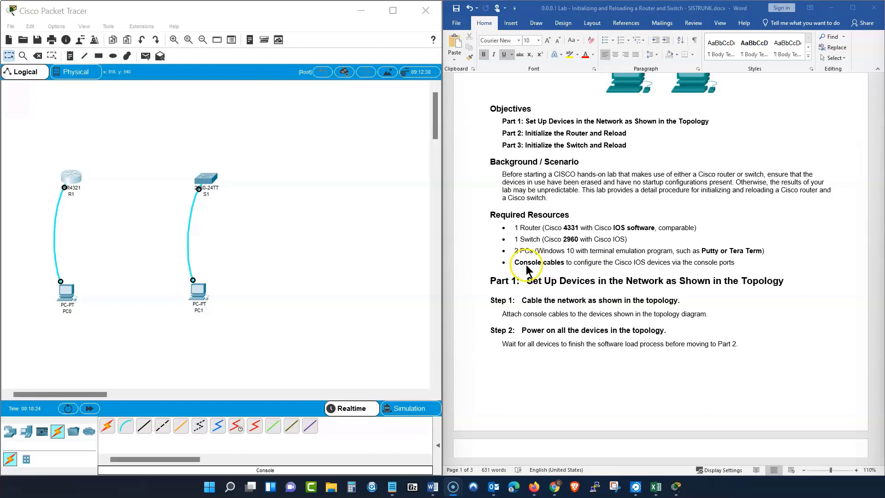
pyautogui.moveTo(562, 258)
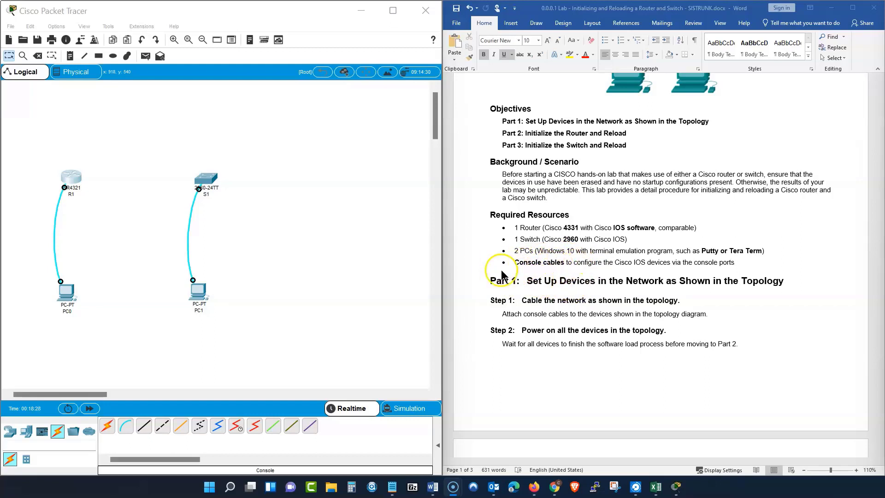
pyautogui.moveTo(710, 258)
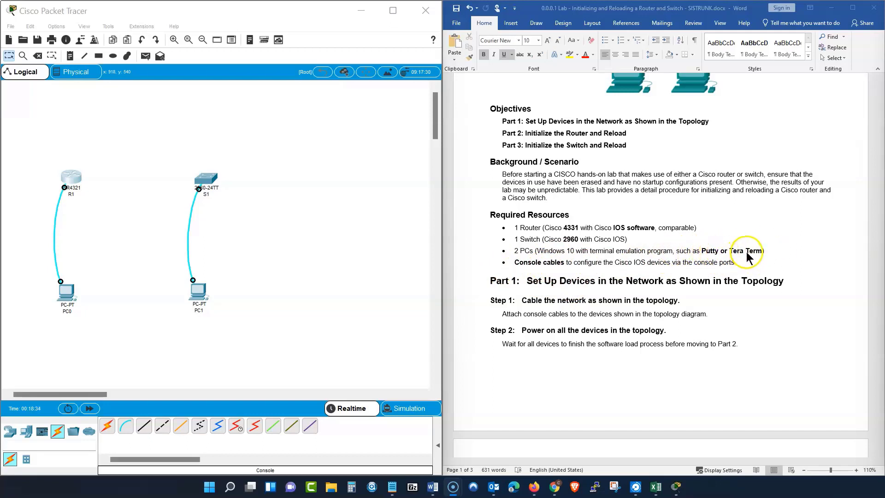
pyautogui.scroll(-3)
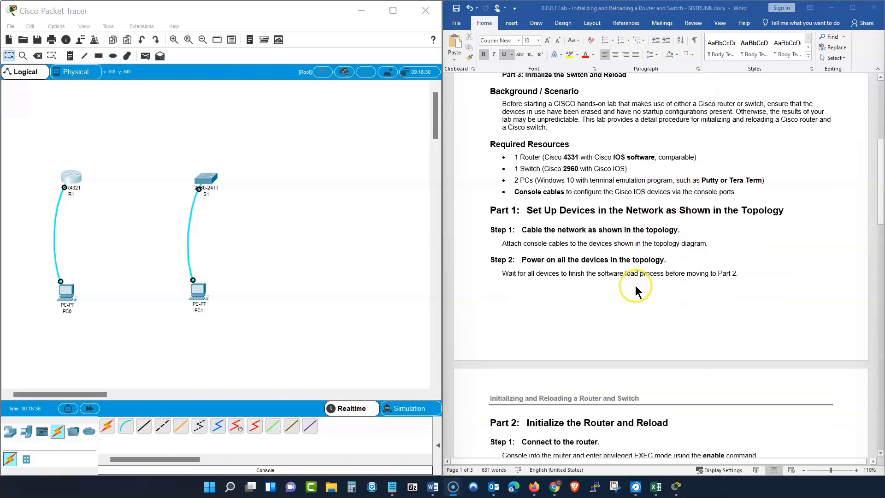
pyautogui.scroll(-3)
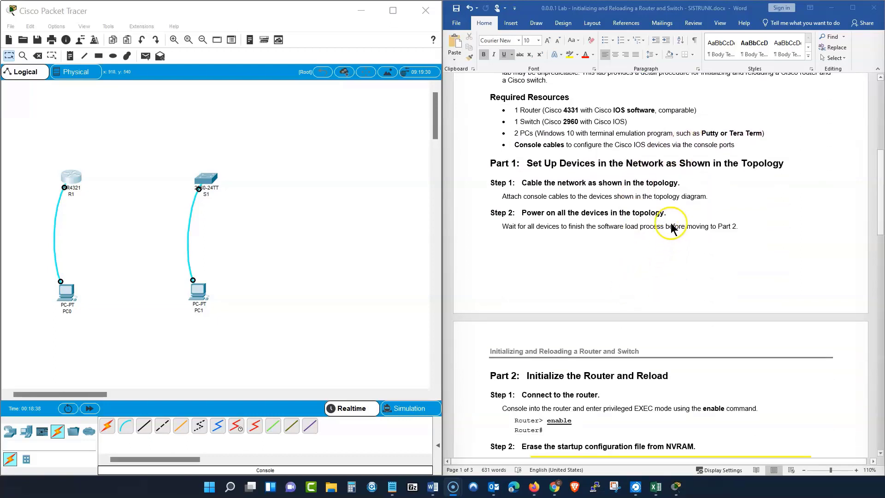
pyautogui.moveTo(661, 162)
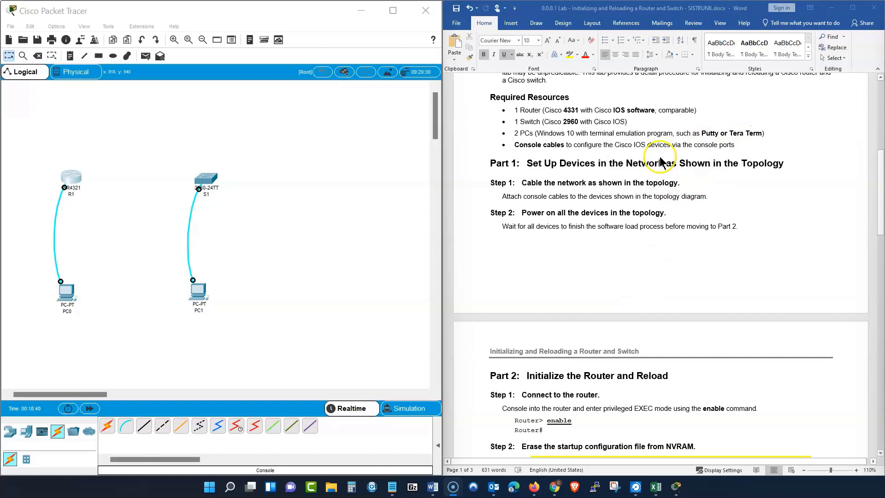
pyautogui.moveTo(556, 266)
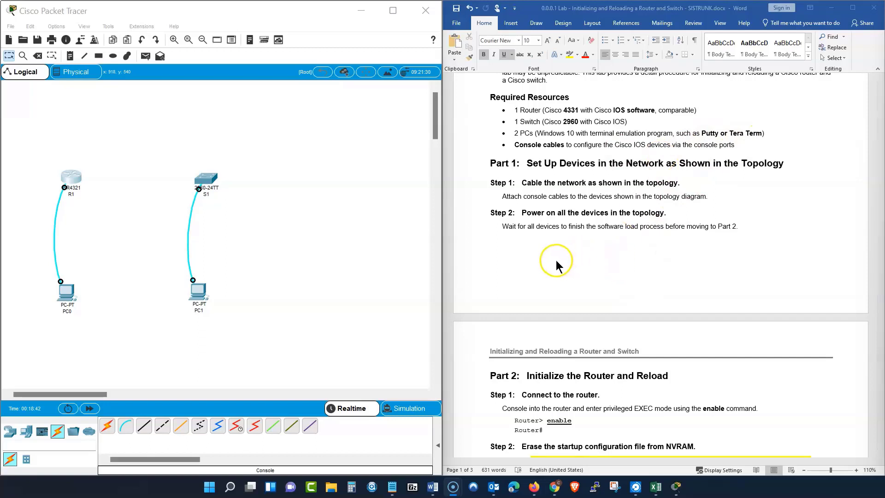
pyautogui.moveTo(498, 164)
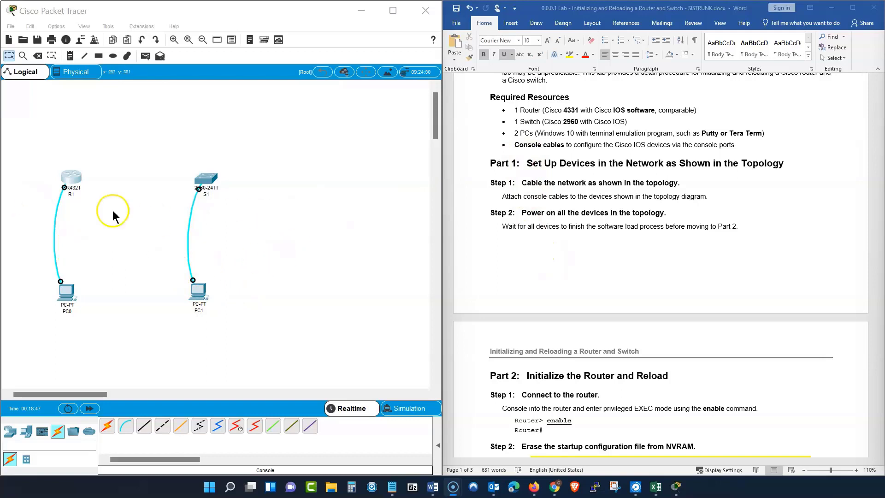
pyautogui.moveTo(66, 231)
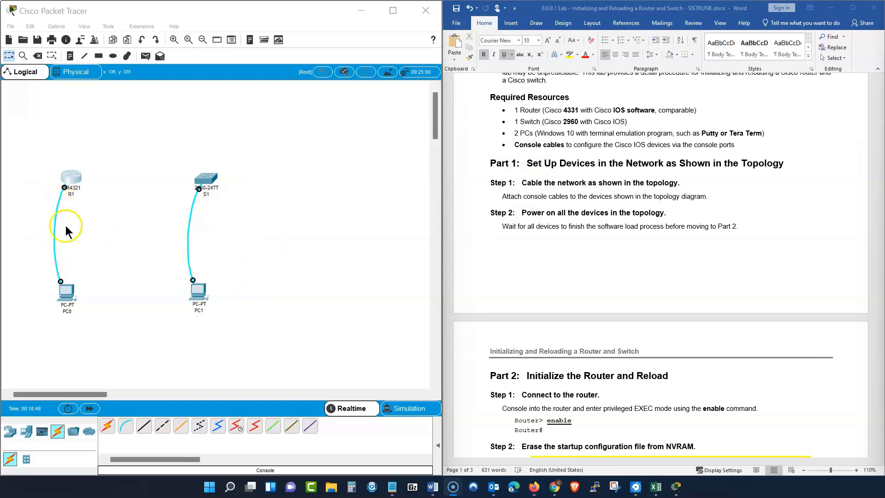
pyautogui.moveTo(194, 258)
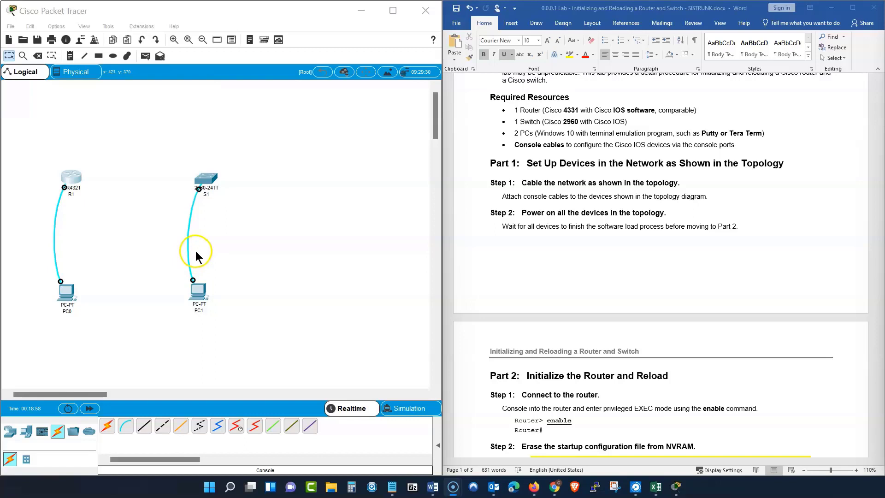
pyautogui.scroll(-3)
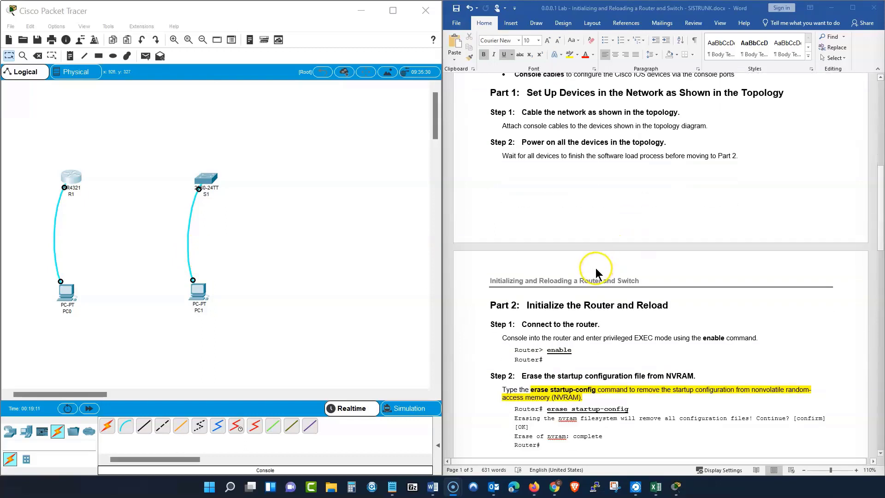
pyautogui.scroll(-3)
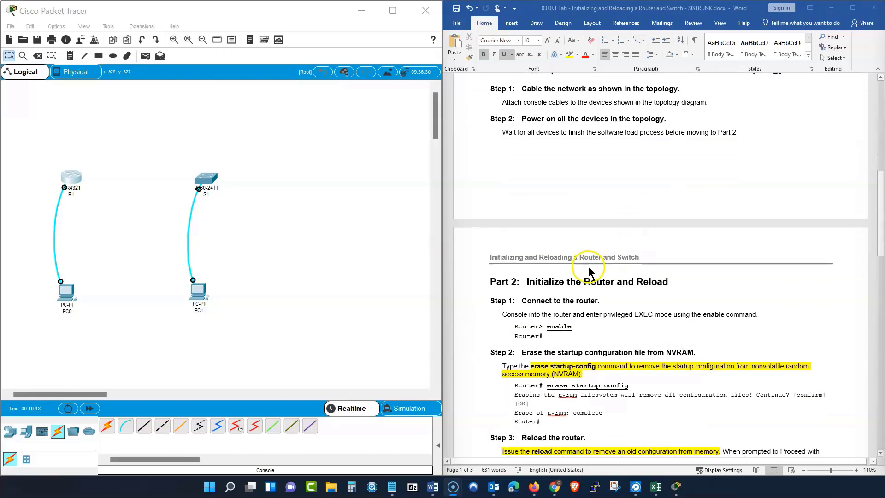
pyautogui.scroll(-3)
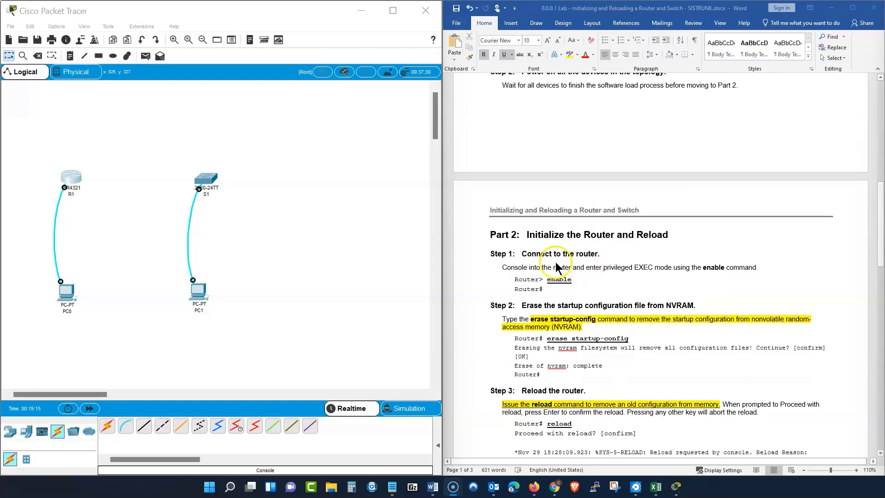
pyautogui.moveTo(546, 243)
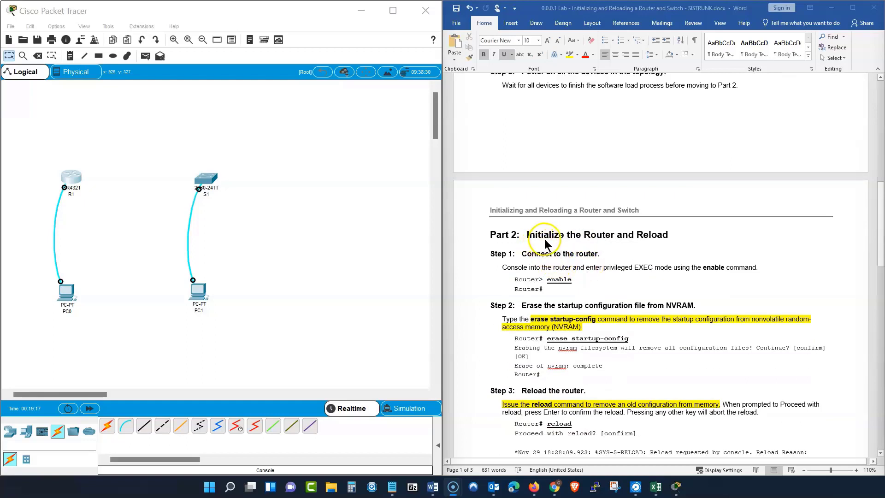
pyautogui.moveTo(648, 243)
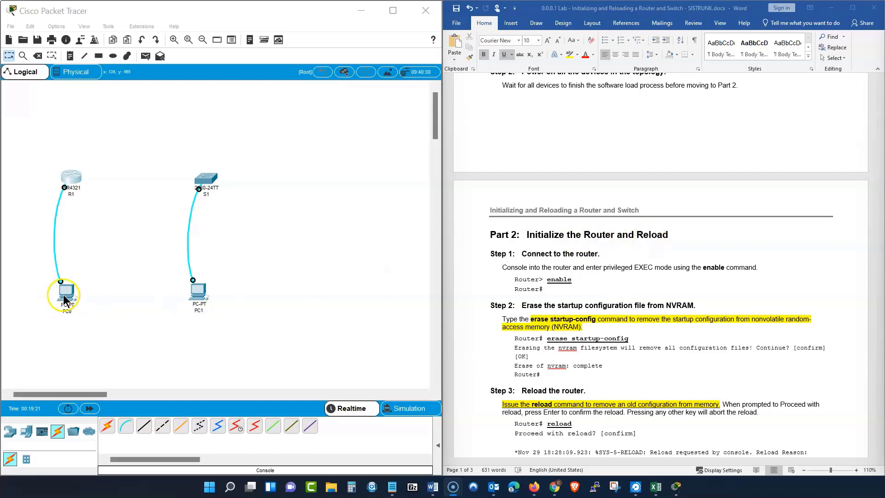
# Launch PC0's Desktop Terminal with default port settings and maximize the window to R1's console.
pyautogui.doubleClick(63, 293)
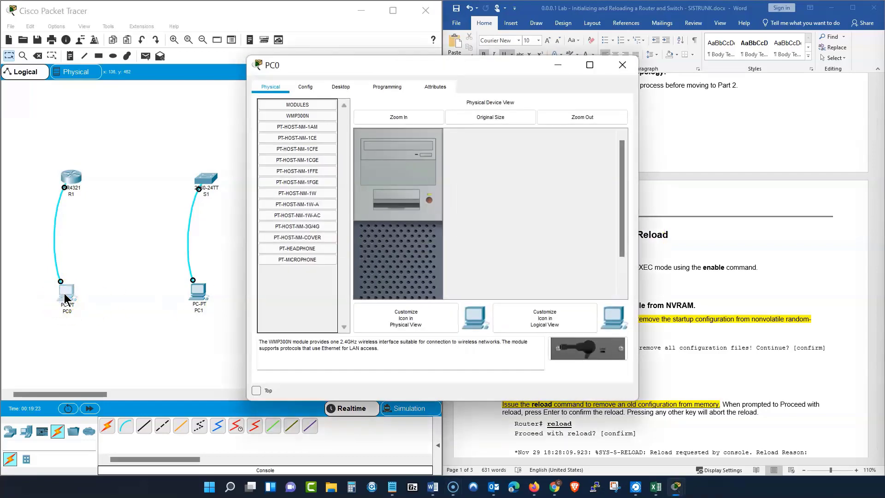
pyautogui.click(340, 86)
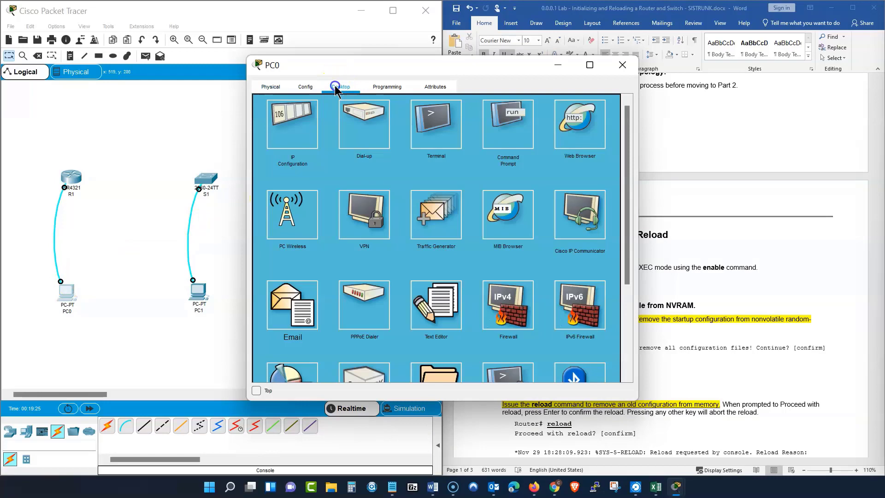
pyautogui.moveTo(511, 146)
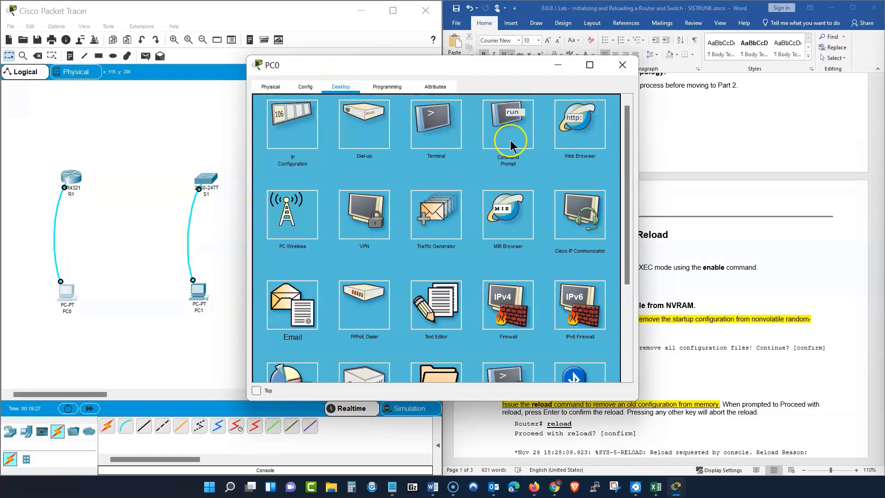
pyautogui.click(436, 123)
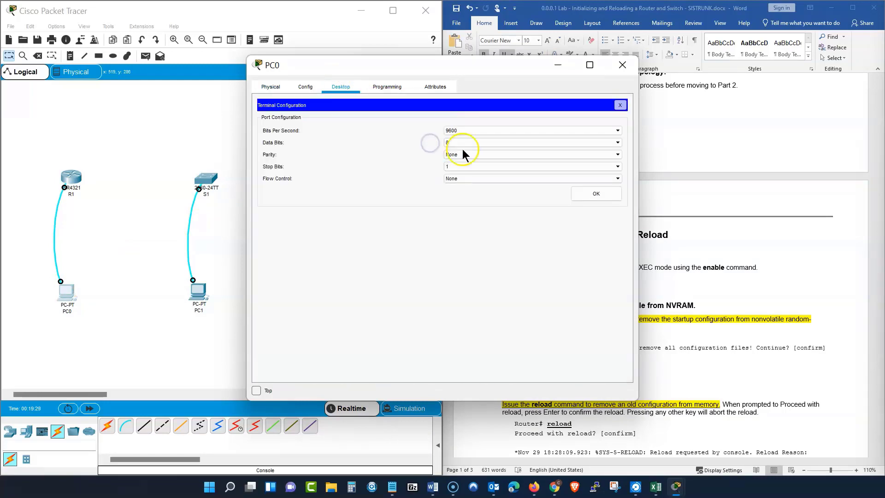
pyautogui.click(596, 193)
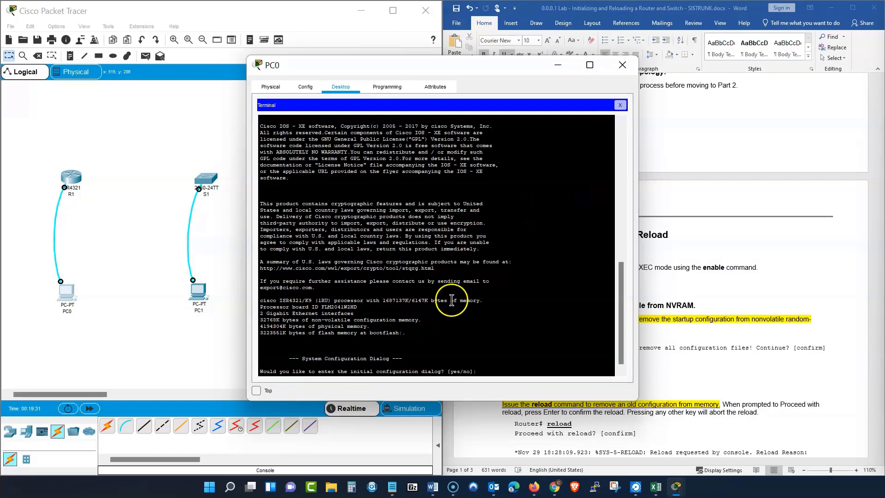
pyautogui.moveTo(331, 387)
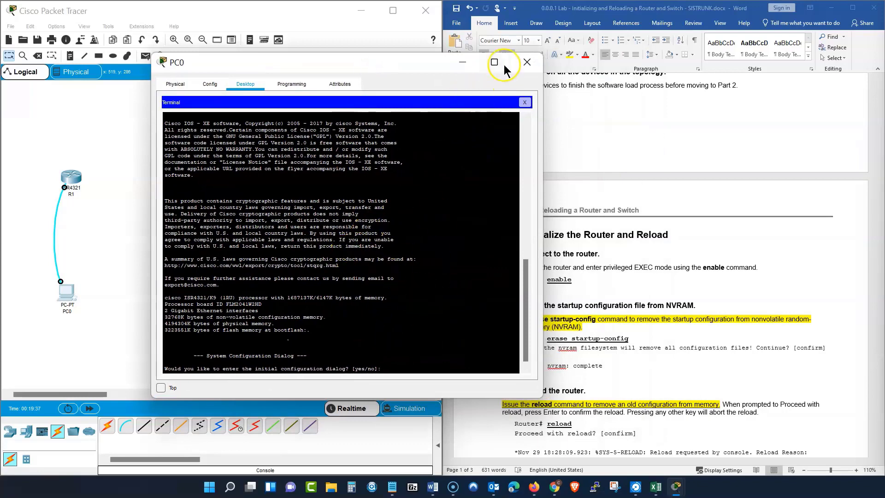
pyautogui.click(494, 62)
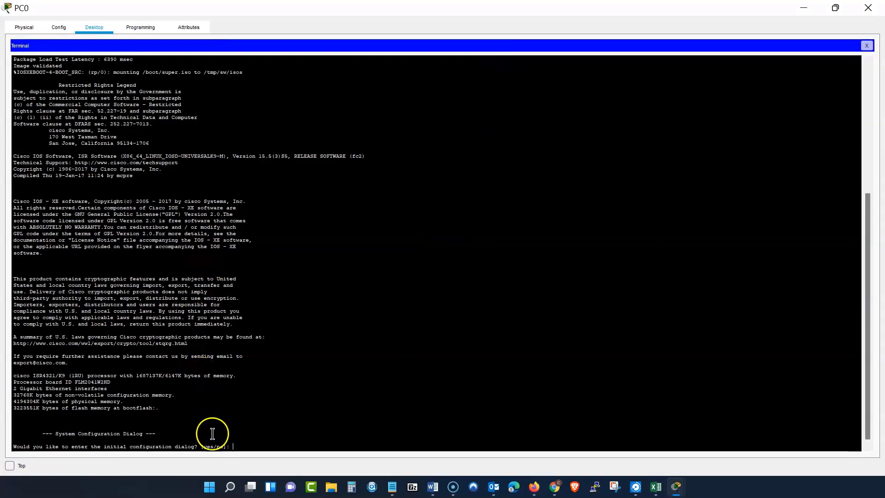
pyautogui.moveTo(78, 435)
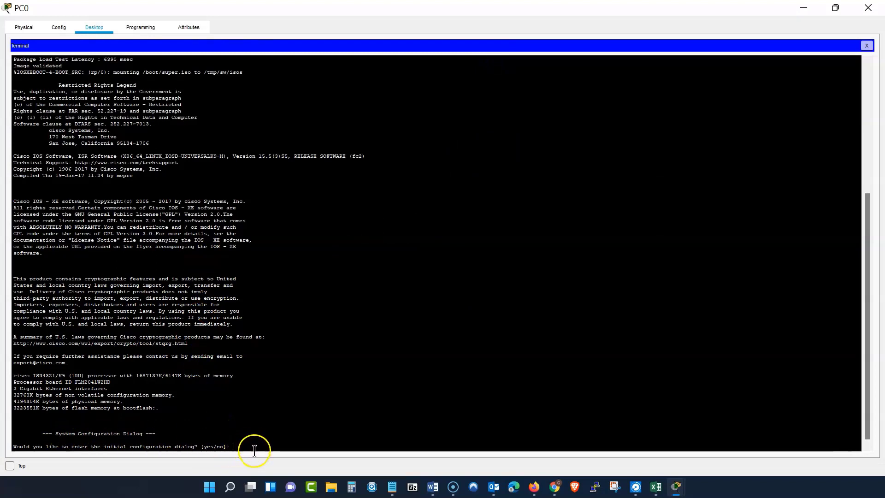
pyautogui.moveTo(242, 442)
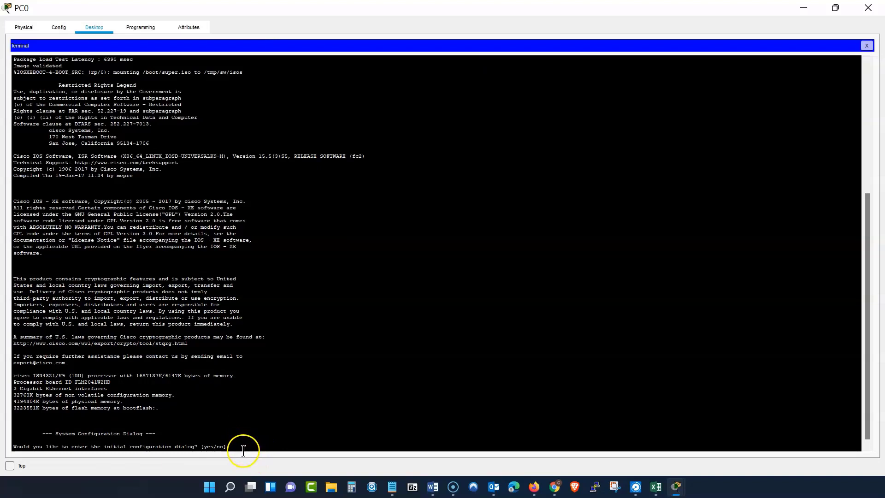
pyautogui.moveTo(246, 444)
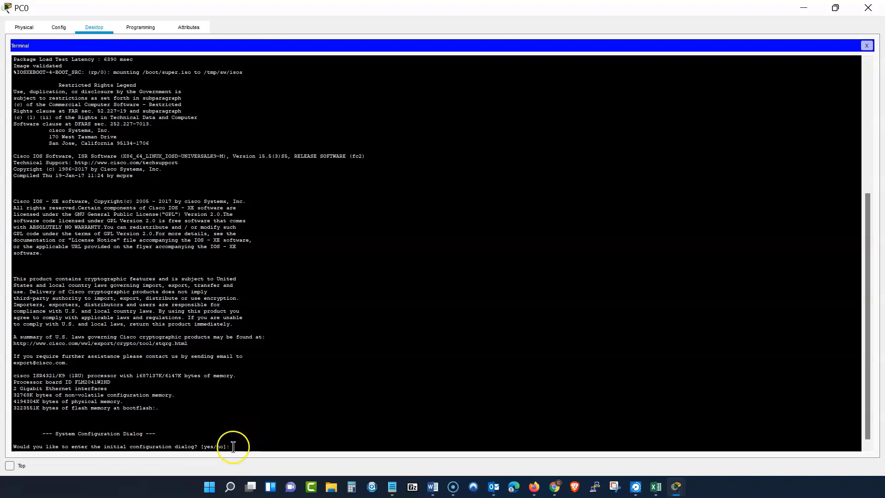
pyautogui.moveTo(256, 448)
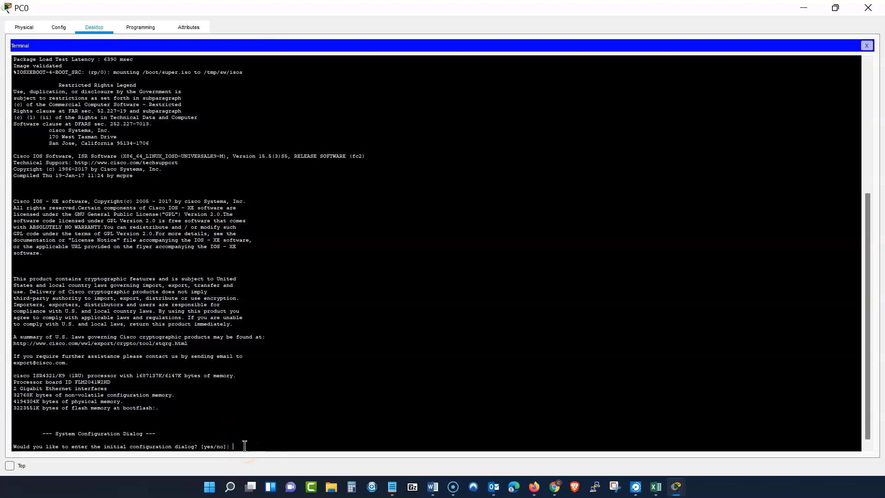
# Answer n to R1's initial configuration dialog and restore the PC0 window size.
pyautogui.write('n')
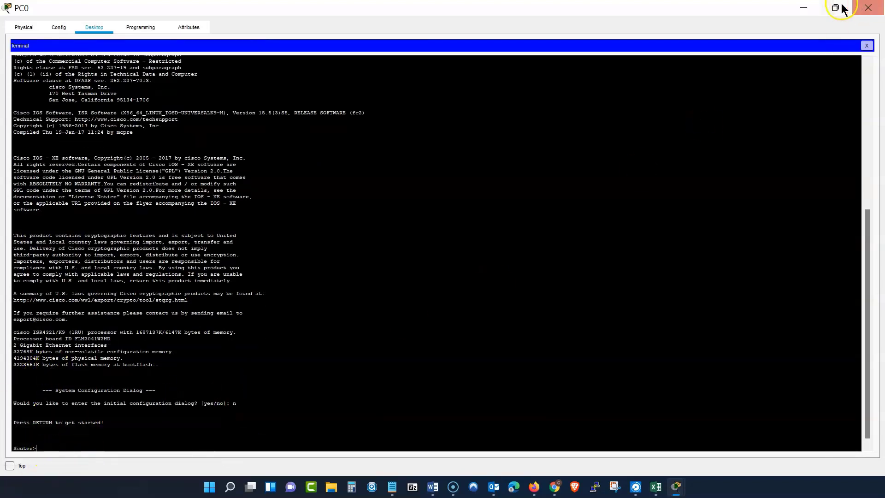
pyautogui.click(835, 7)
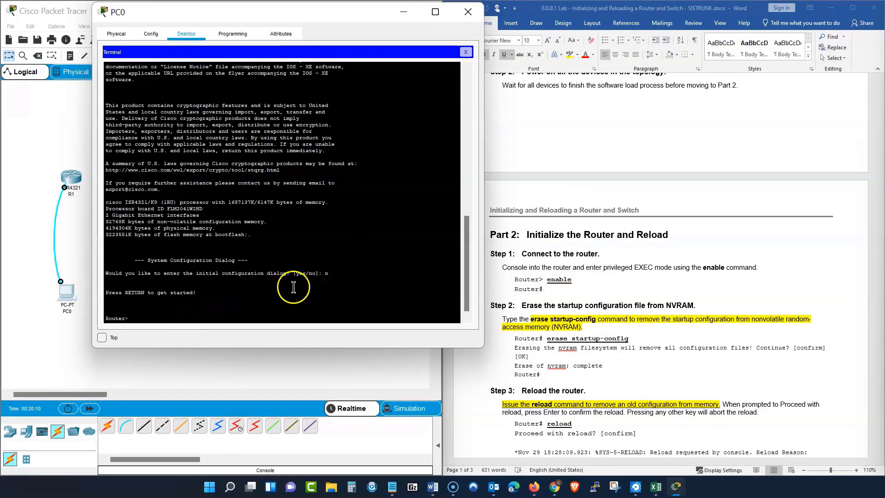
# Enter enable at Router> to reach the privileged Router# prompt.
pyautogui.write('en')
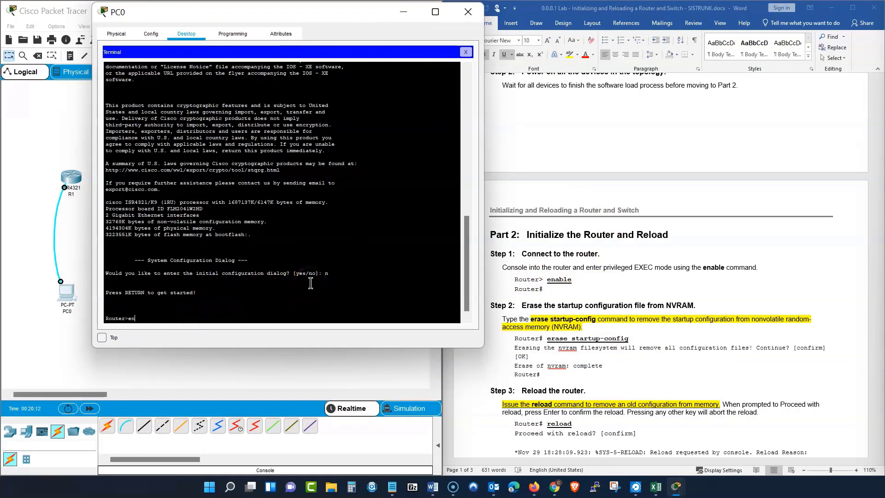
pyautogui.write('able')
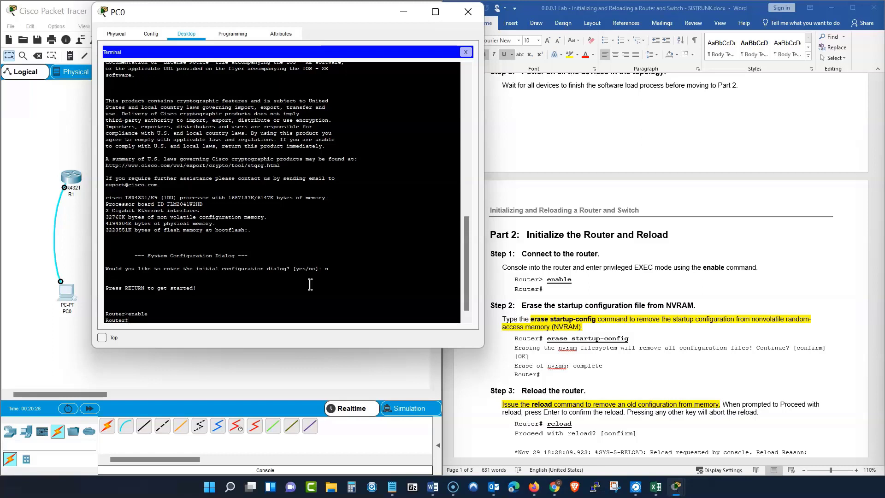
pyautogui.moveTo(172, 335)
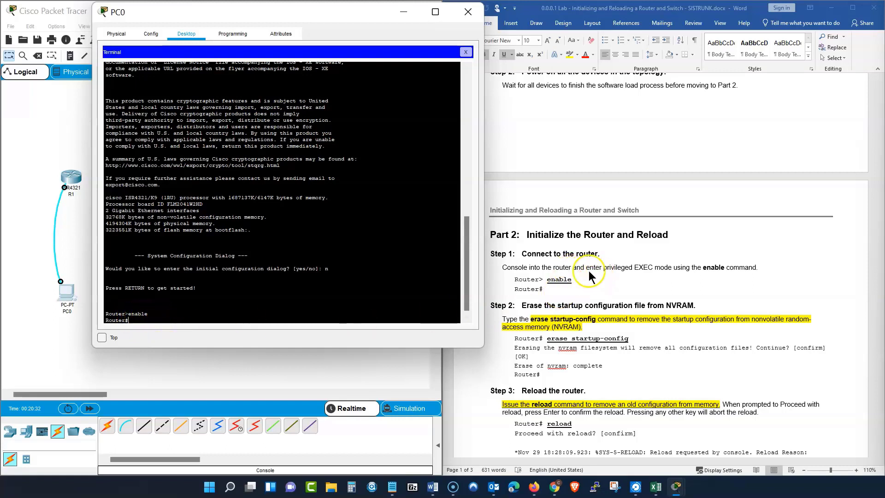
pyautogui.moveTo(596, 283)
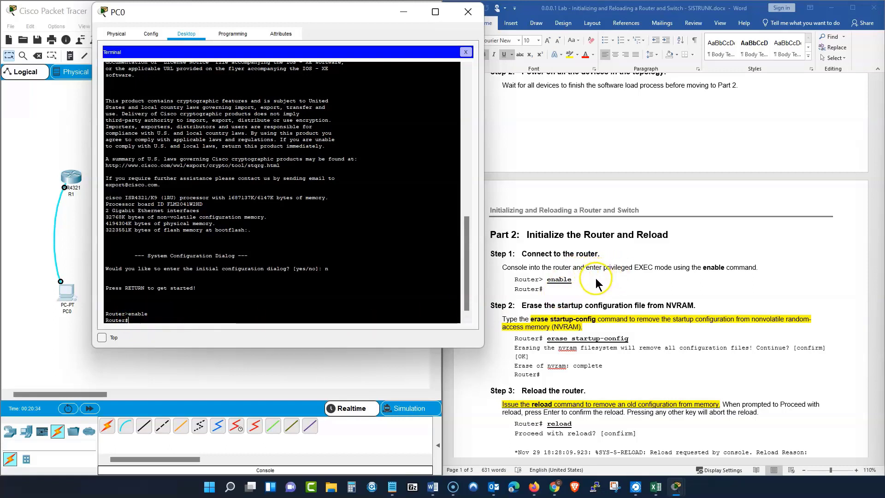
pyautogui.moveTo(612, 277)
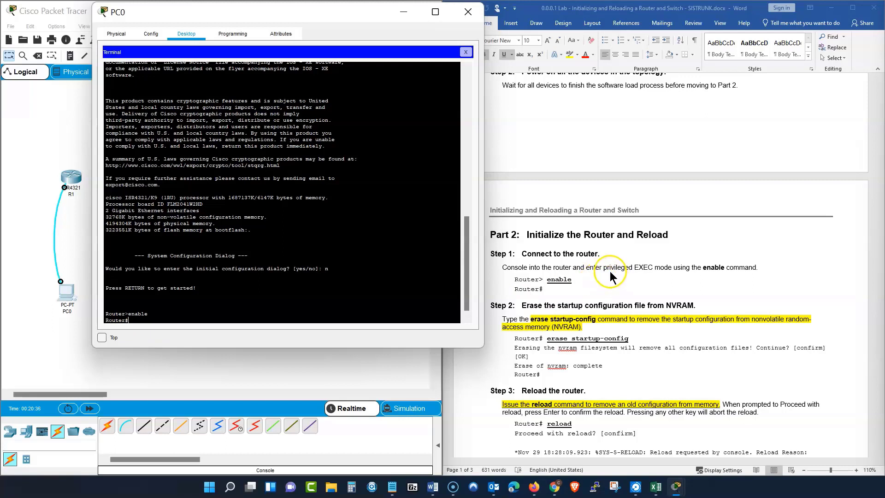
pyautogui.moveTo(640, 277)
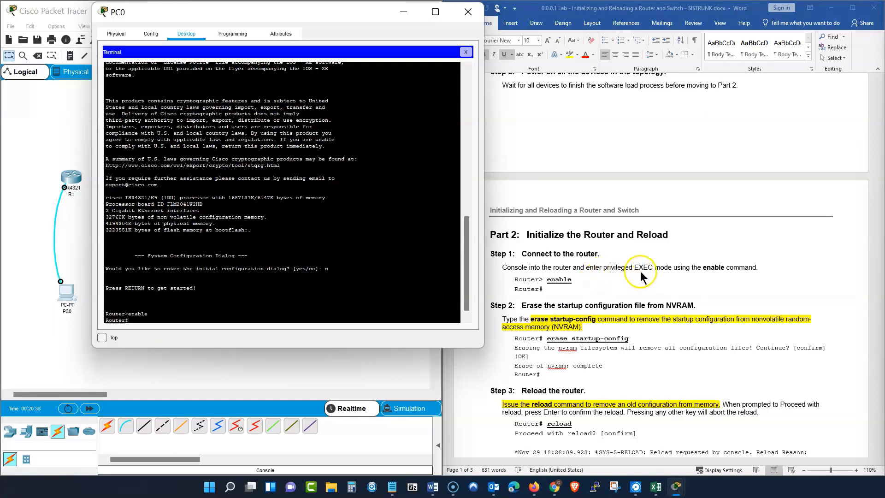
pyautogui.moveTo(590, 307)
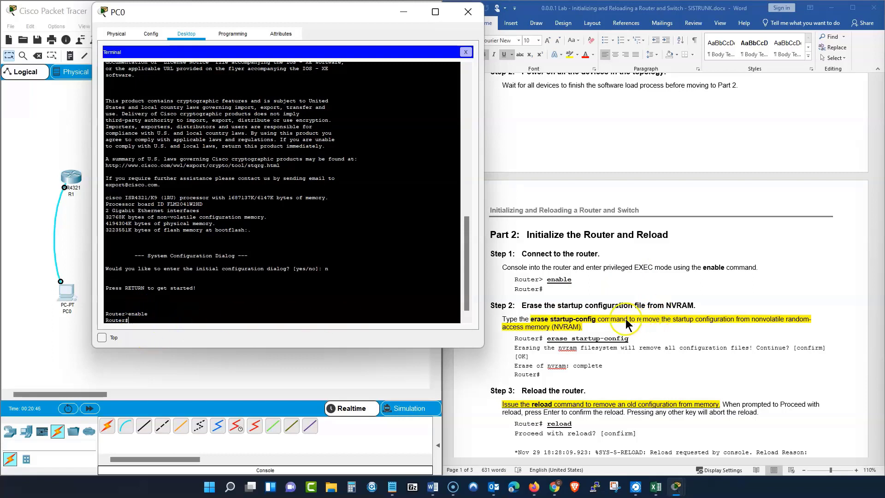
pyautogui.moveTo(530, 321)
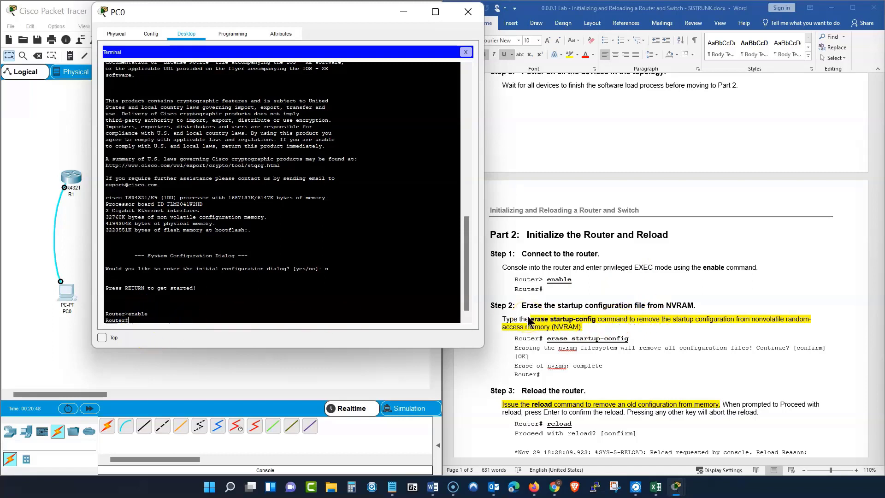
# Run erase startup-config at Router# to wipe R1's NVRAM configuration.
pyautogui.write('eras')
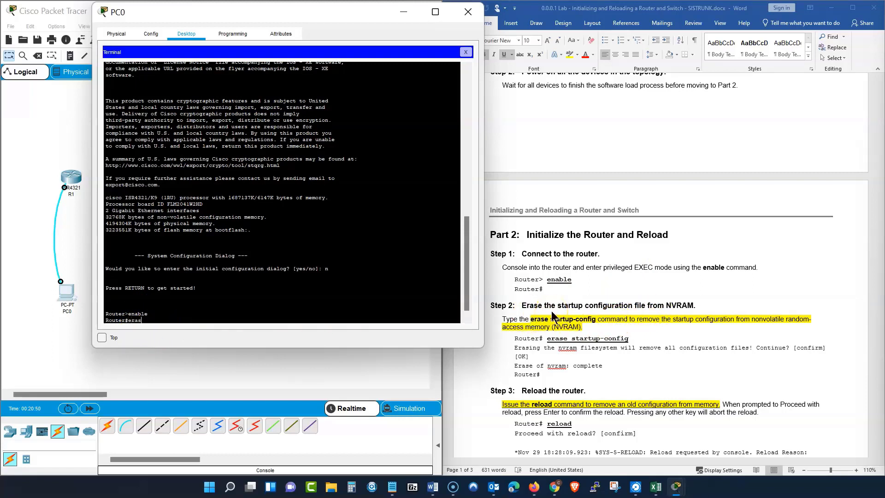
pyautogui.write('st')
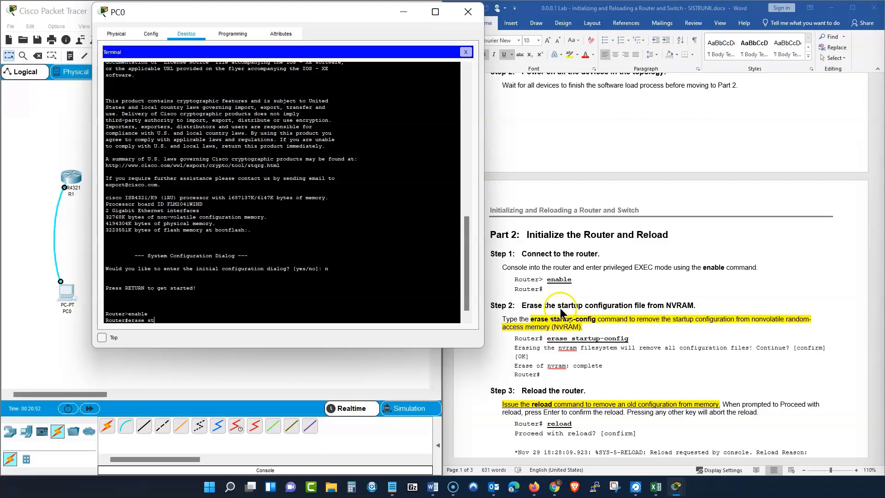
pyautogui.write('artu')
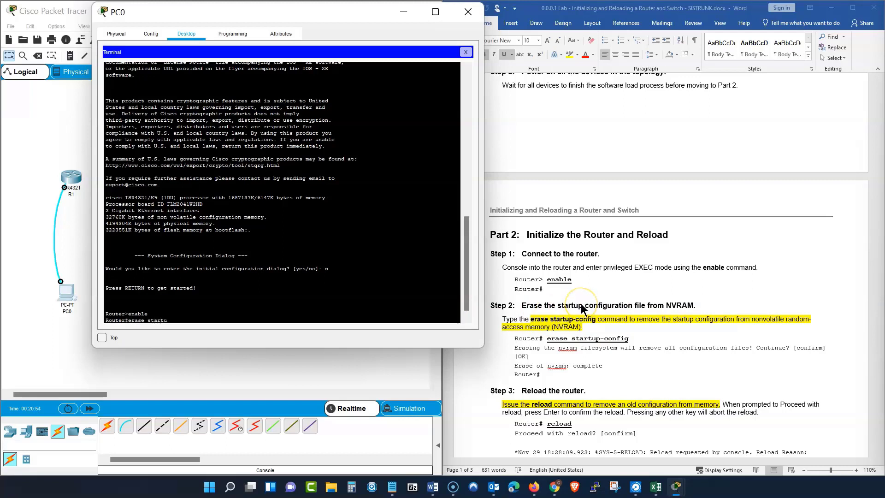
pyautogui.write('p-')
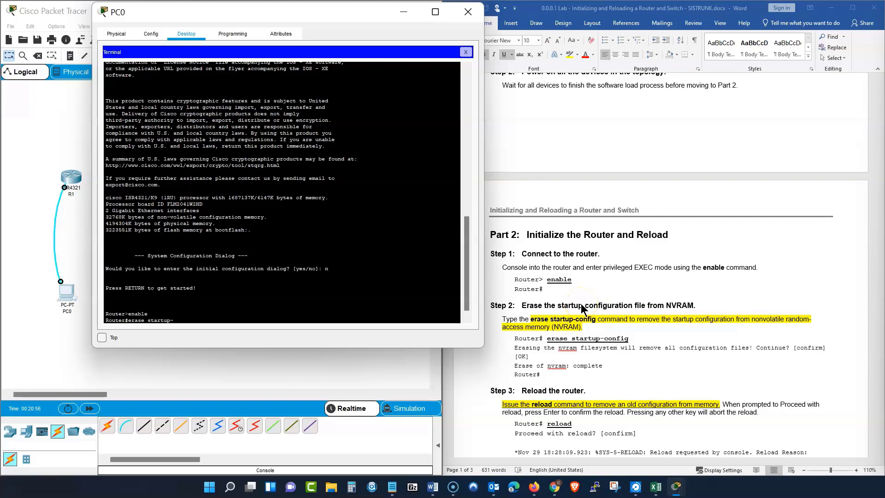
pyautogui.write('co')
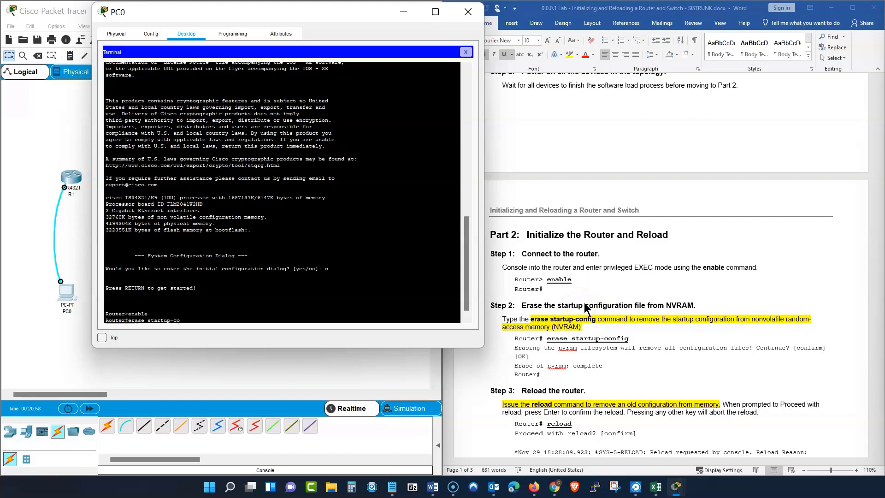
pyautogui.write('nfig')
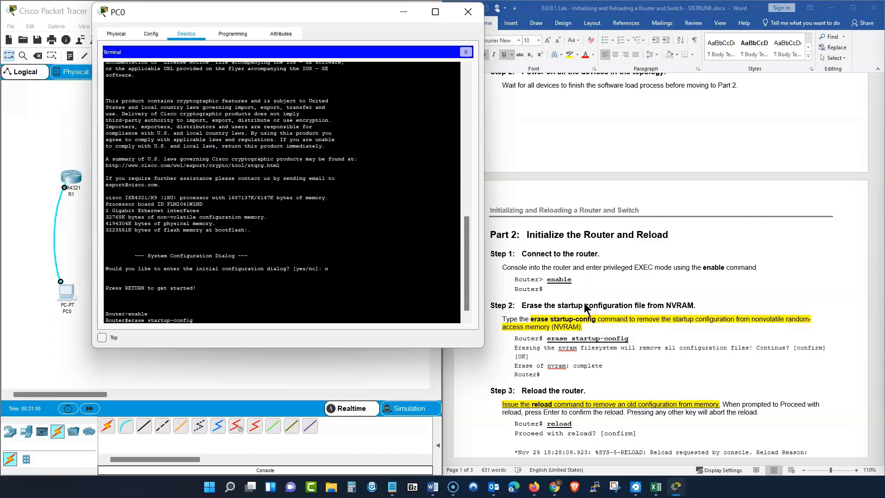
pyautogui.moveTo(239, 248)
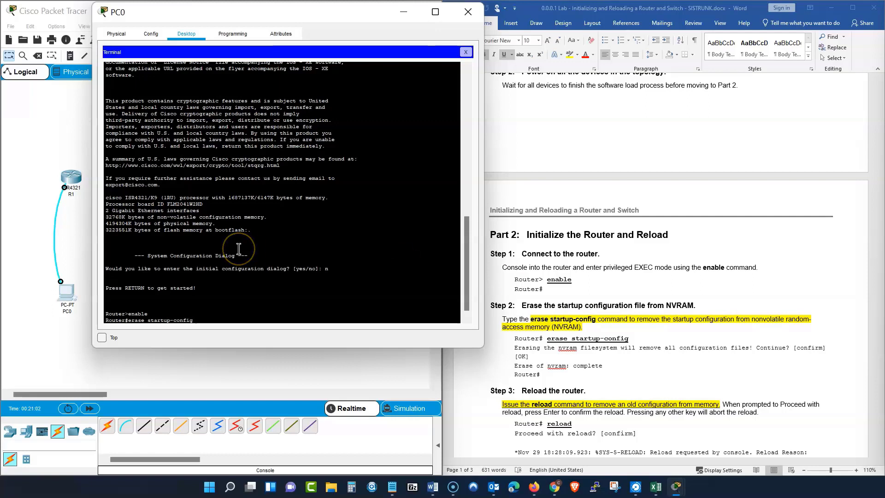
pyautogui.press('Return')
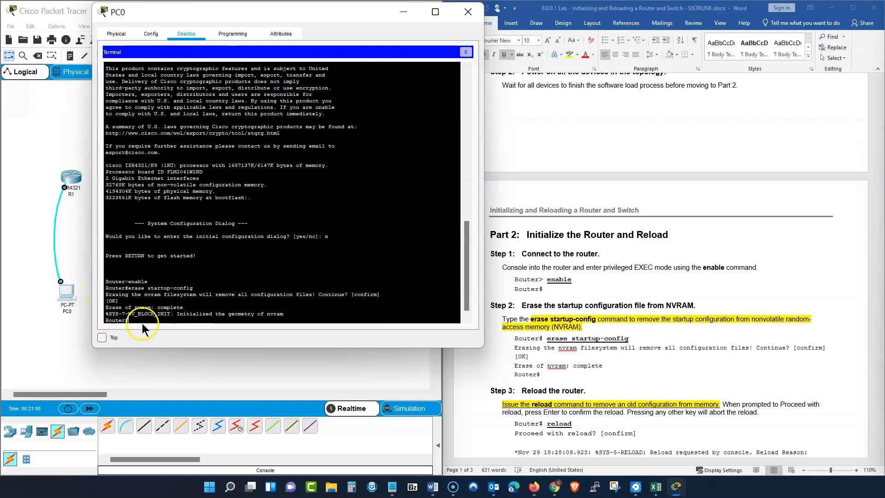
pyautogui.moveTo(527, 397)
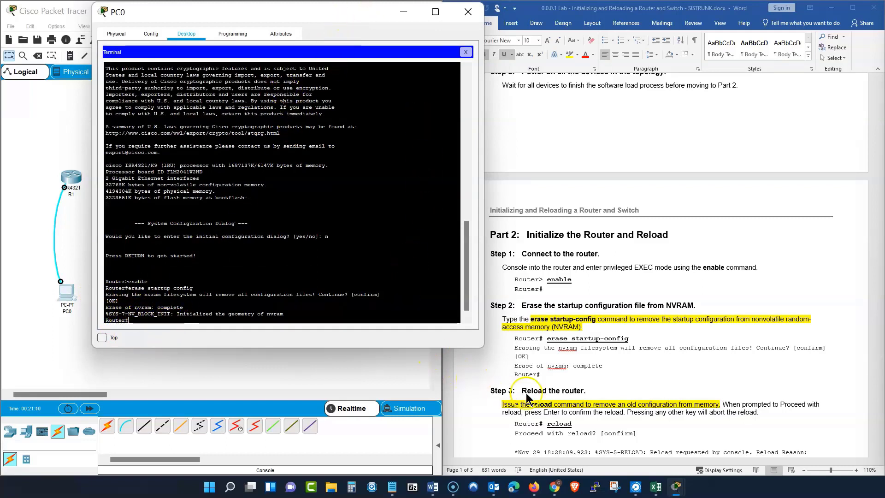
# Reload R1, then answer n to the post-boot initial configuration dialog to reach Router>.
pyautogui.scroll(-3)
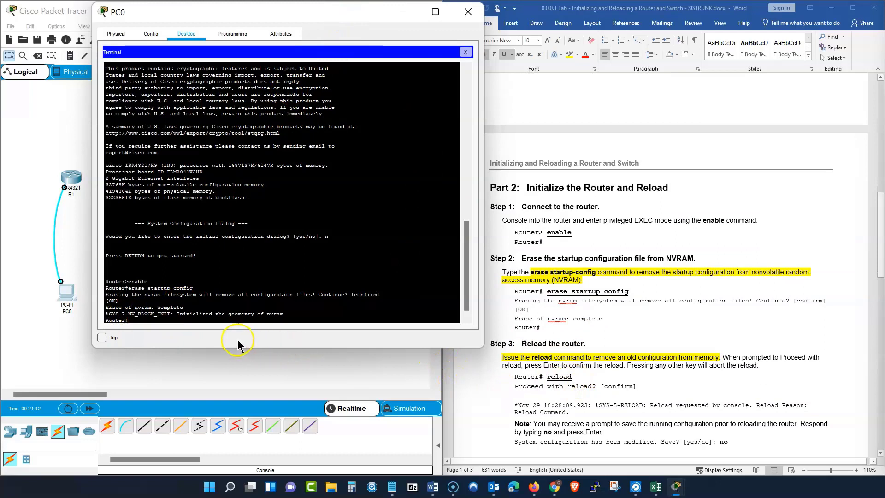
pyautogui.moveTo(219, 333)
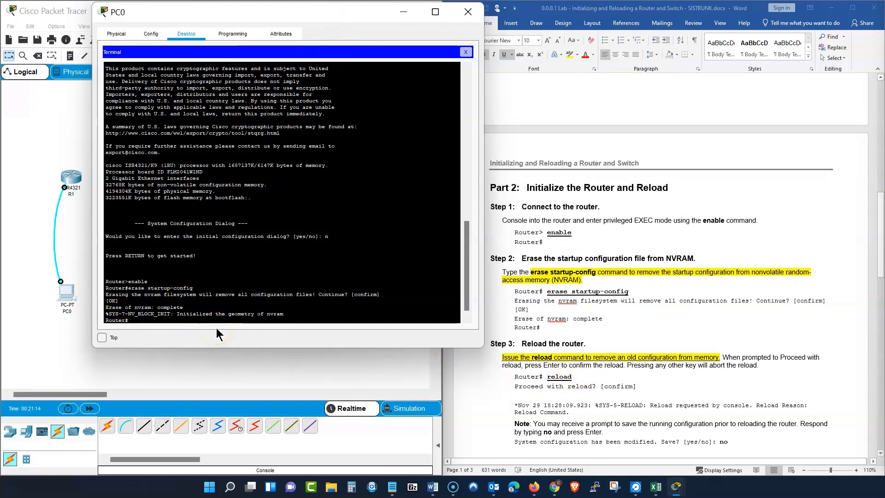
pyautogui.write('reload')
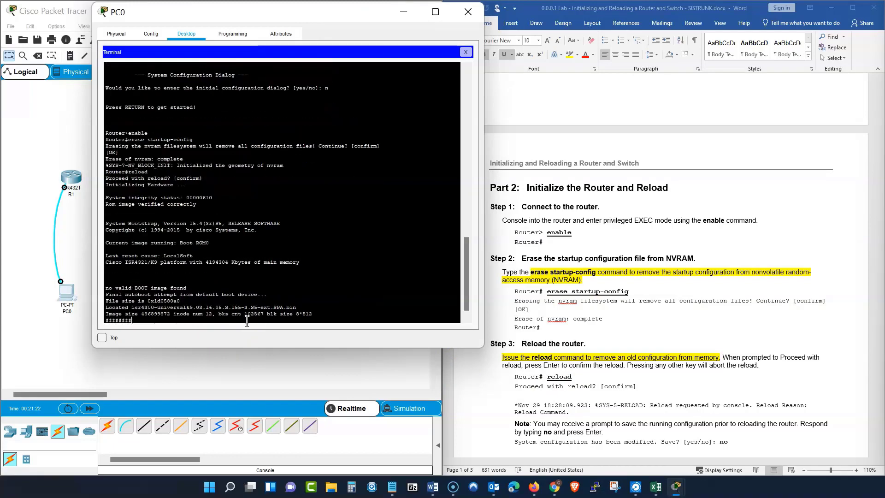
pyautogui.moveTo(253, 339)
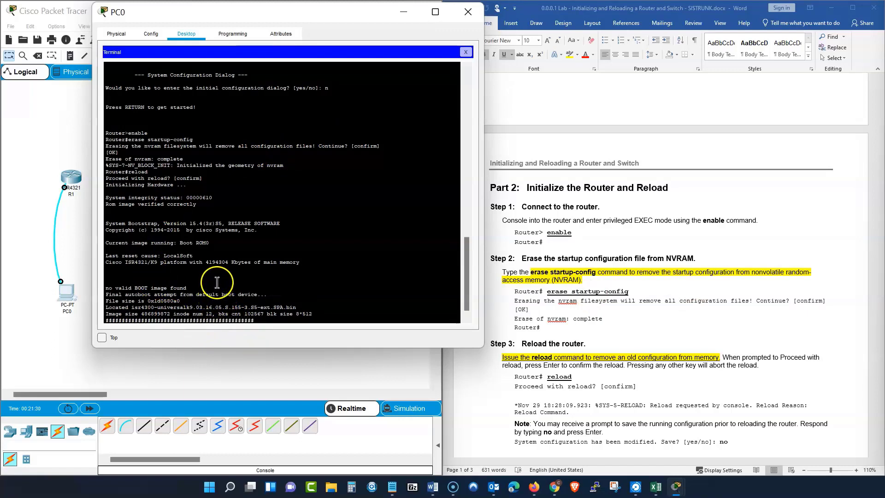
pyautogui.moveTo(277, 330)
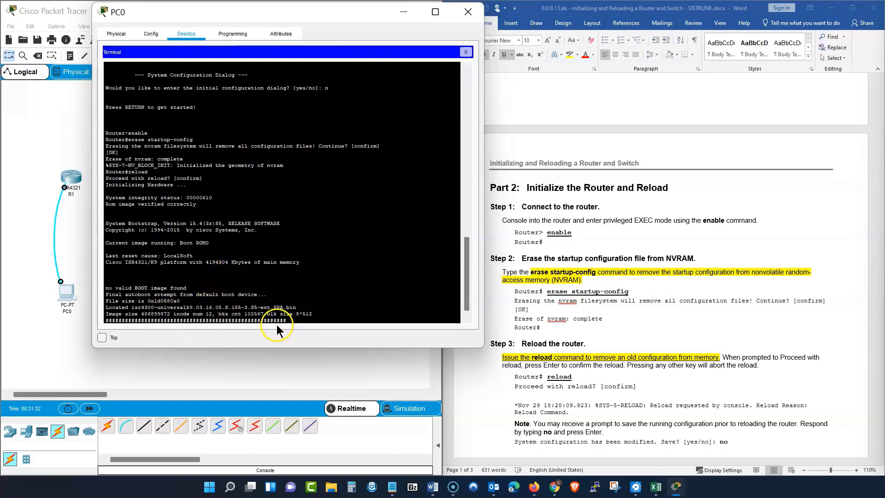
pyautogui.click(434, 11)
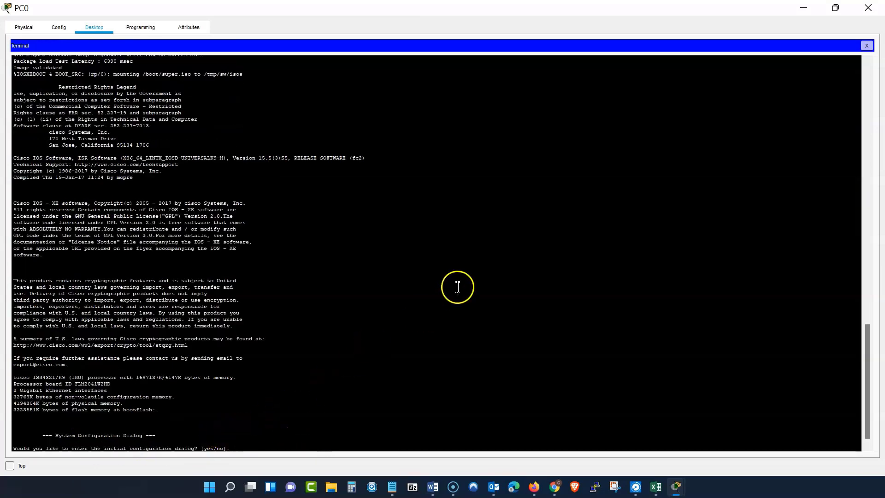
pyautogui.moveTo(116, 422)
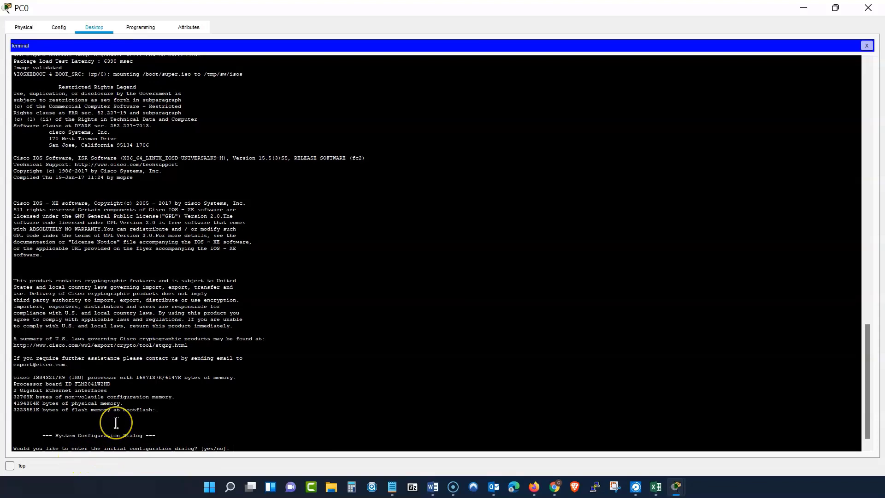
pyautogui.write('n')
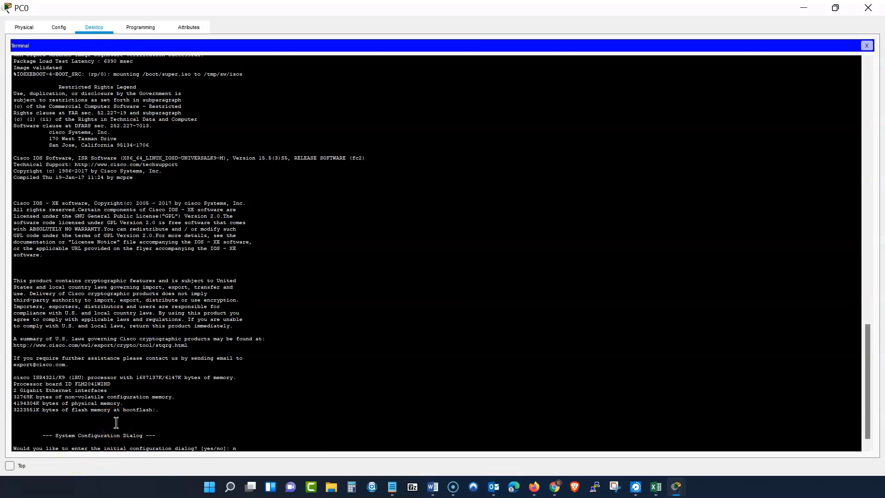
pyautogui.press('return')
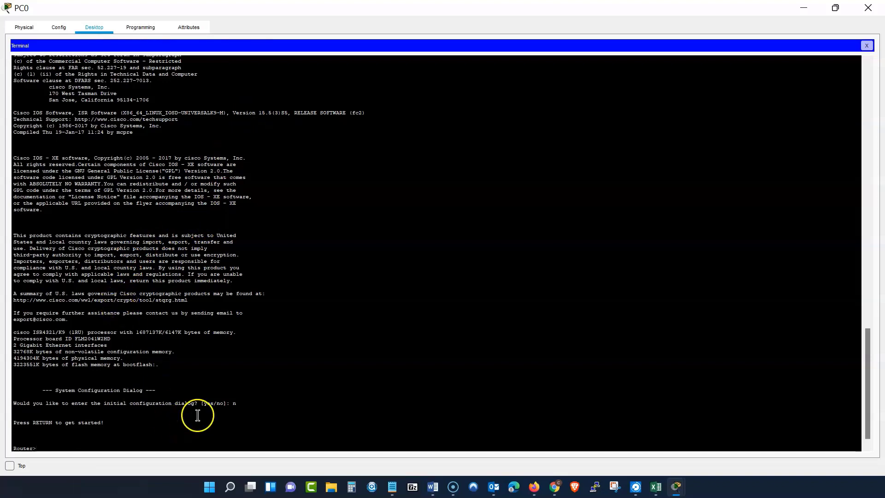
pyautogui.moveTo(255, 371)
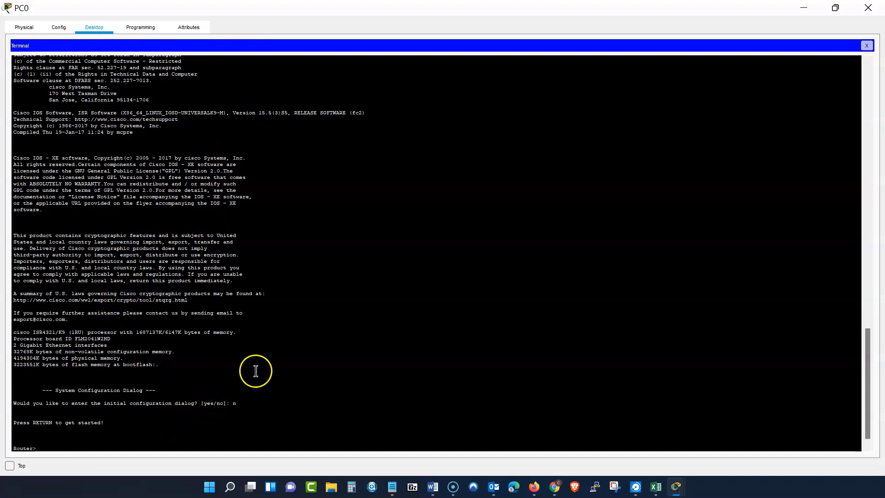
pyautogui.click(836, 7)
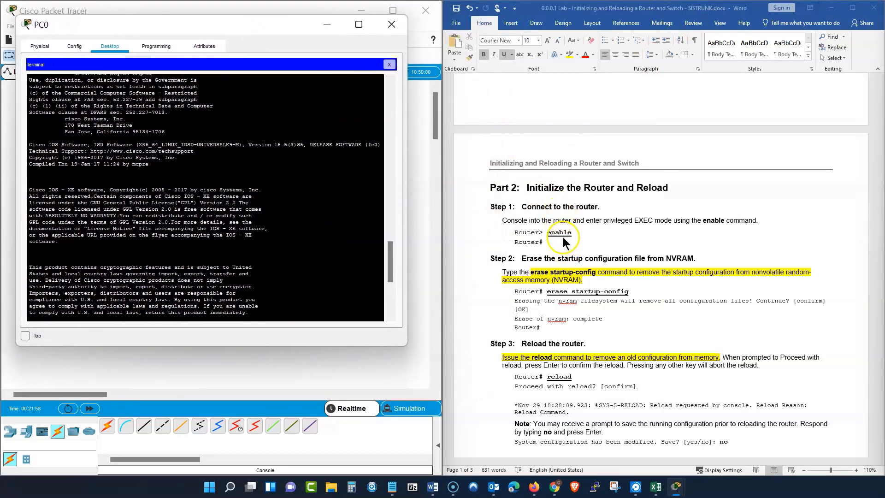
pyautogui.moveTo(567, 288)
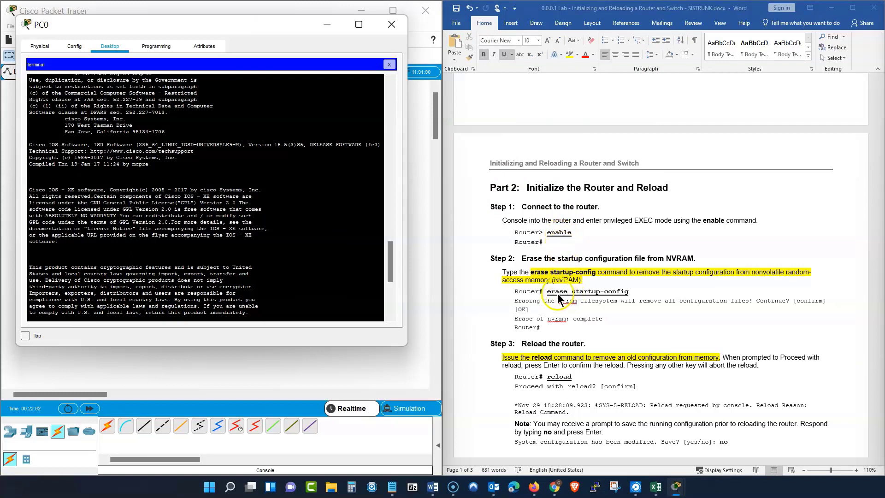
pyautogui.moveTo(618, 297)
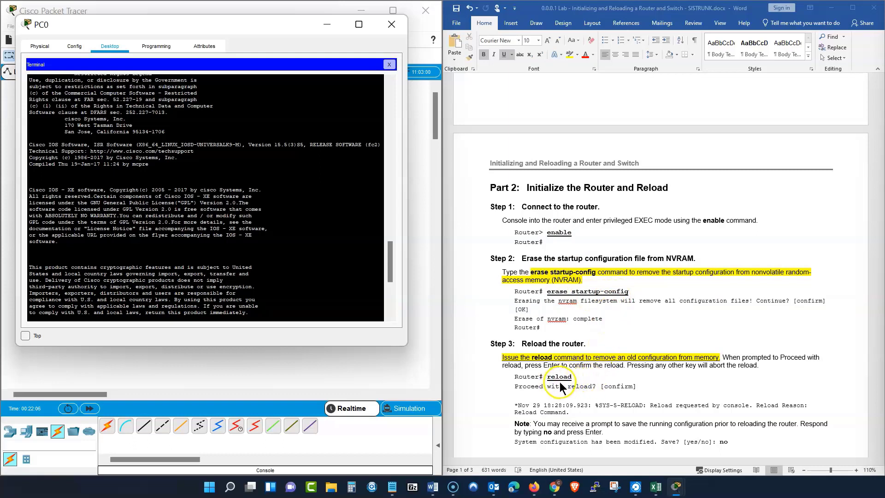
pyautogui.moveTo(550, 300)
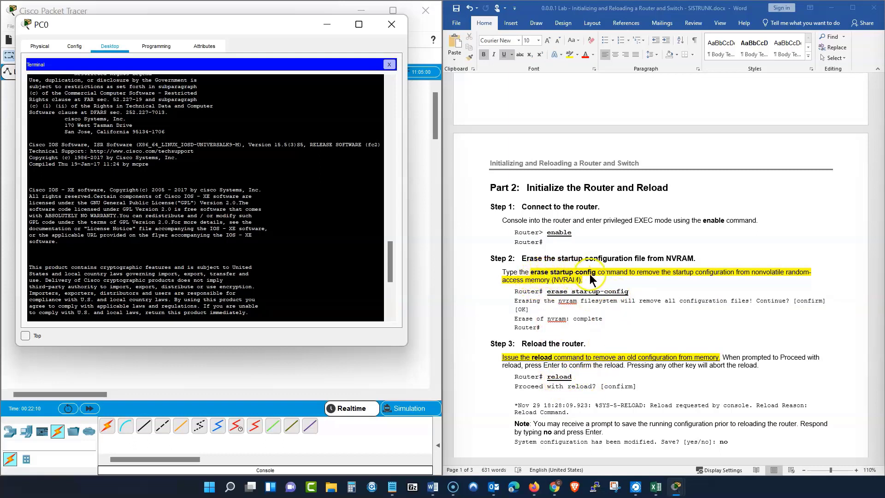
pyautogui.moveTo(676, 277)
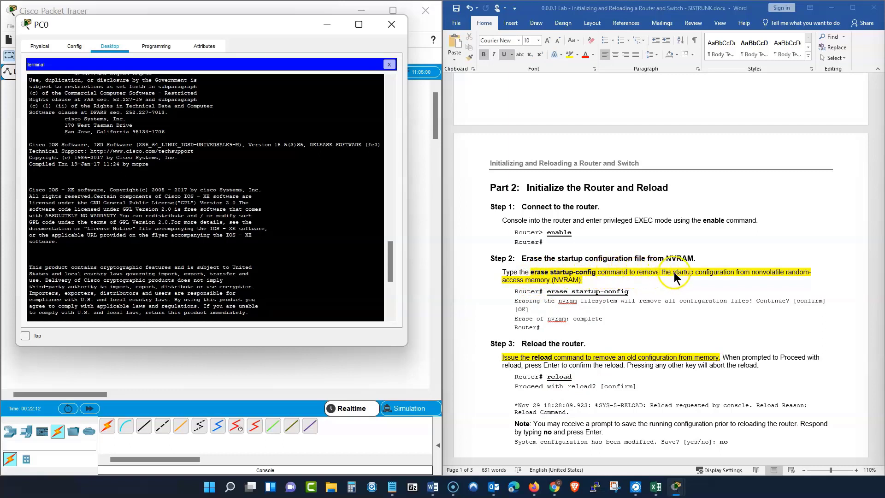
pyautogui.moveTo(764, 276)
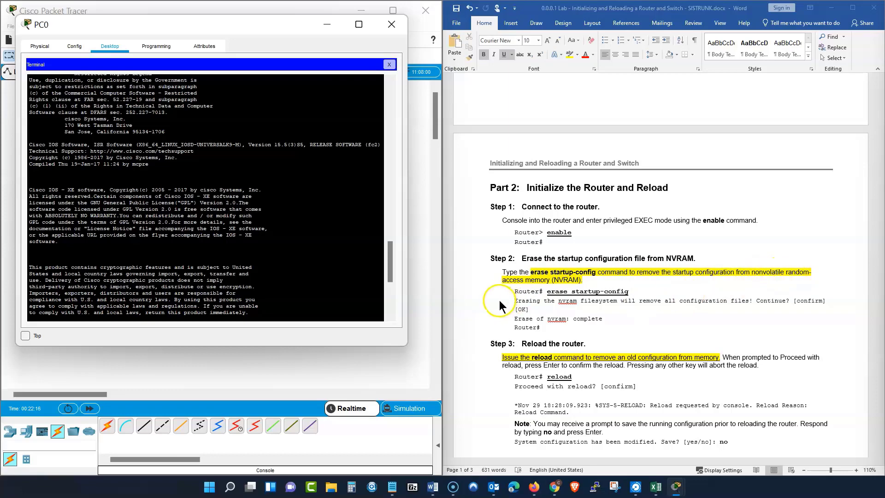
pyautogui.moveTo(571, 303)
pyautogui.write('n')
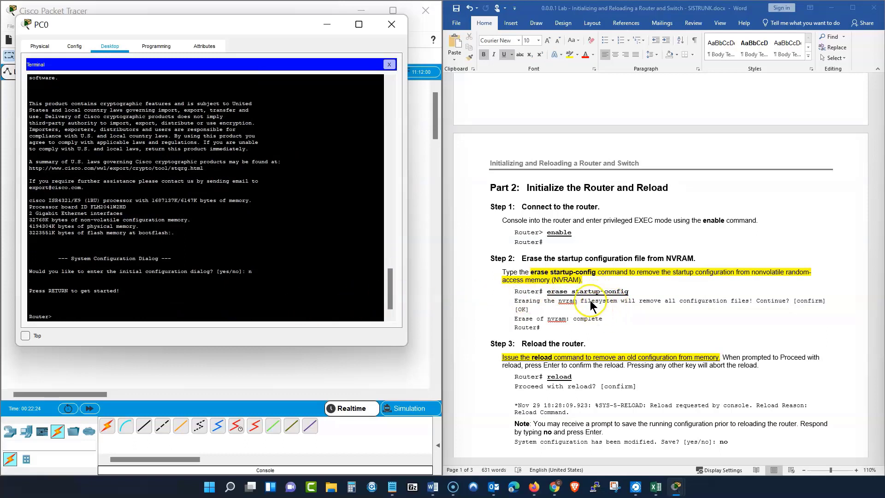
pyautogui.moveTo(535, 366)
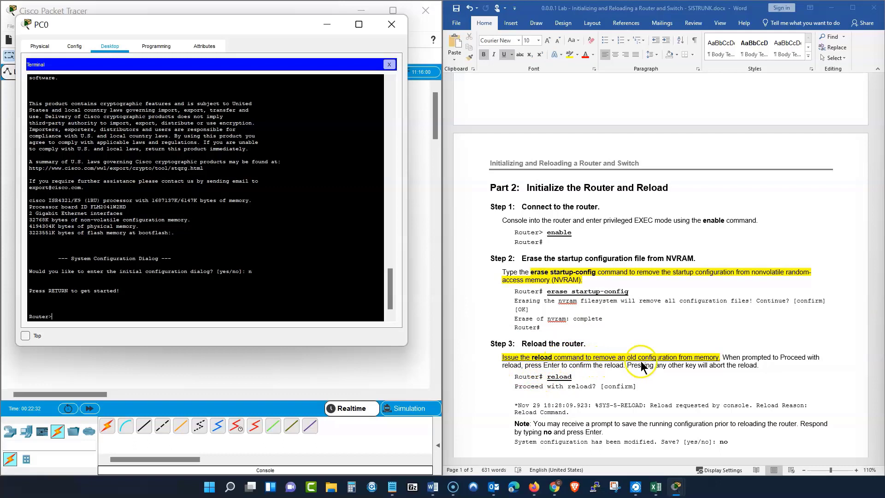
pyautogui.moveTo(691, 367)
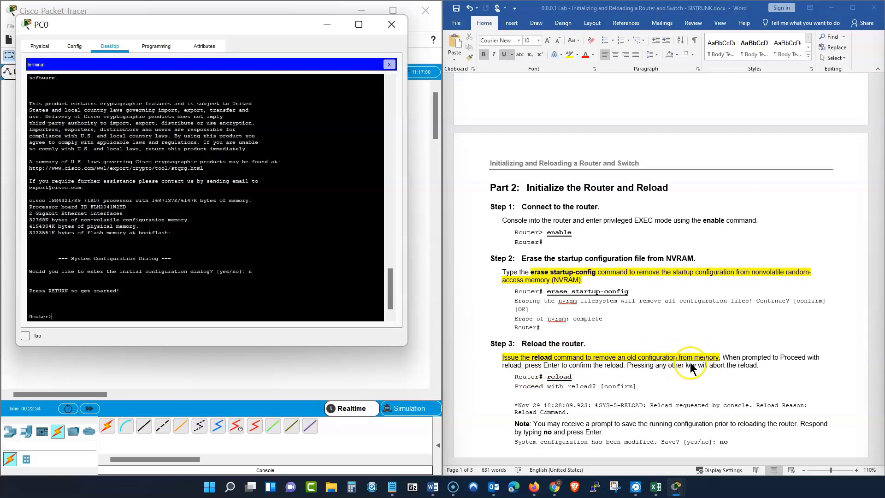
pyautogui.moveTo(556, 375)
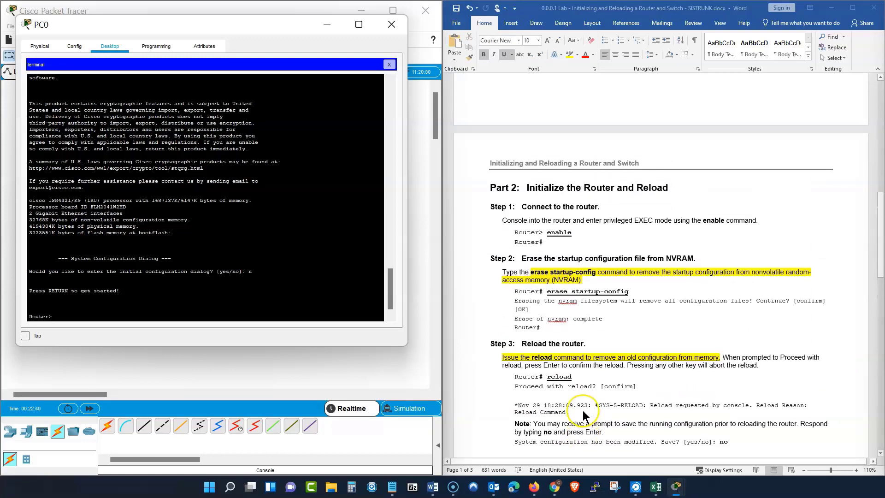
pyautogui.moveTo(558, 400)
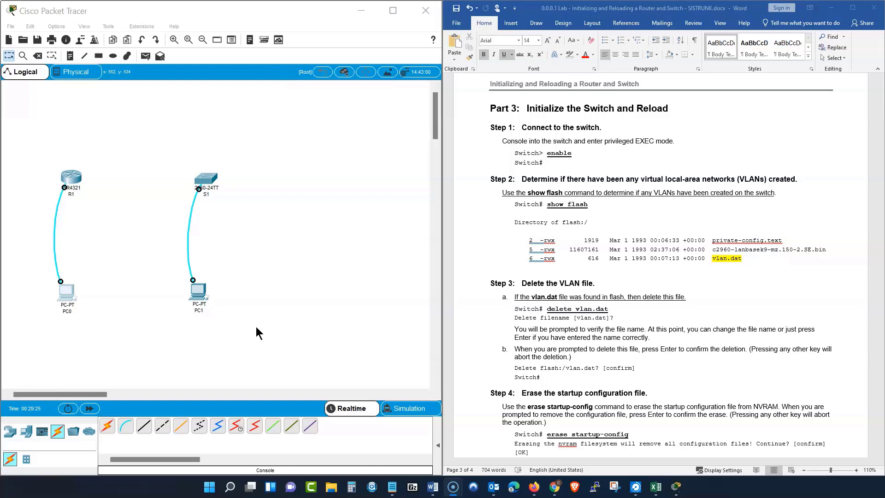
pyautogui.moveTo(297, 312)
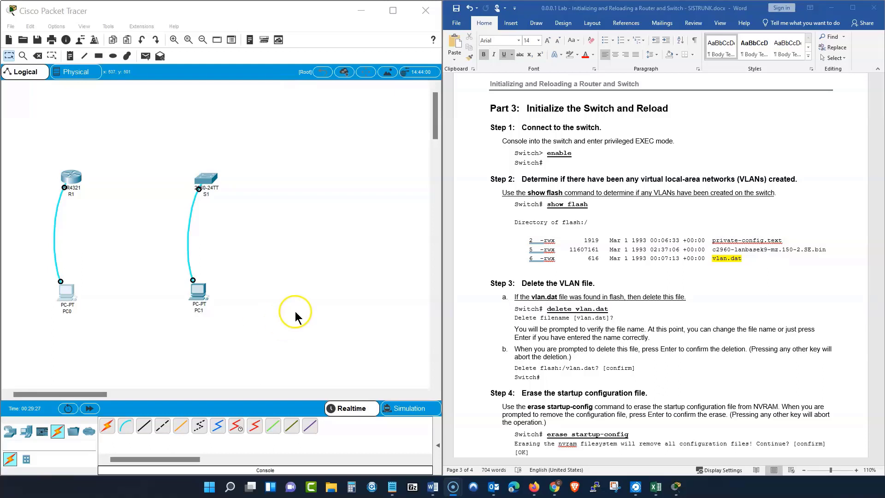
pyautogui.moveTo(516, 349)
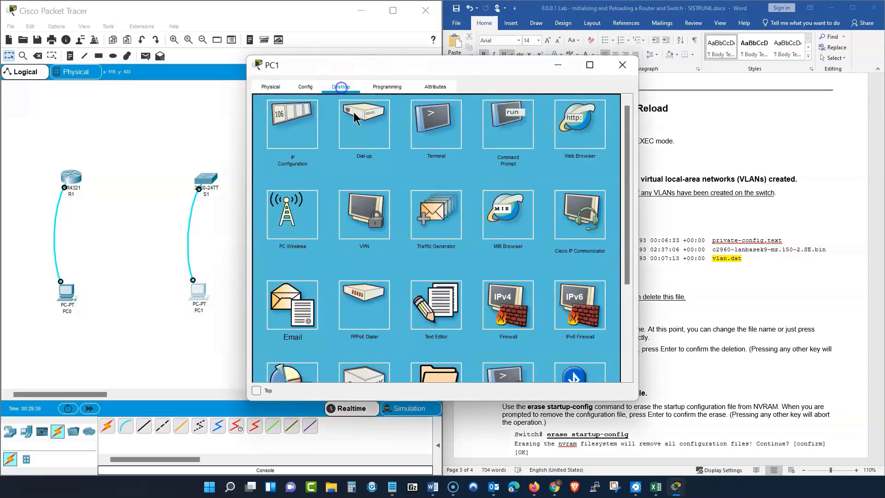
# Connect PC1's terminal to S1's console at the default 9600/8/None/1 settings.
pyautogui.click(436, 123)
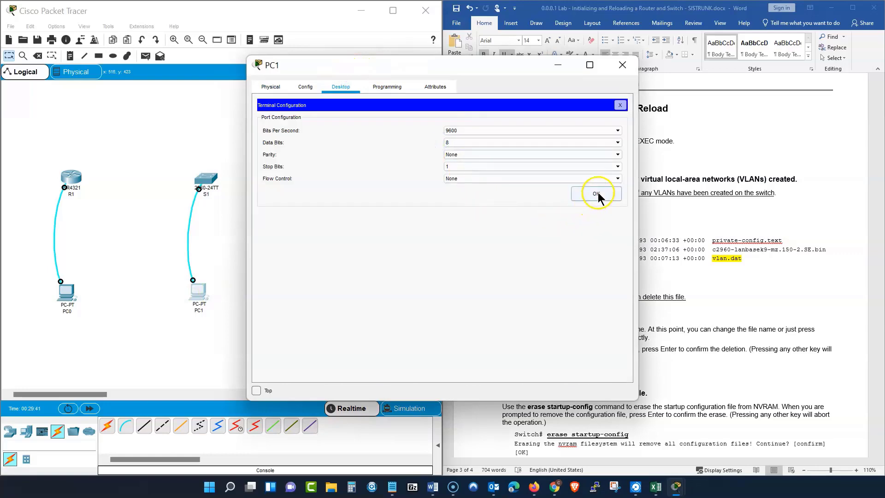
pyautogui.click(596, 193)
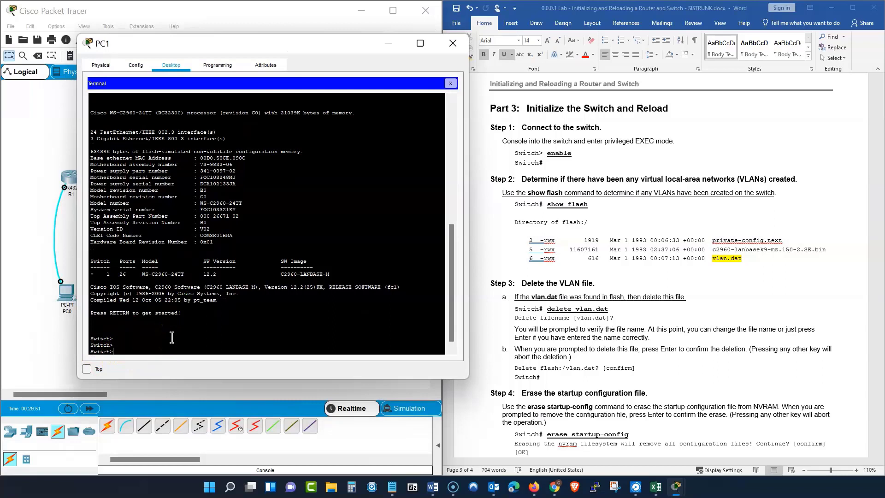
# Enter privileged EXEC on S1 and run show flash, listing only the IOS image.
pyautogui.write('enable')
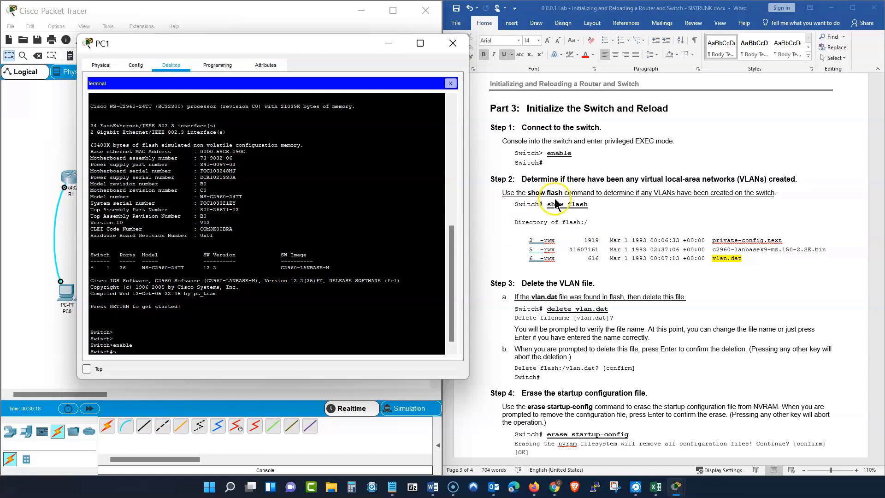
pyautogui.write('show f')
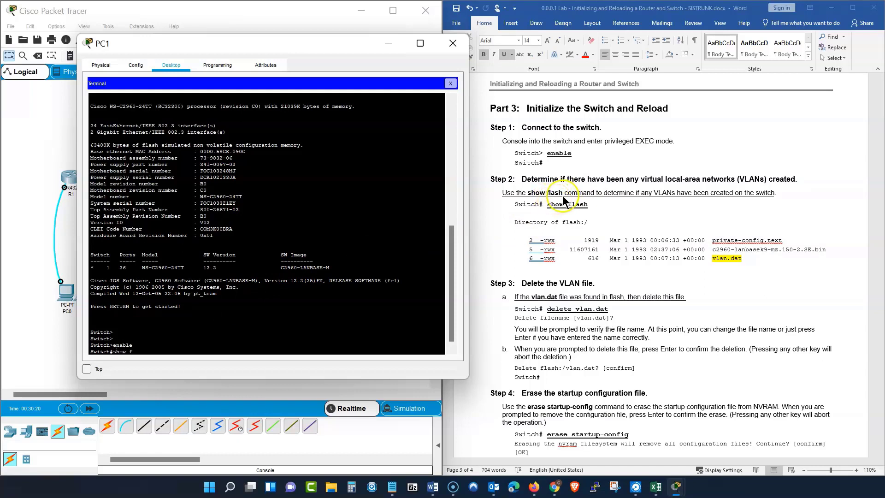
pyautogui.write('lash')
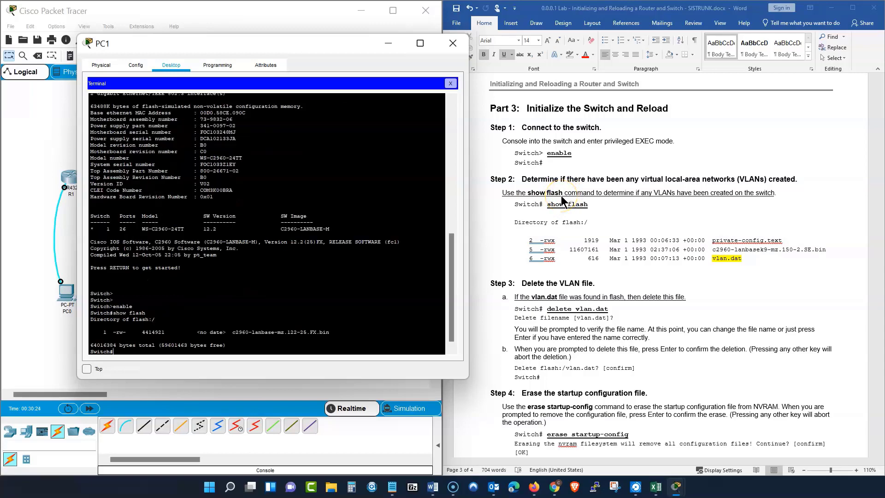
pyautogui.moveTo(818, 141)
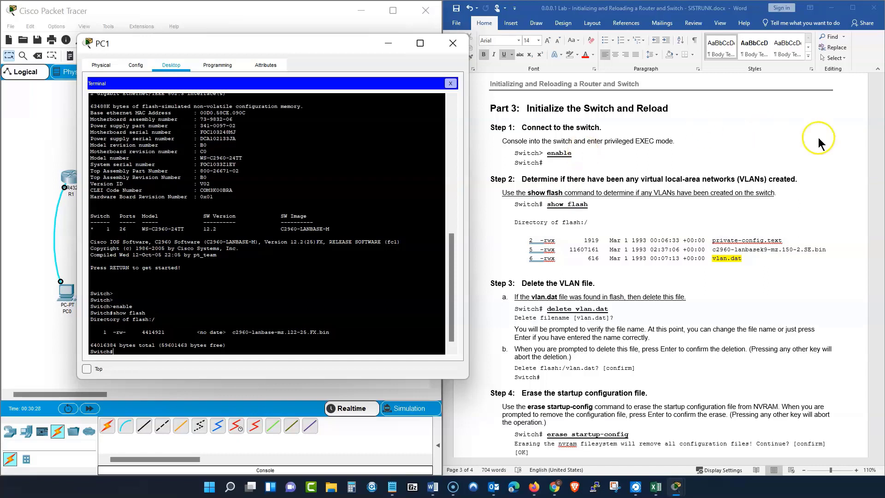
pyautogui.moveTo(607, 234)
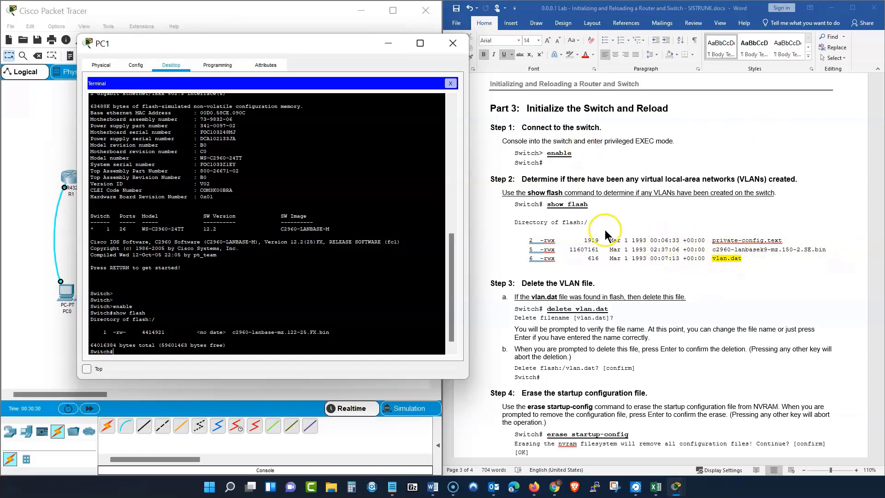
pyautogui.moveTo(641, 259)
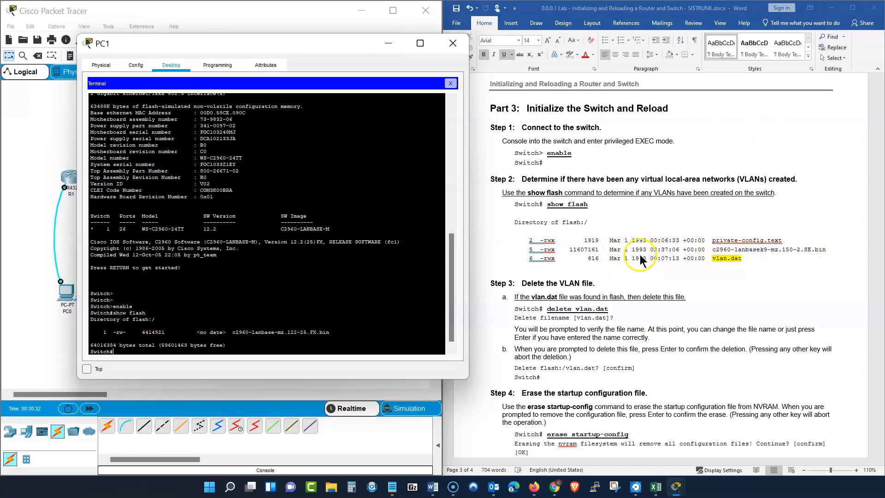
pyautogui.moveTo(236, 316)
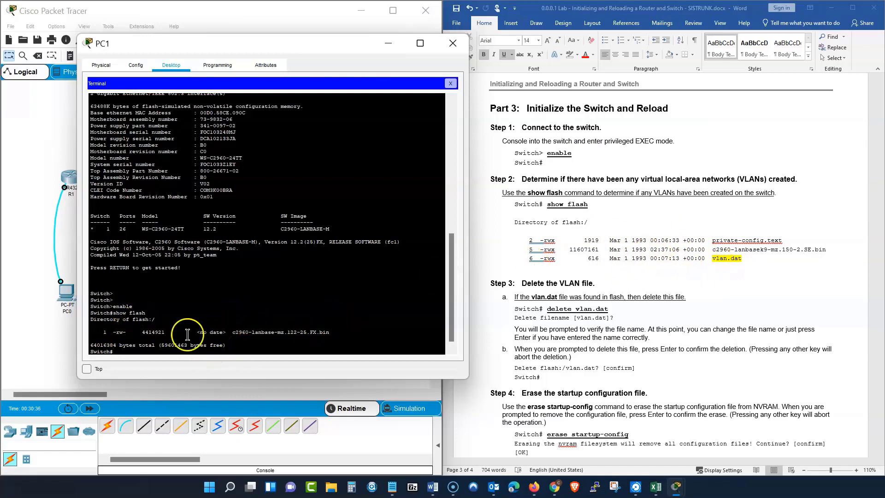
pyautogui.moveTo(281, 339)
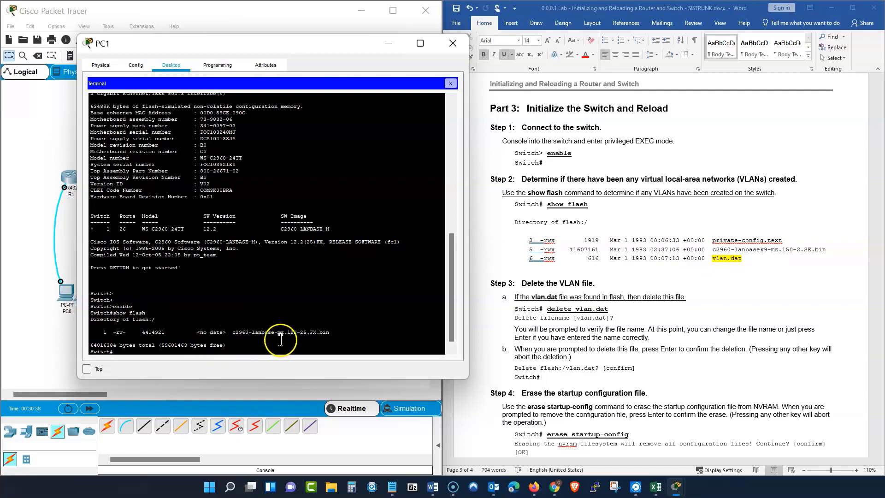
pyautogui.moveTo(261, 336)
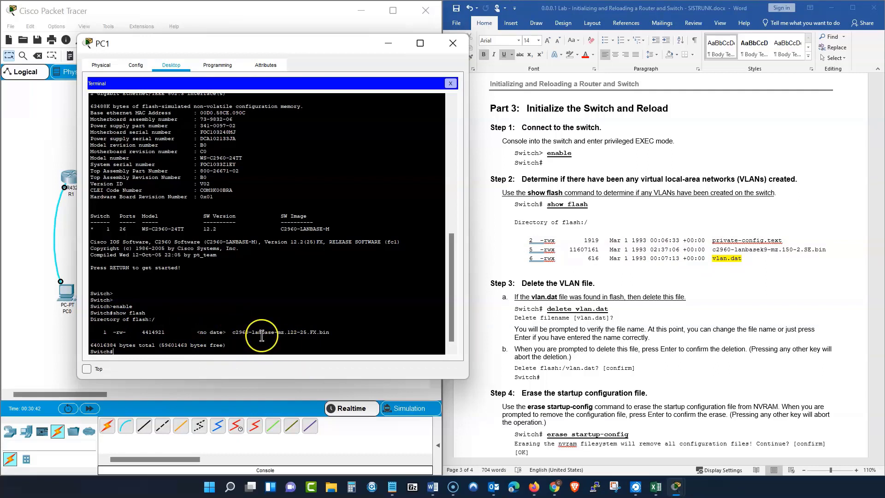
pyautogui.moveTo(514, 234)
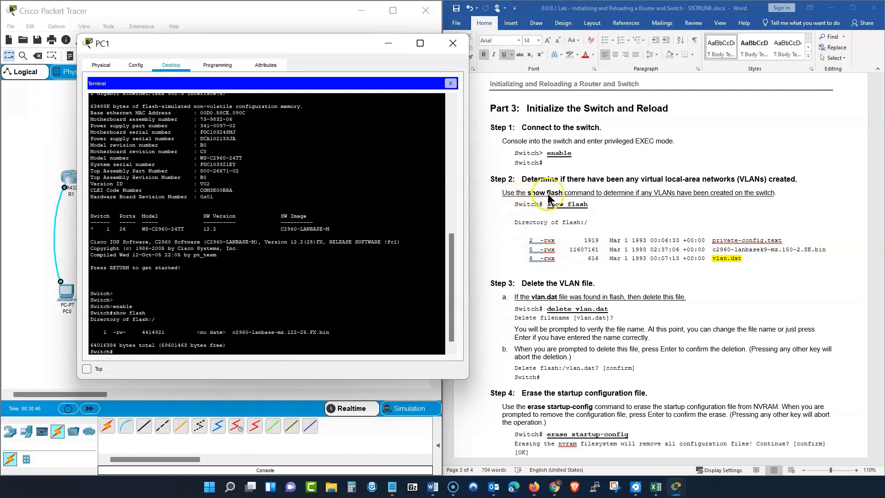
pyautogui.moveTo(644, 201)
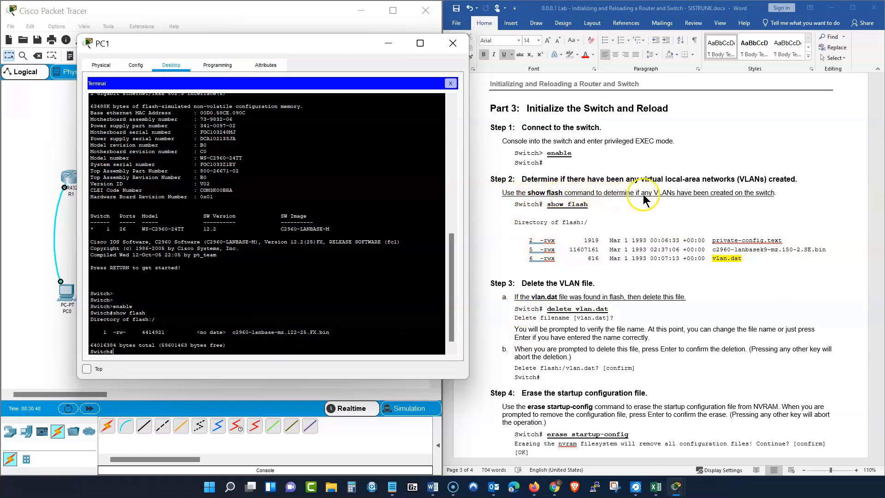
pyautogui.moveTo(687, 198)
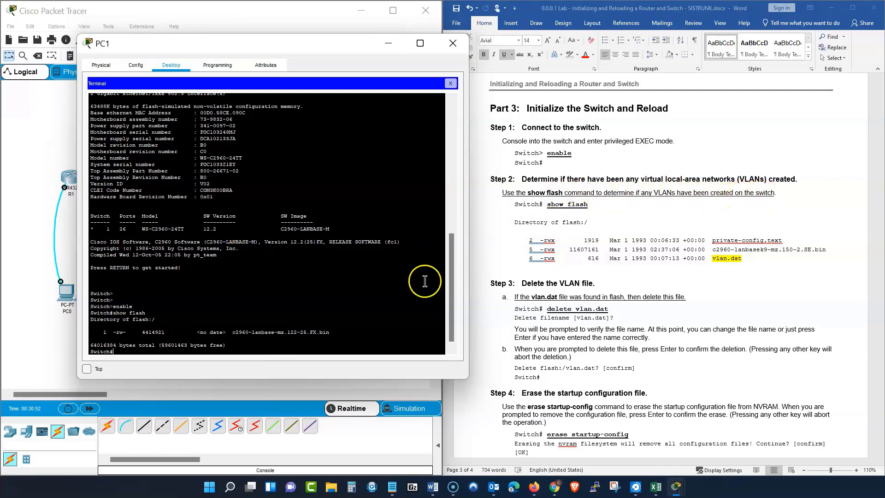
pyautogui.moveTo(265, 331)
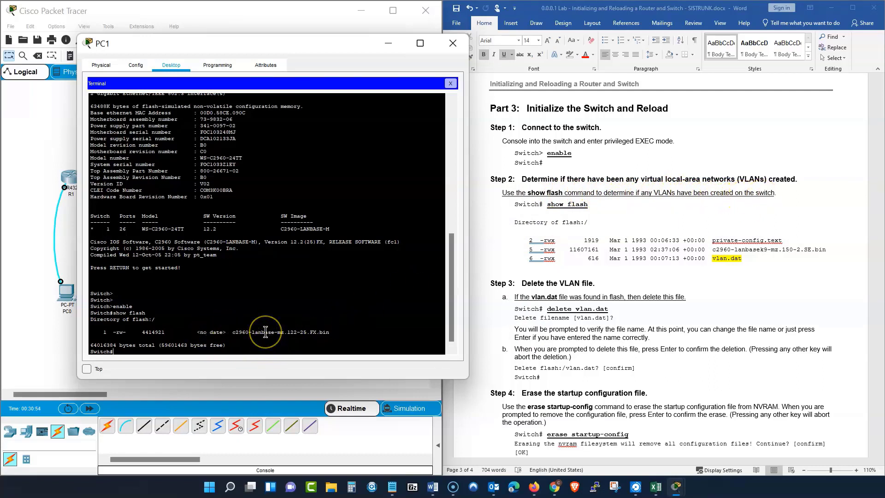
pyautogui.moveTo(248, 361)
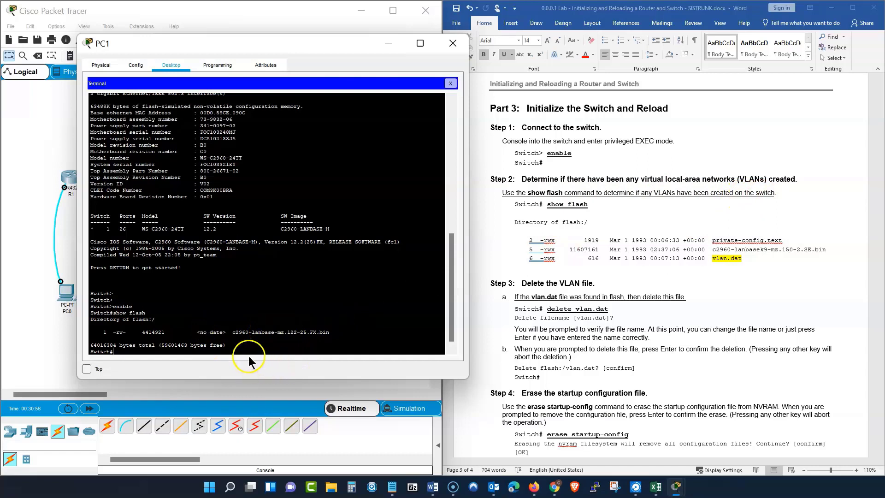
# Run delete vlan.dat on S1 and read the no-such-file error.
pyautogui.scroll(-3)
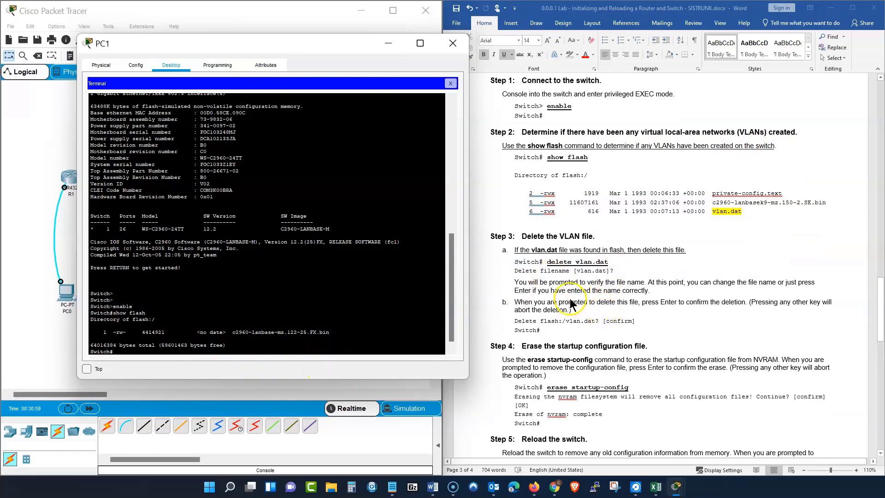
pyautogui.moveTo(519, 277)
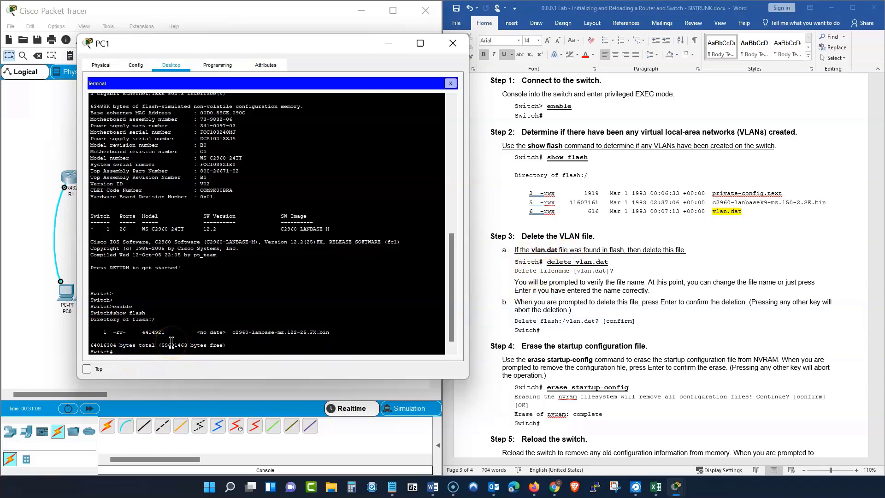
pyautogui.write('delete')
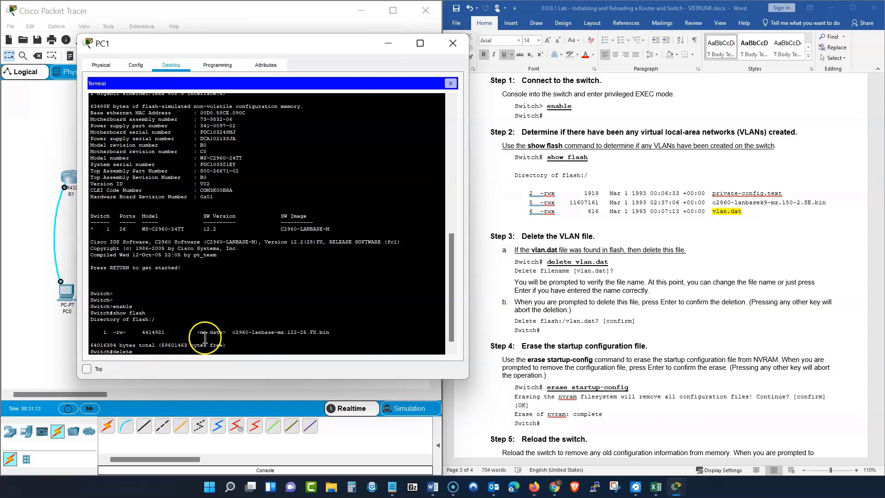
pyautogui.write('vlan.dat')
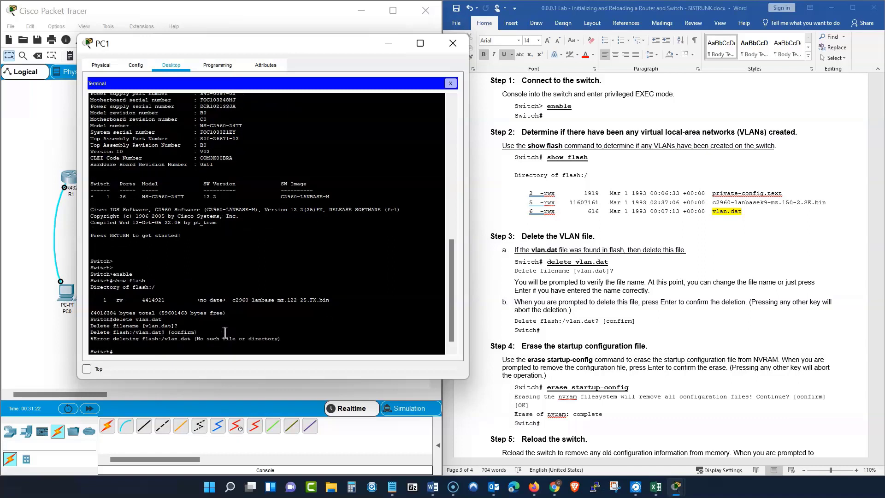
pyautogui.moveTo(450, 322)
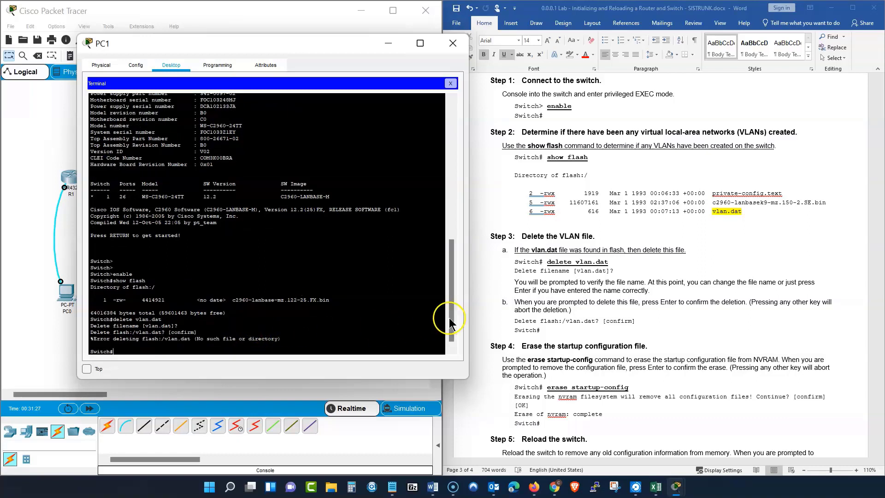
pyautogui.scroll(-3)
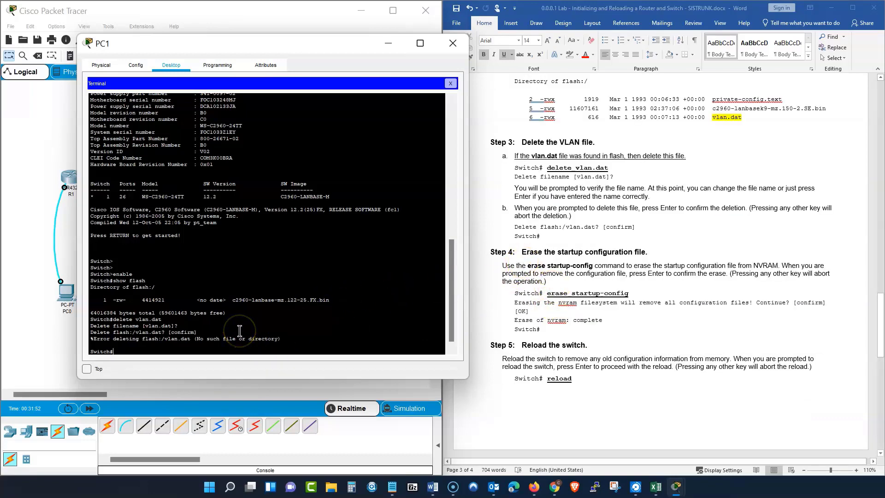
# Erase S1's startup-config, confirm, and reload the switch.
pyautogui.write('erase startup-')
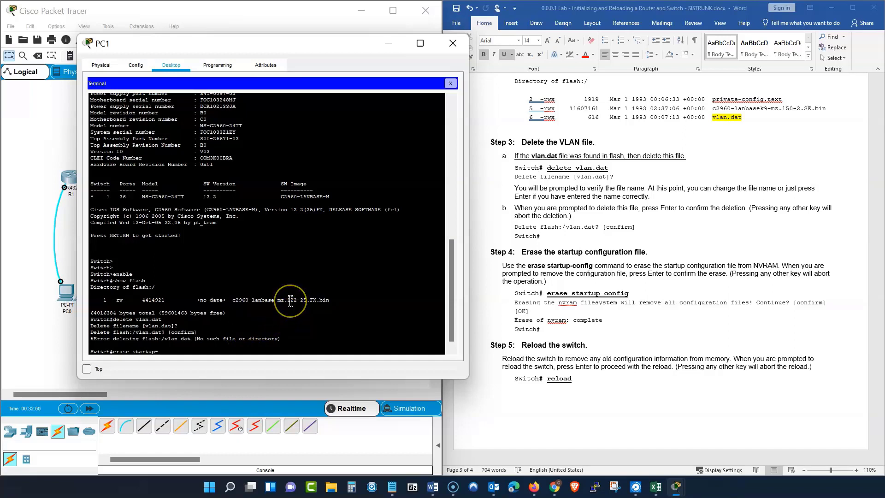
pyautogui.write('config')
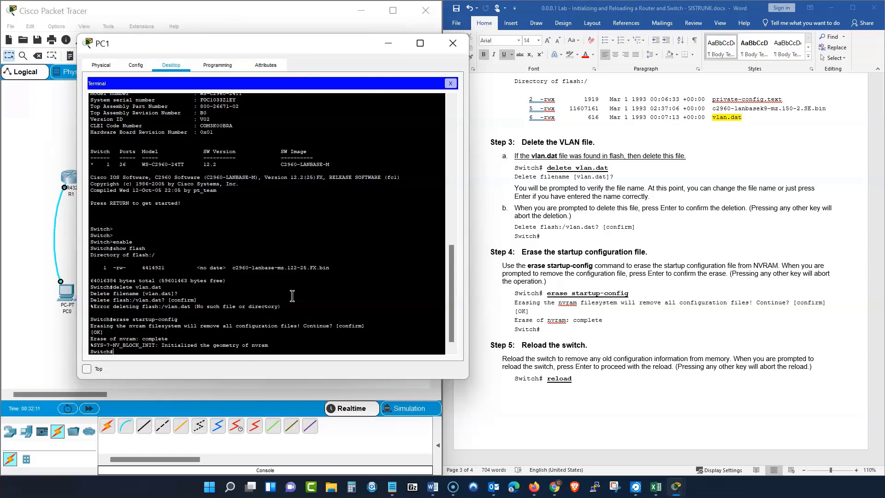
pyautogui.write('reload')
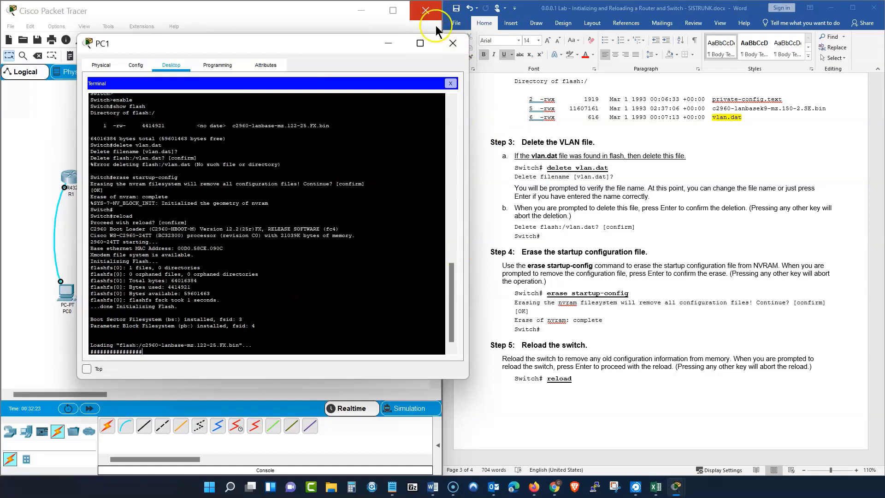
# Watch S1 finish rebooting in the enlarged PC1 terminal, then close PC1.
pyautogui.click(420, 43)
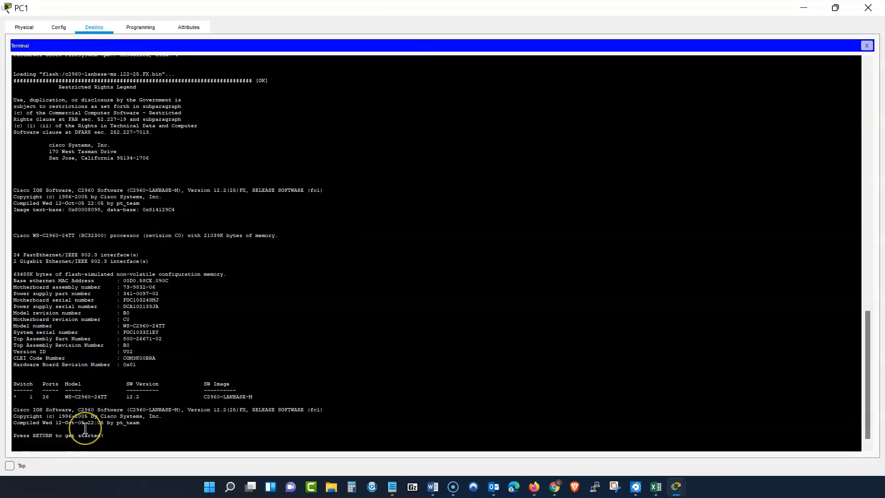
pyautogui.press('Return')
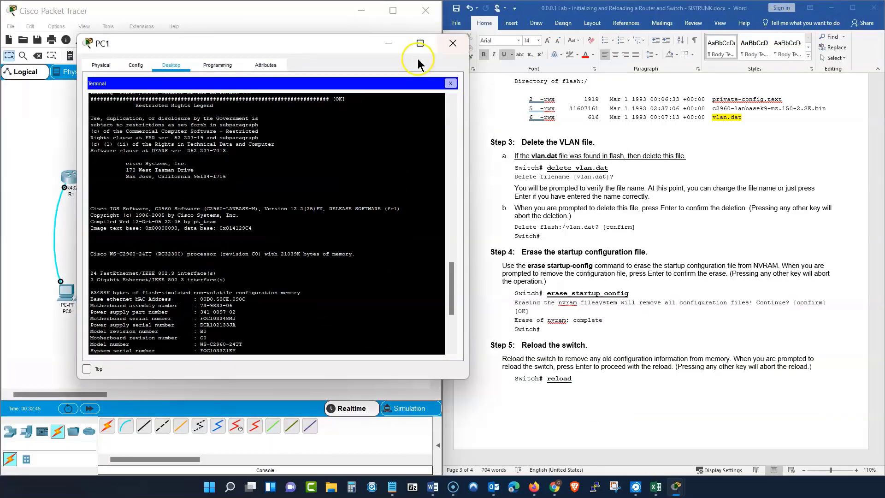
pyautogui.click(450, 83)
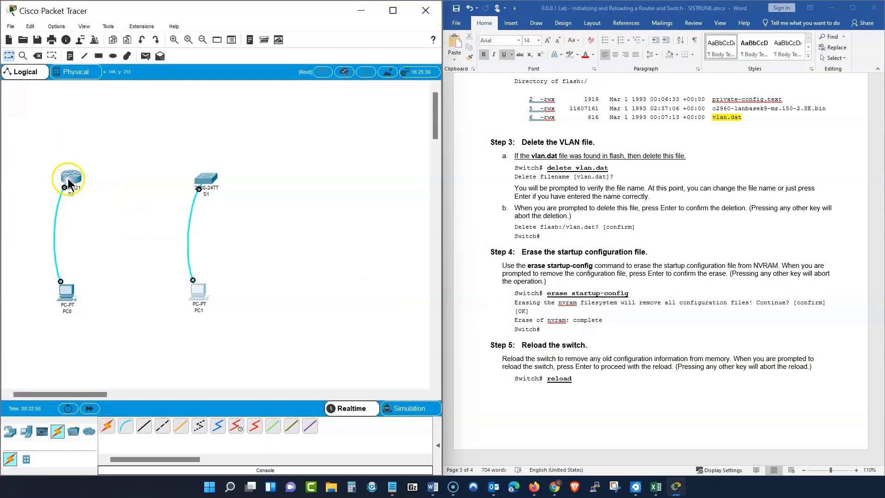
pyautogui.moveTo(32, 139)
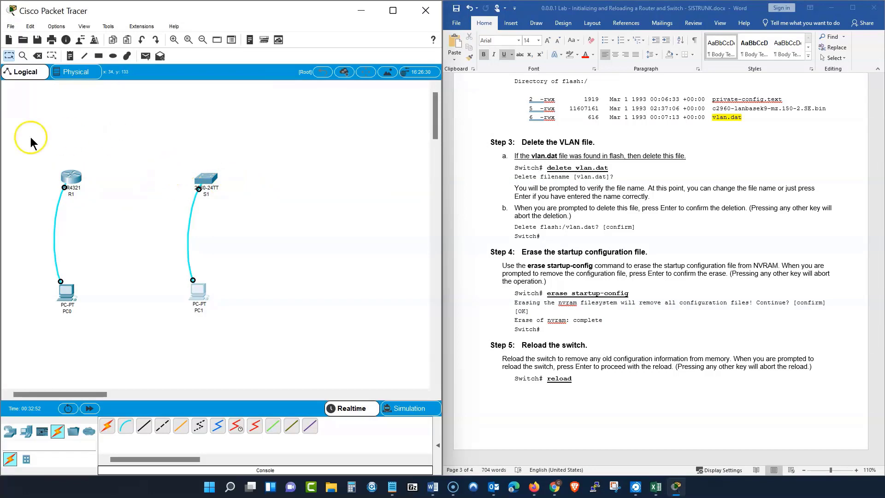
pyautogui.moveTo(303, 221)
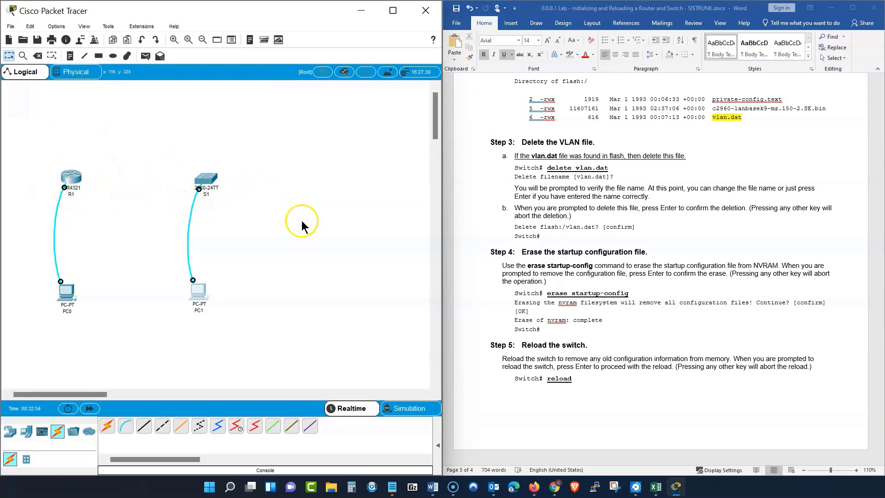
# Scroll the lab document down to the Reflection section's bulleted command list.
pyautogui.scroll(-3)
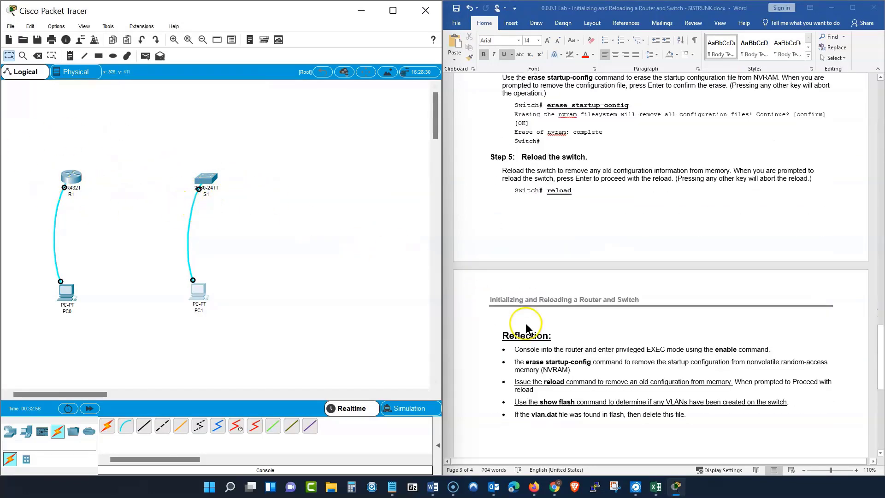
pyautogui.scroll(-3)
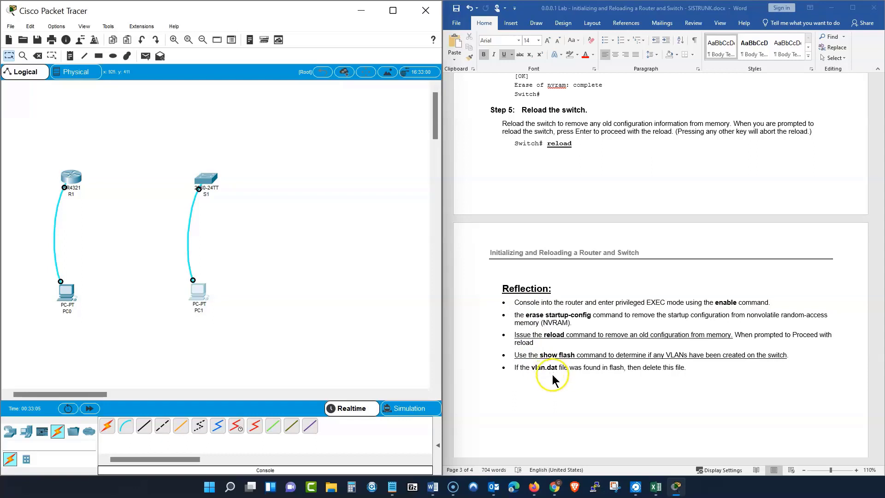
# Add 'delete' before vlan.dat in the last bullet, then scroll to Step 3's delete vlan.dat.
pyautogui.scroll(-3)
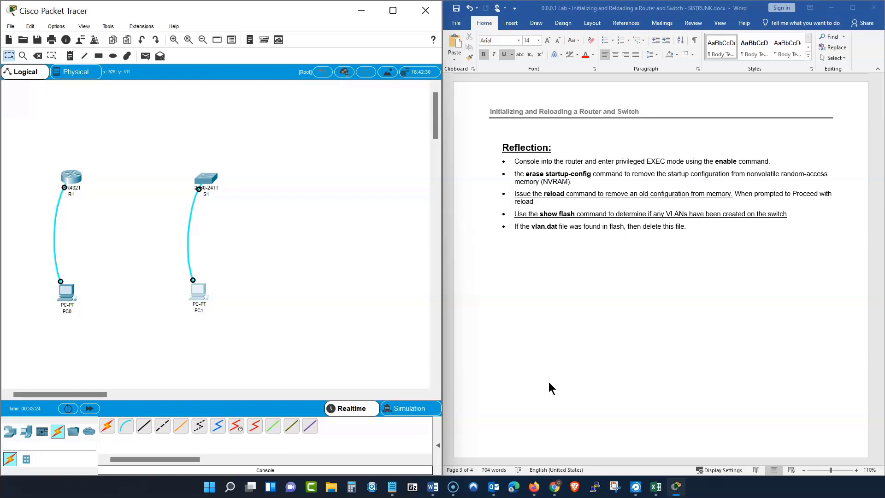
pyautogui.moveTo(526, 266)
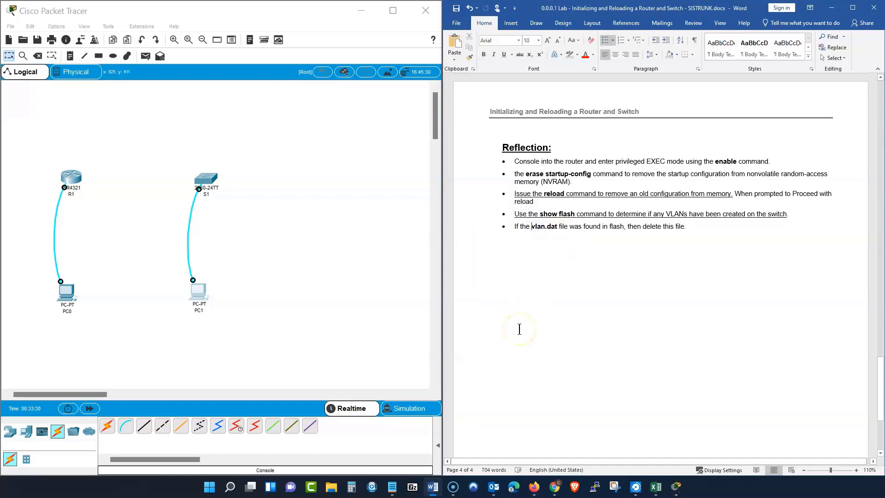
pyautogui.scroll(3)
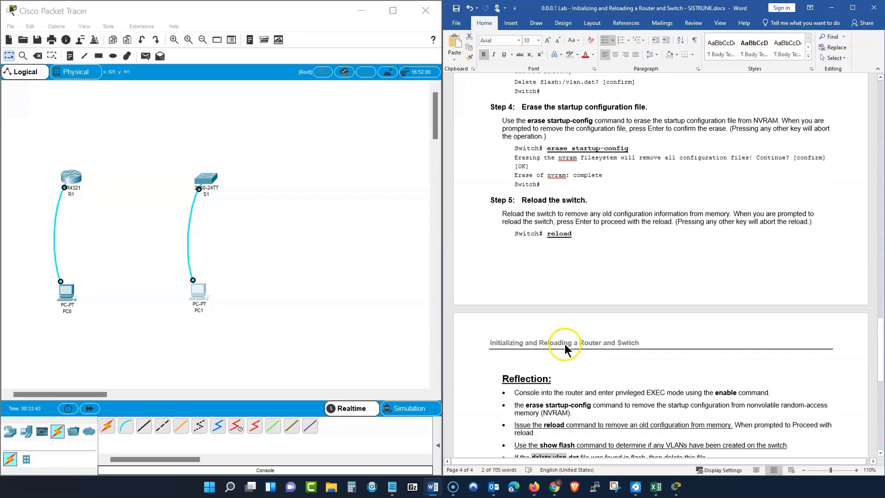
pyautogui.scroll(3)
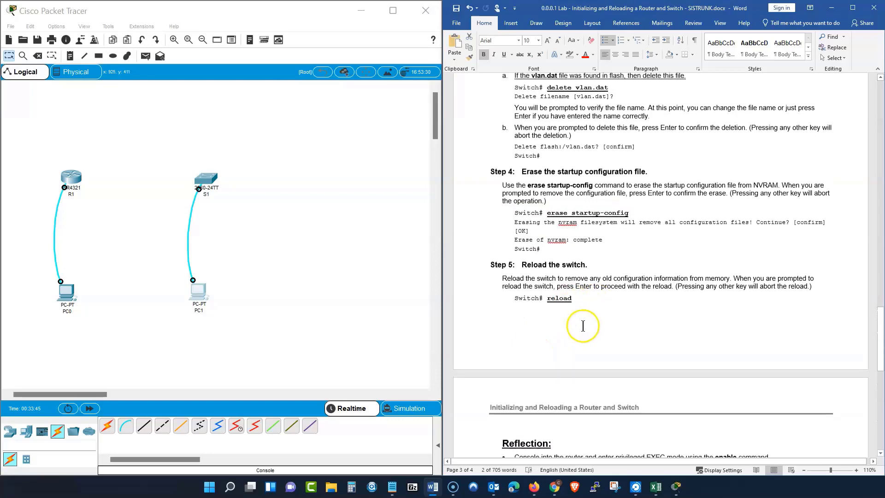
pyautogui.scroll(3)
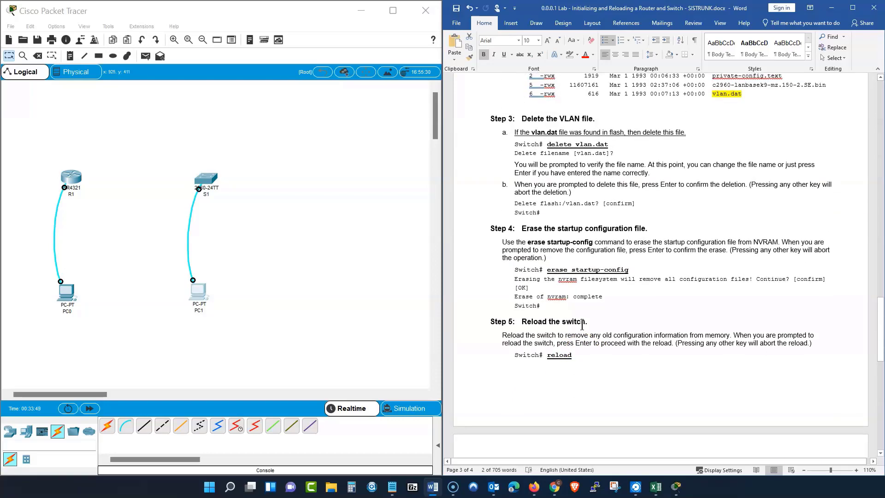
pyautogui.scroll(-3)
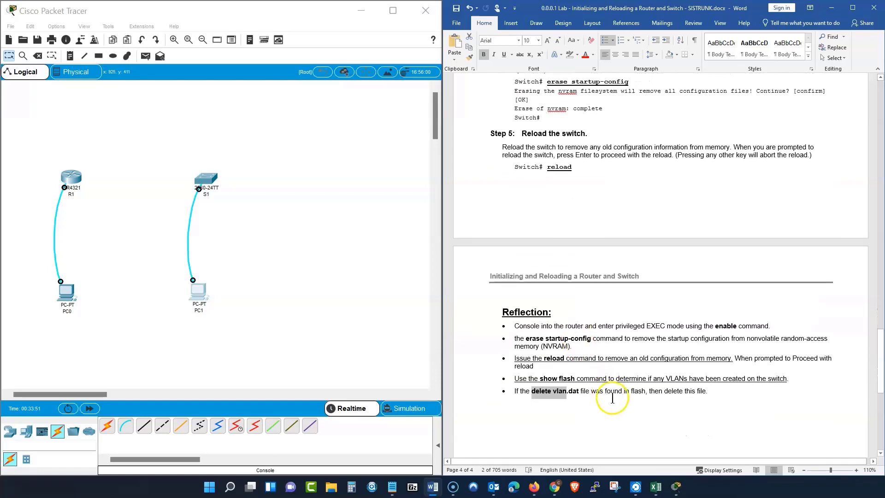
pyautogui.scroll(3)
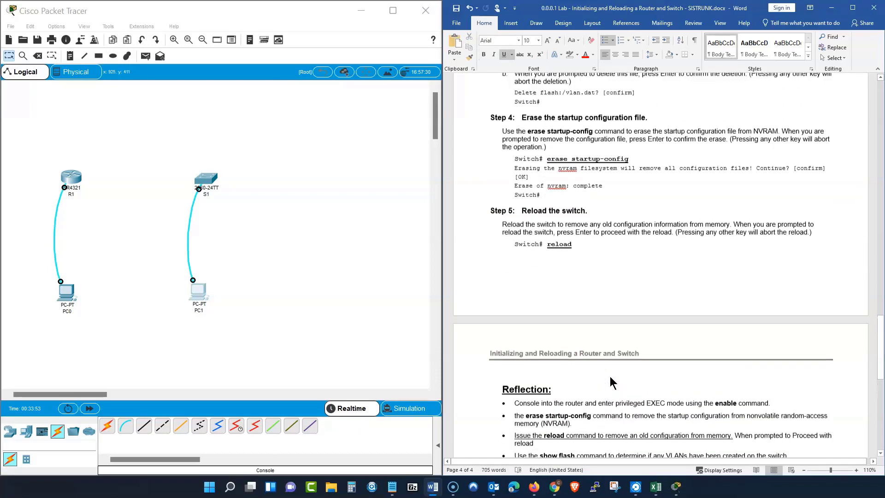
pyautogui.scroll(3)
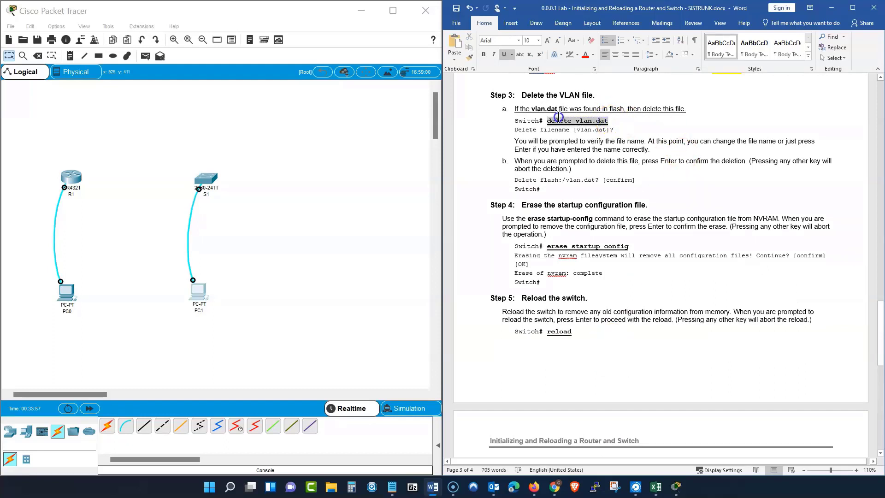
# Copy Step 3's bold underlined delete vlan.dat into the last Reflection bullet.
pyautogui.rightClick(577, 121)
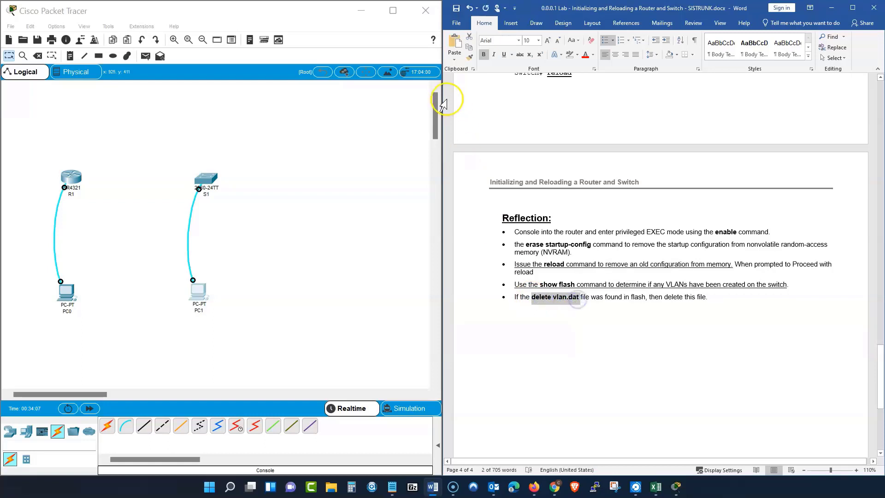
pyautogui.moveTo(469, 49)
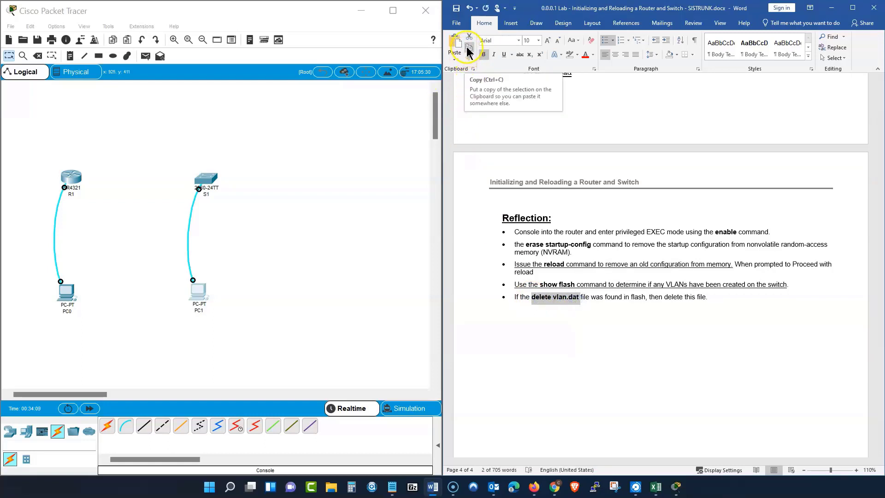
pyautogui.click(469, 50)
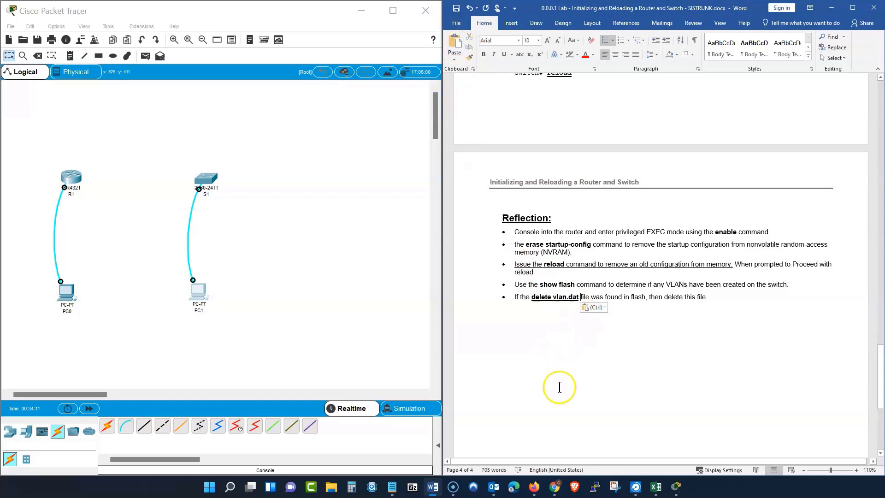
pyautogui.click(513, 321)
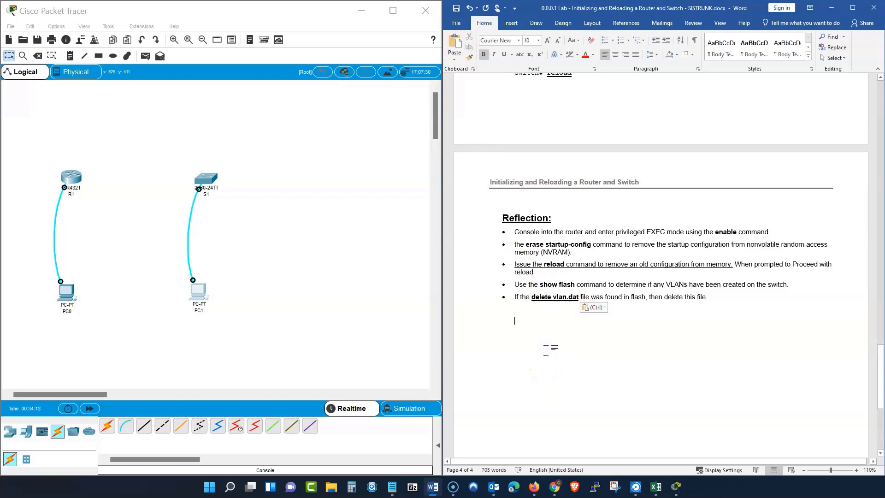